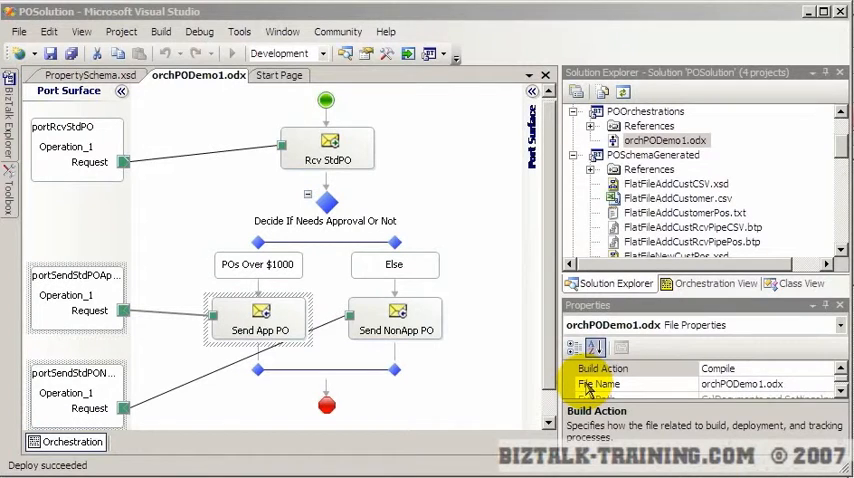
mouse_move(440, 256)
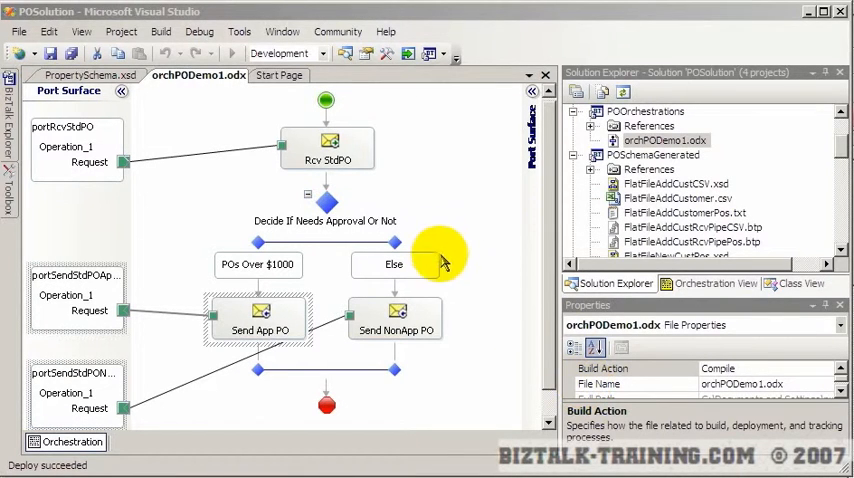
mouse_move(340, 200)
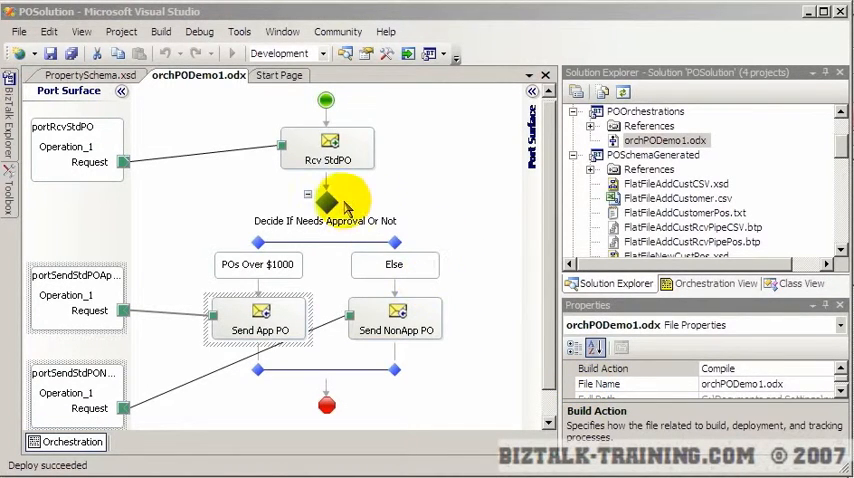
mouse_move(470, 330)
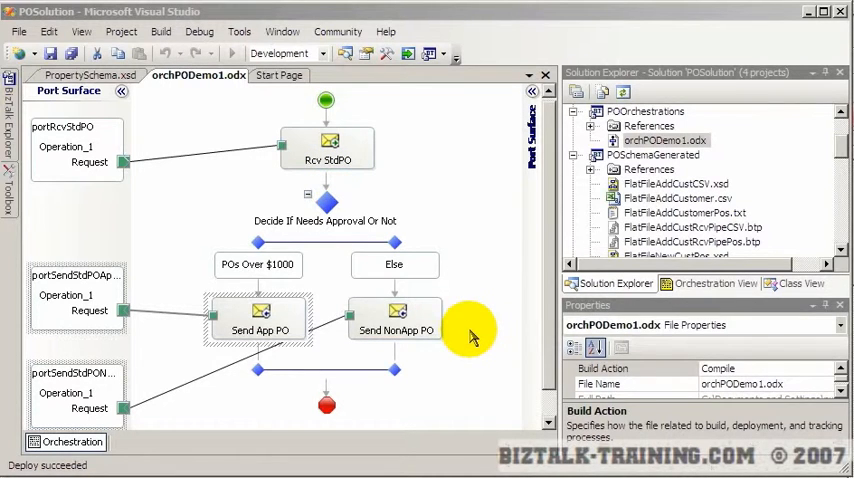
- Insert an Expression shape on the connector right after the Rcv StdPO receive
left_click(326, 190)
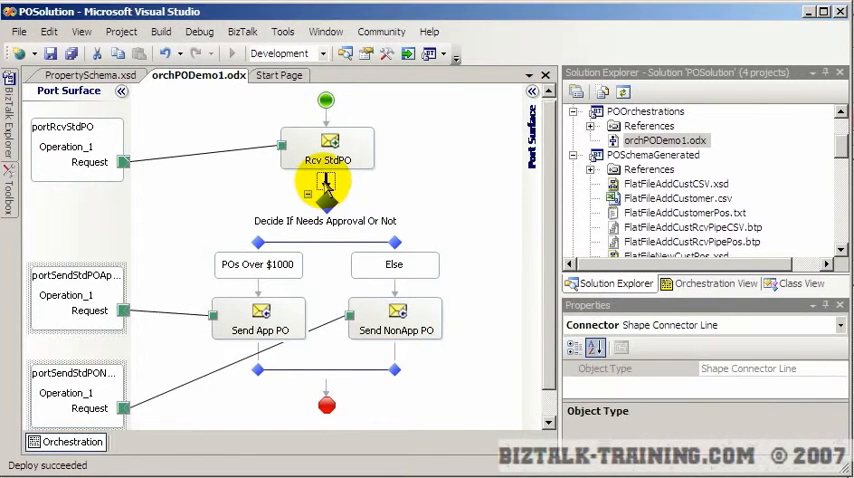
right_click(324, 184)
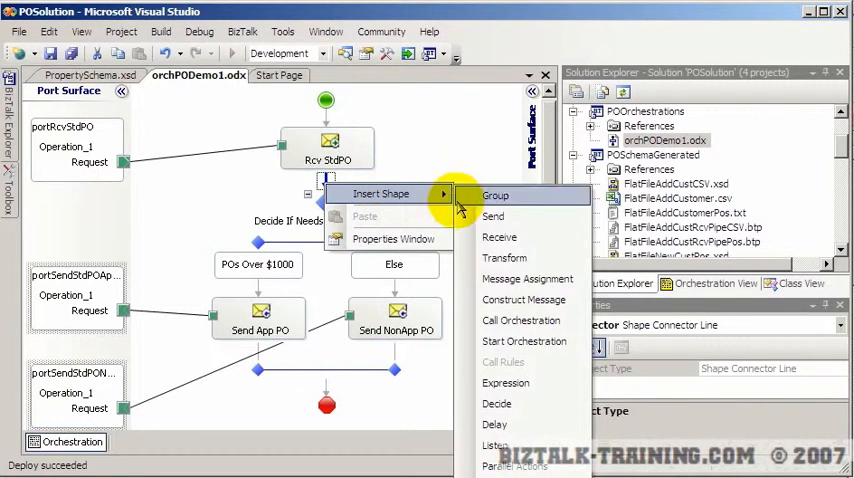
mouse_move(504, 384)
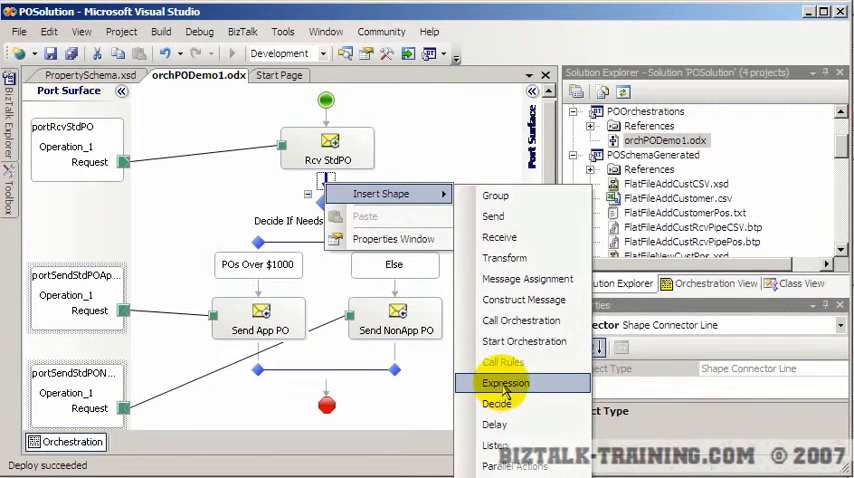
left_click(504, 384)
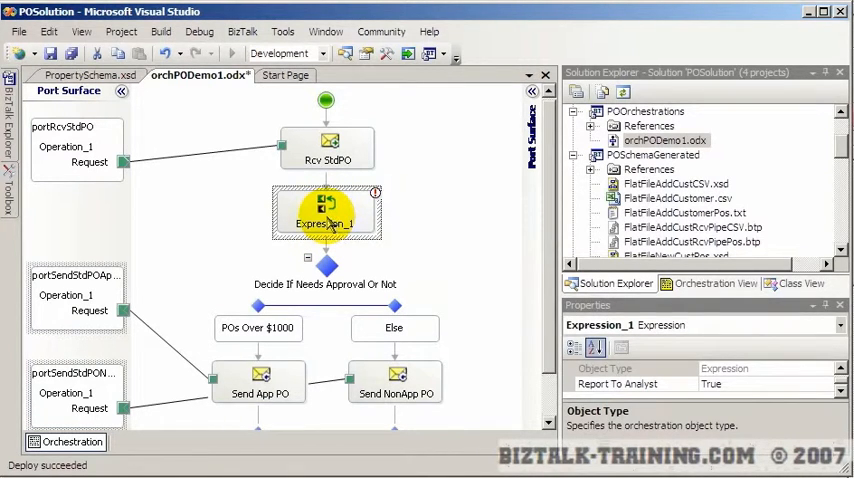
mouse_move(328, 216)
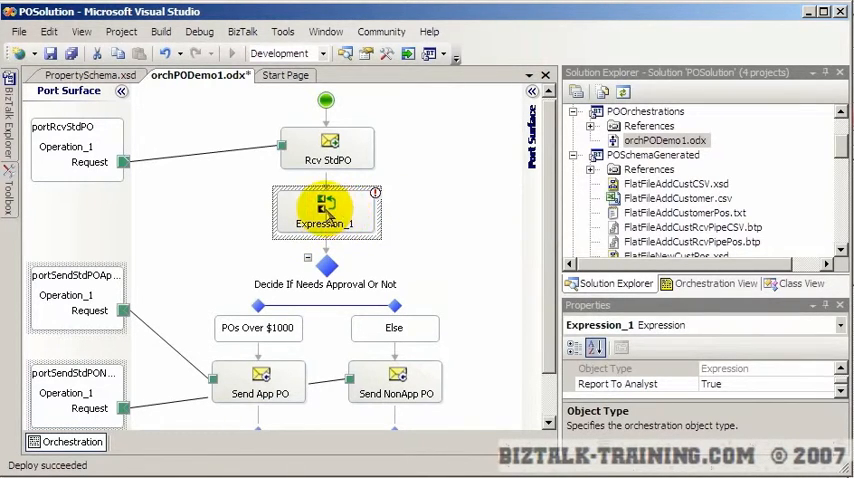
- Look at Expression_1's empty Expression Editor and close it without adding code
double_click(326, 210)
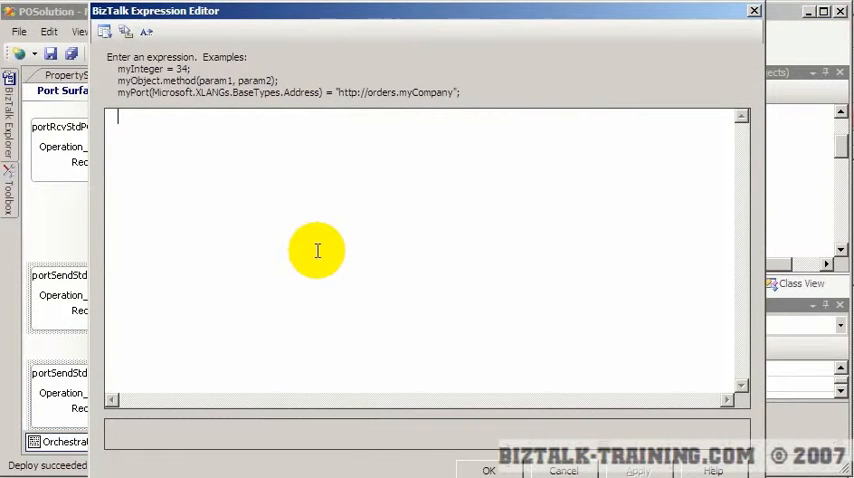
mouse_move(268, 184)
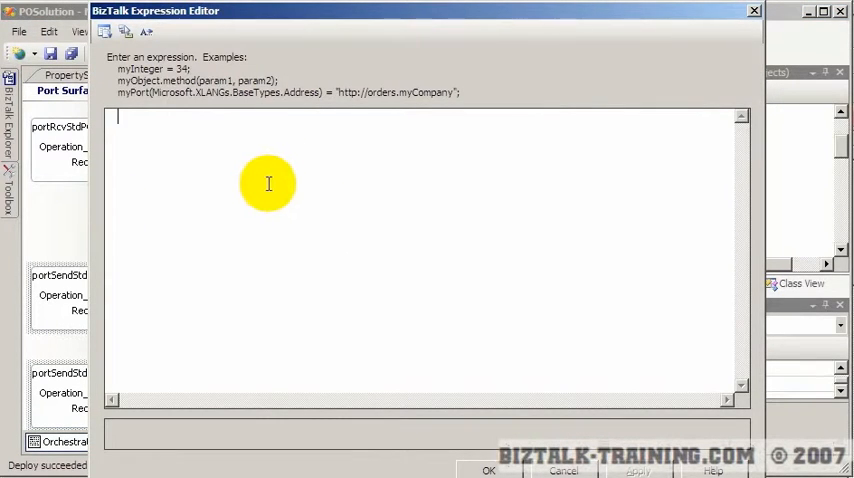
mouse_move(400, 418)
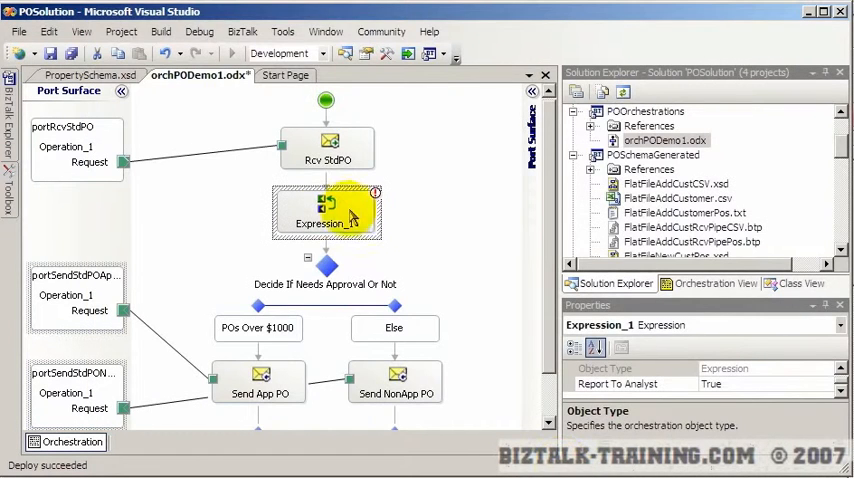
double_click(328, 212)
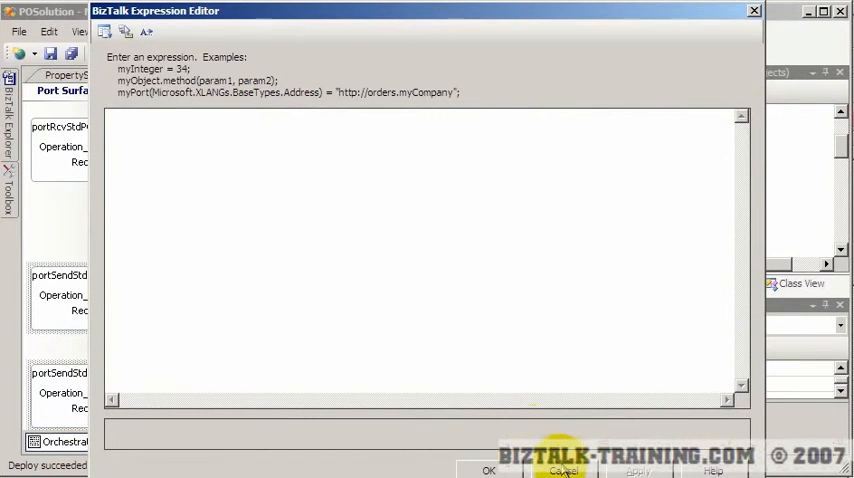
left_click(564, 470)
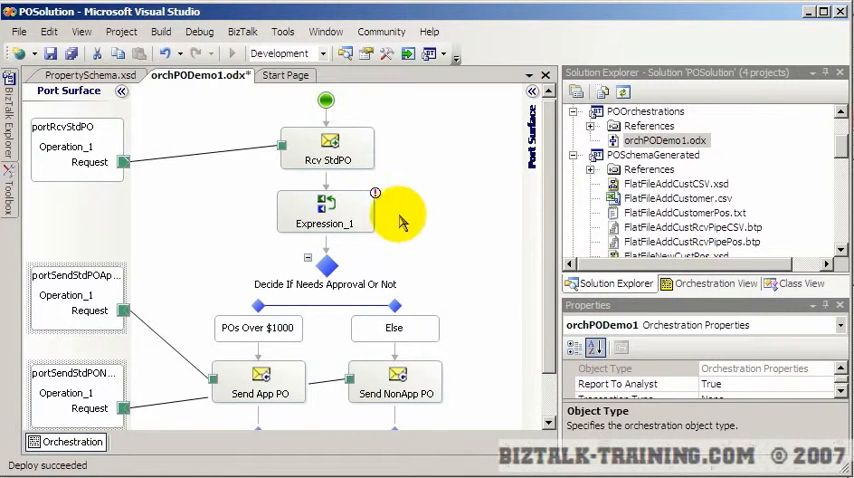
- In Orchestration View, add a new orchestration variable named vGUID
left_click(716, 284)
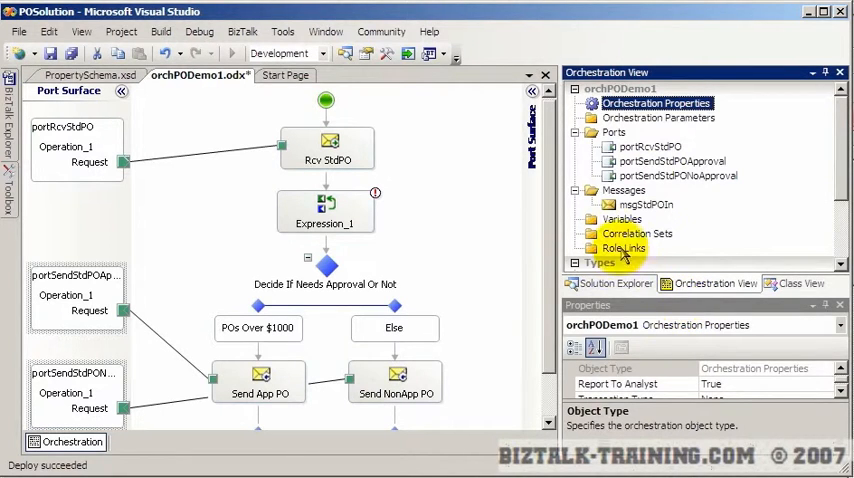
left_click(648, 204)
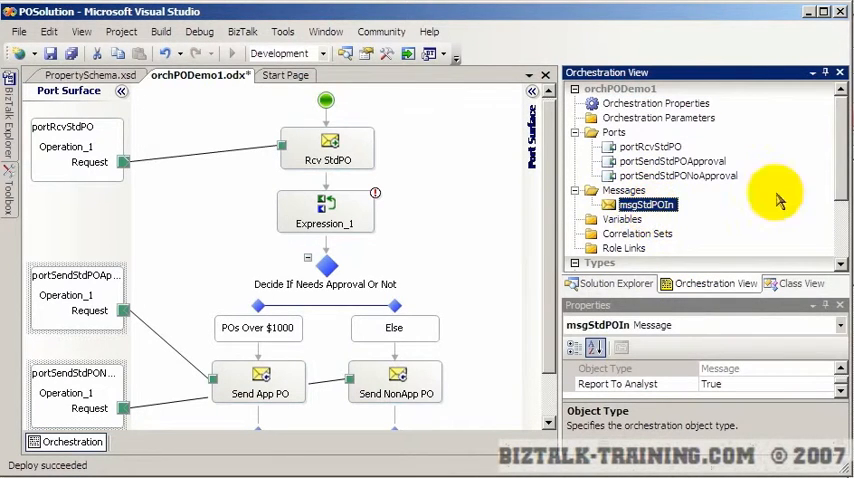
scroll("down", 3)
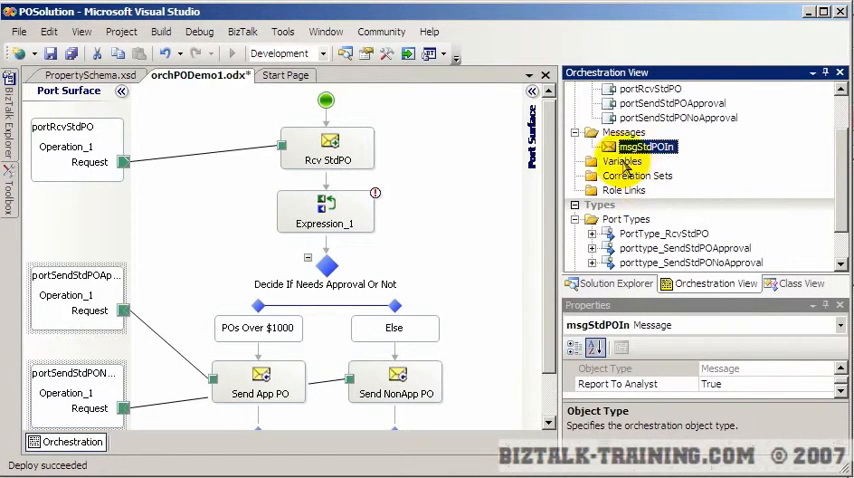
right_click(620, 160)
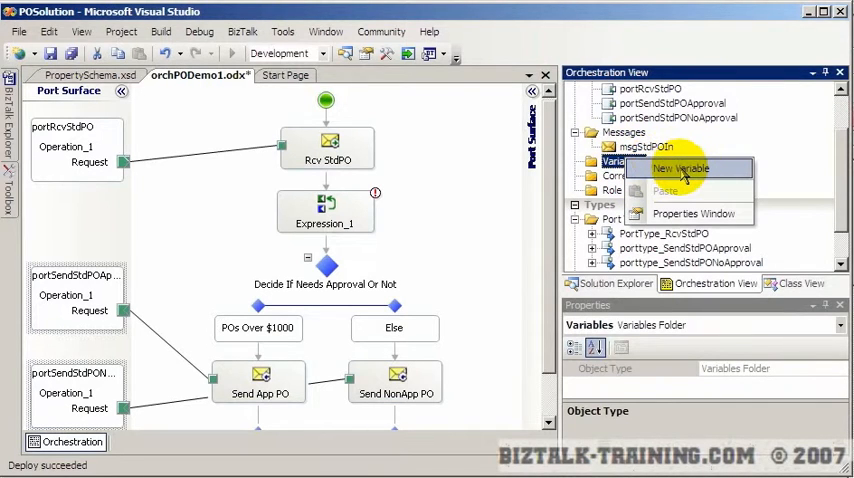
left_click(680, 168)
type("st")
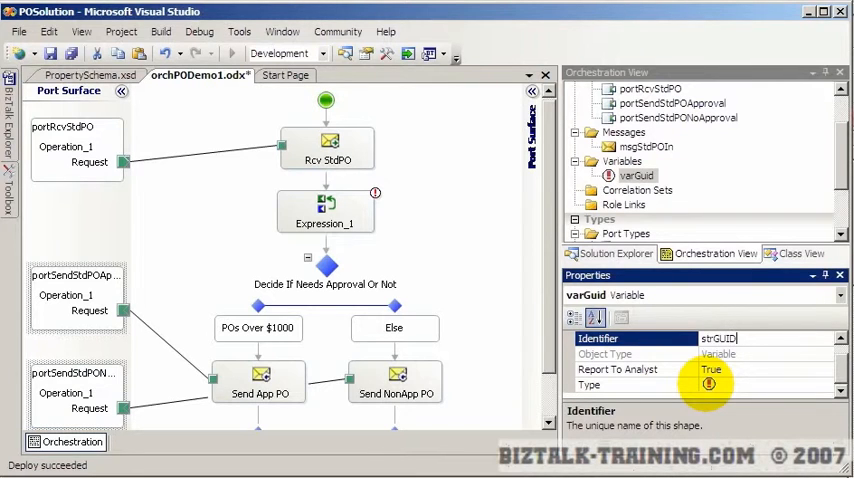
type("vGUID")
type("x")
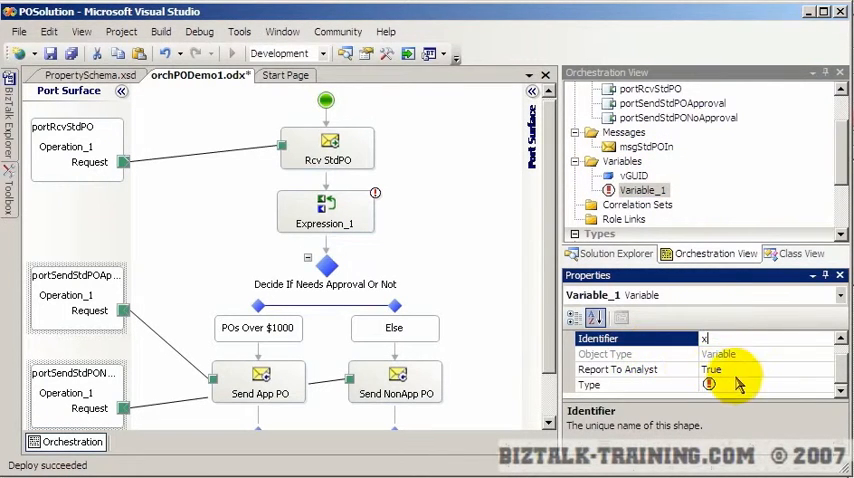
- Add a second variable x and choose its Type in the Properties window
left_click(710, 384)
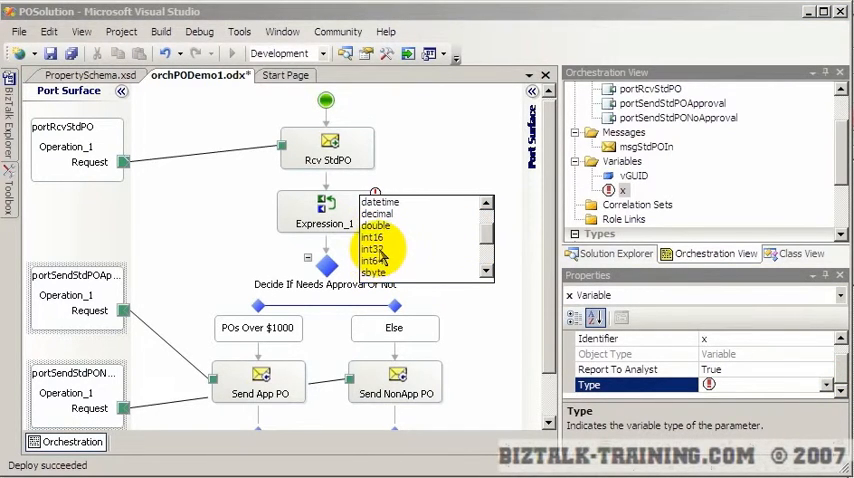
right_click(622, 160)
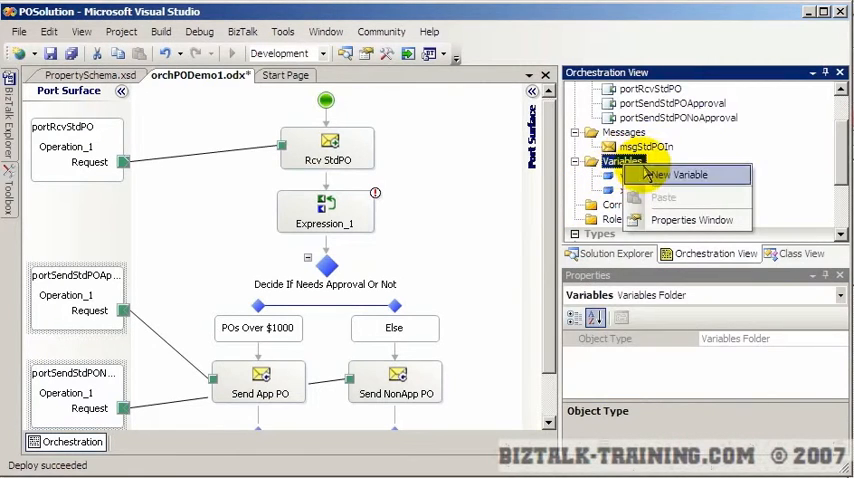
left_click(690, 174)
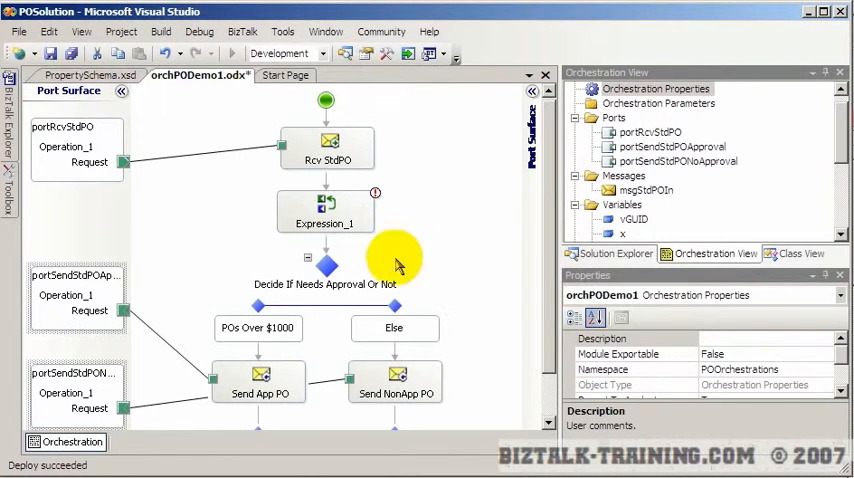
- Enter vGUID = System.Guid.NewGuid().ToString(); in Expression_1's editor, which flags a dotted-name error
double_click(326, 216)
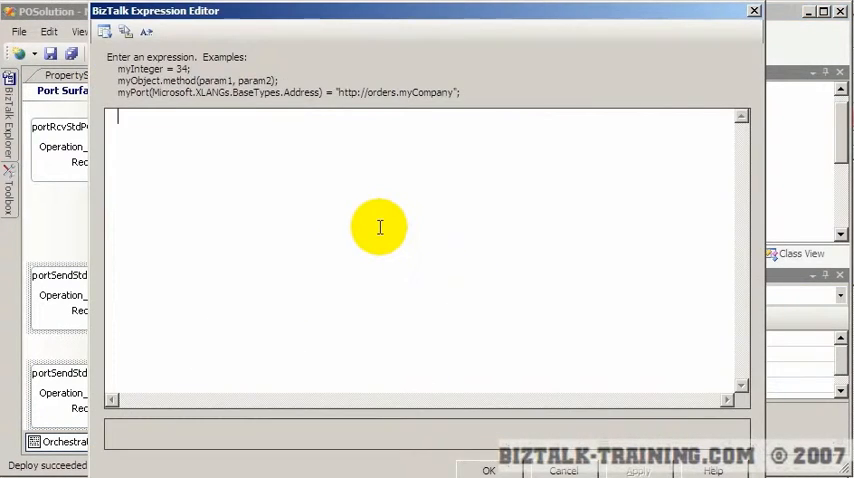
type("vGUID")
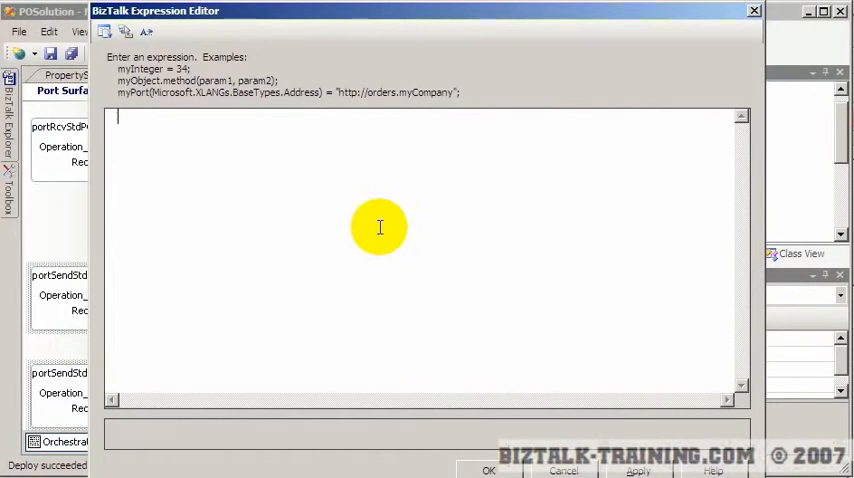
type("vGUID =")
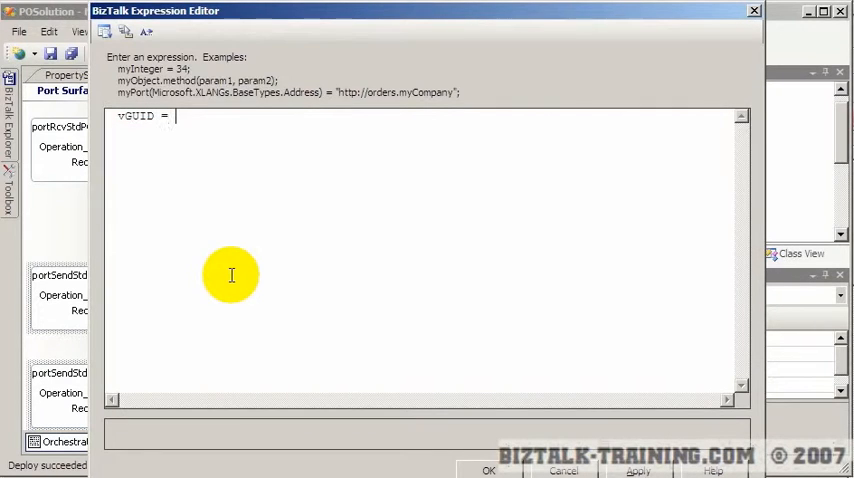
type("System")
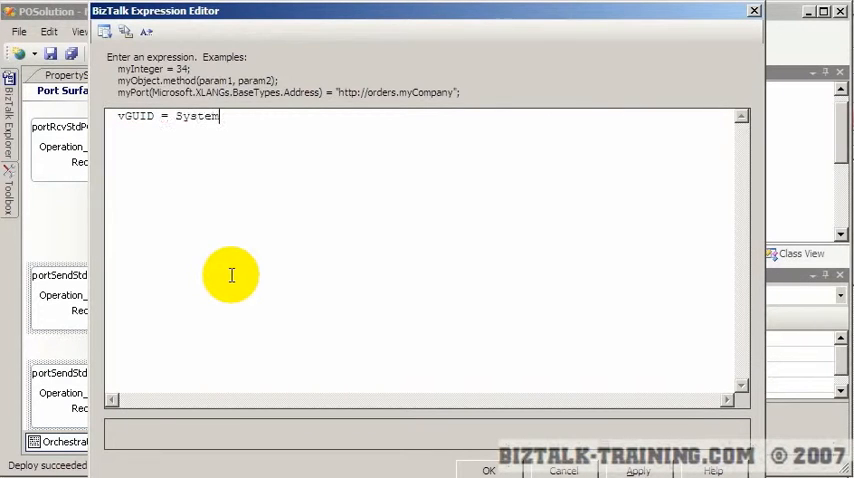
type(".Guid.")
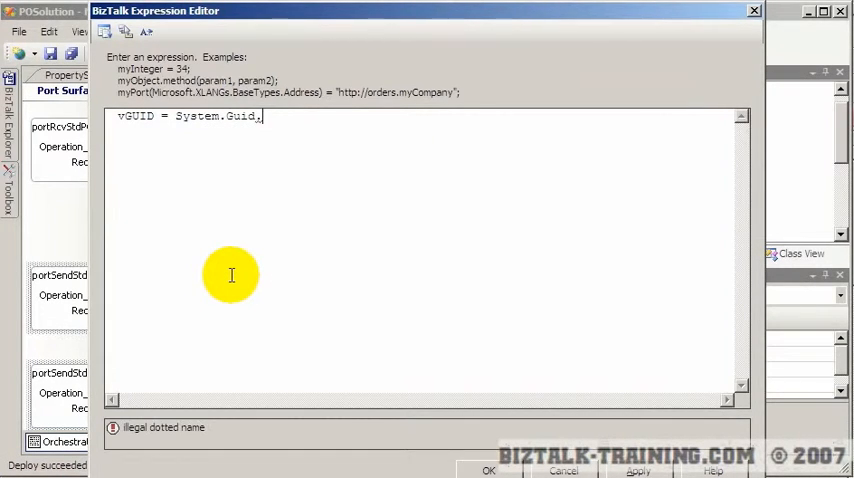
type("n")
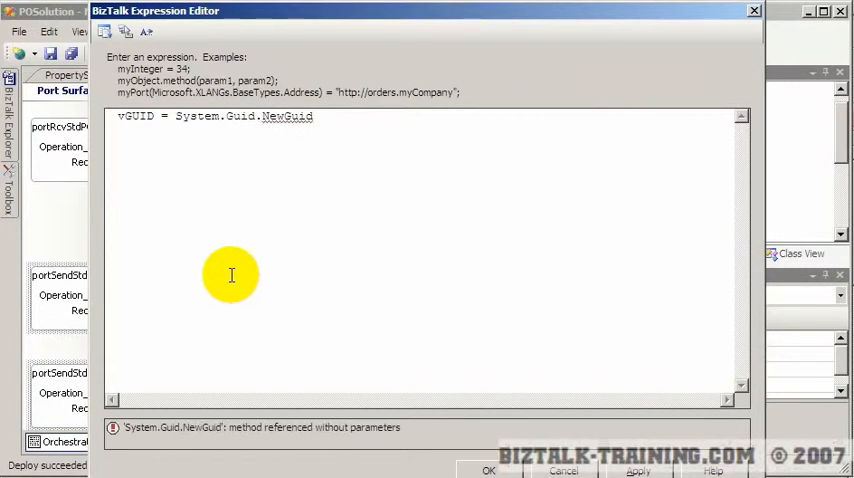
type("().To")
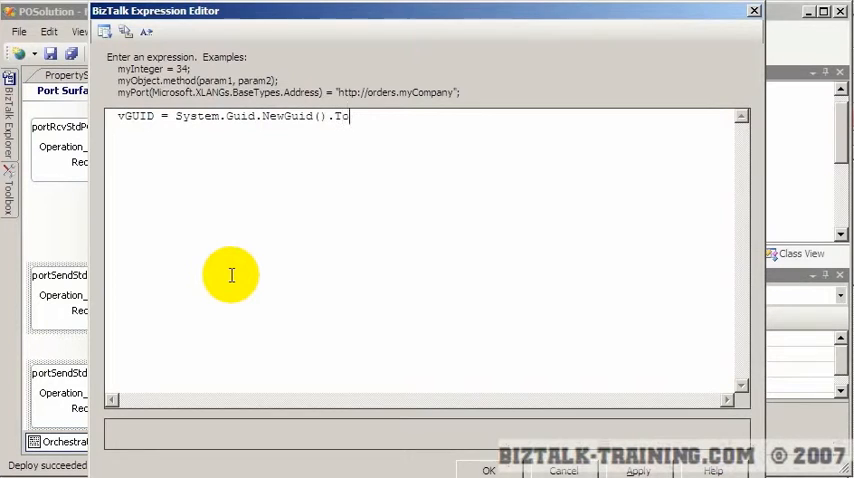
type("String();")
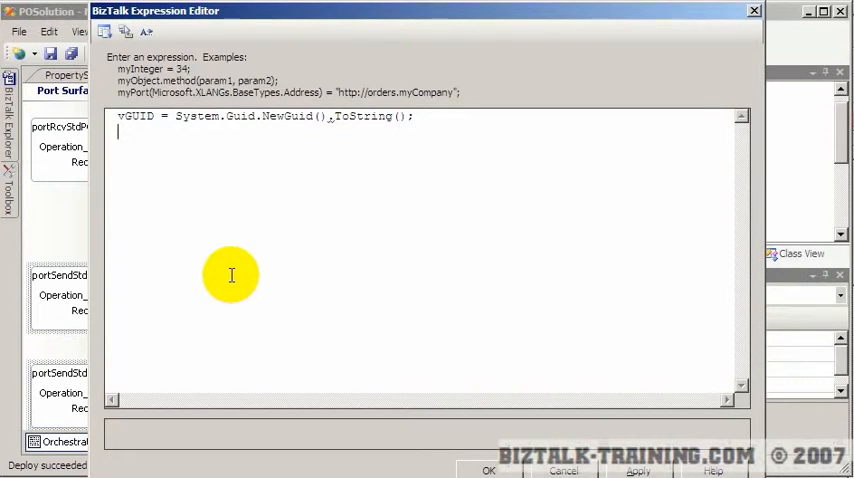
mouse_move(330, 120)
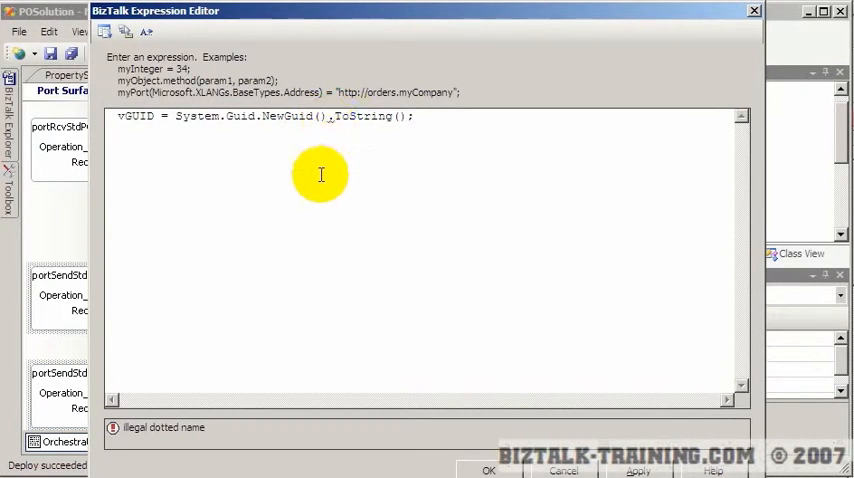
mouse_move(328, 116)
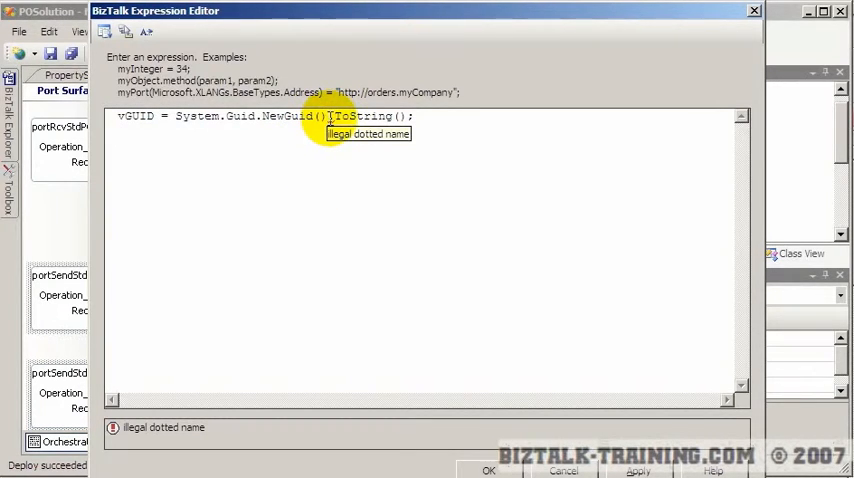
mouse_move(330, 118)
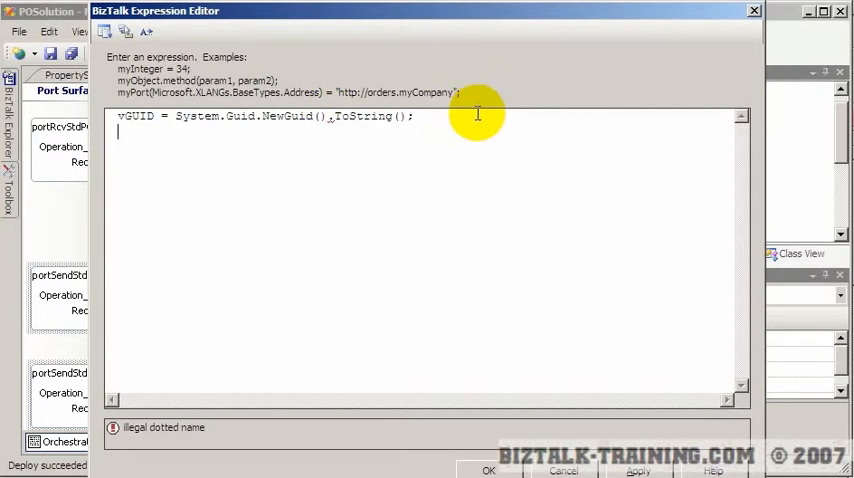
- Rewrite the assignment as vGUID = System.Convert.ToString(System.Guid.NewGuid());
double_click(196, 116)
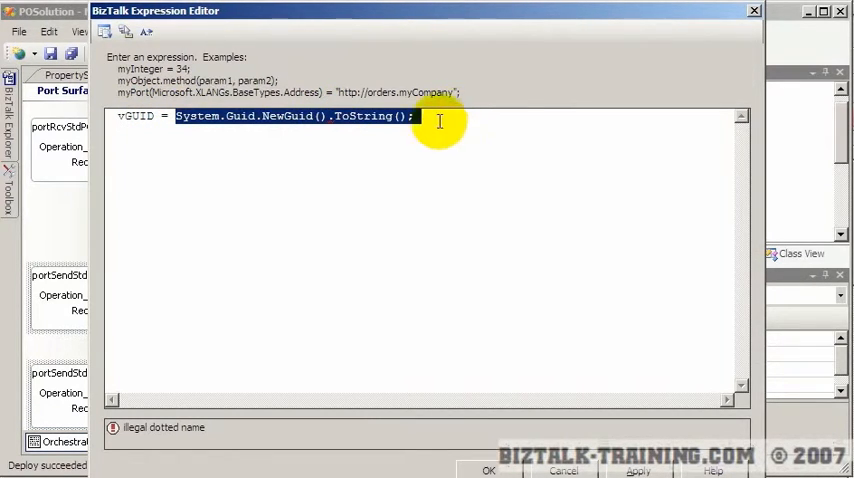
left_click(330, 116)
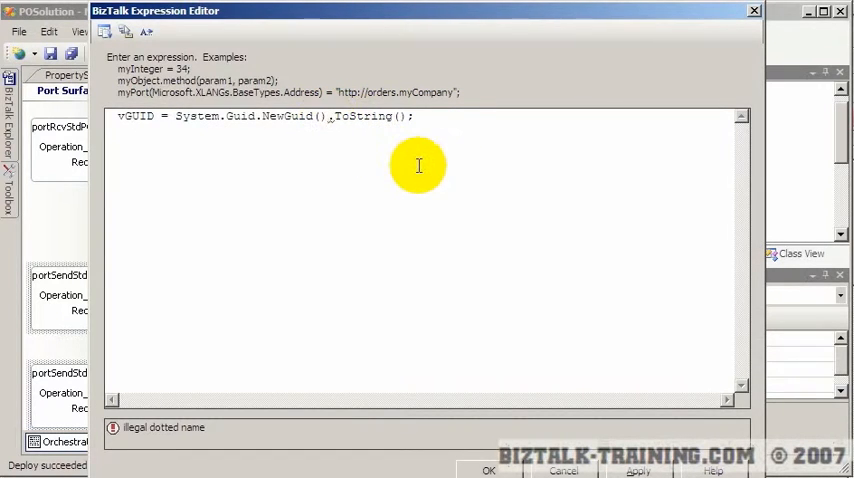
double_click(364, 116)
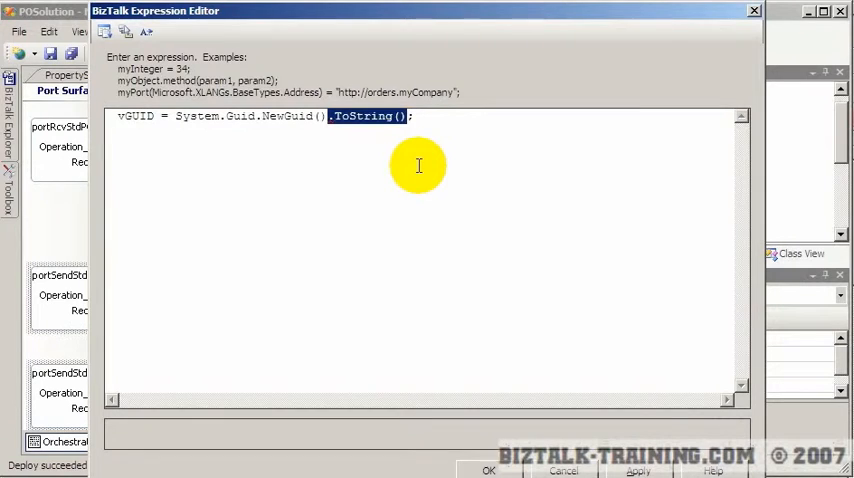
key("Delete")
type("System.Convert.ToString(")
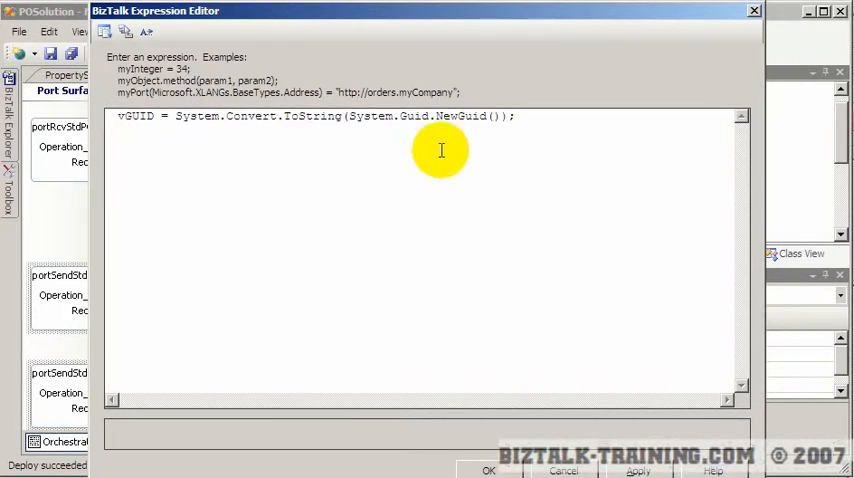
double_click(412, 116)
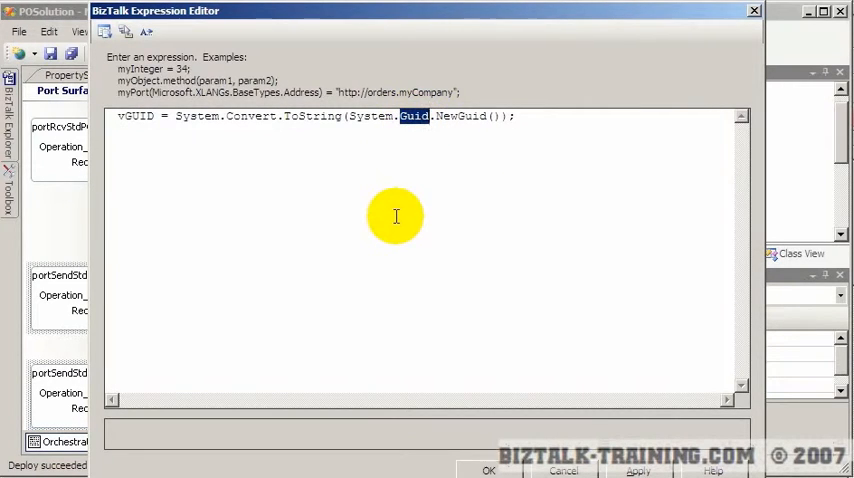
mouse_move(430, 124)
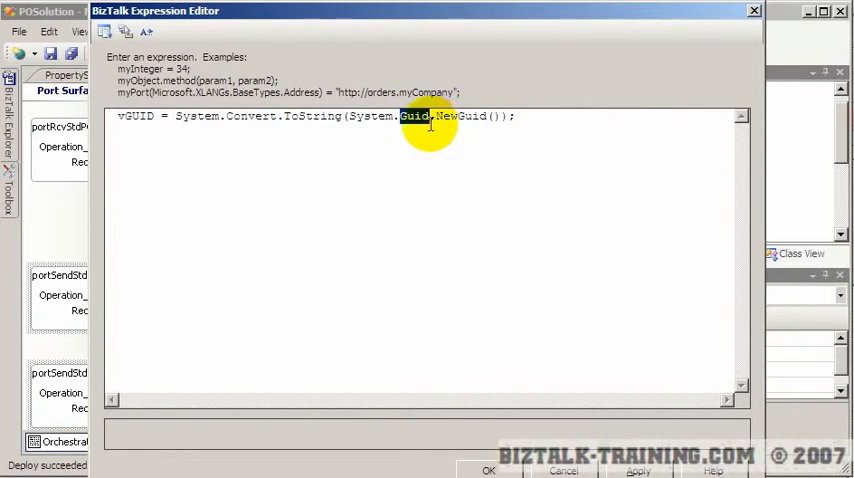
mouse_move(468, 158)
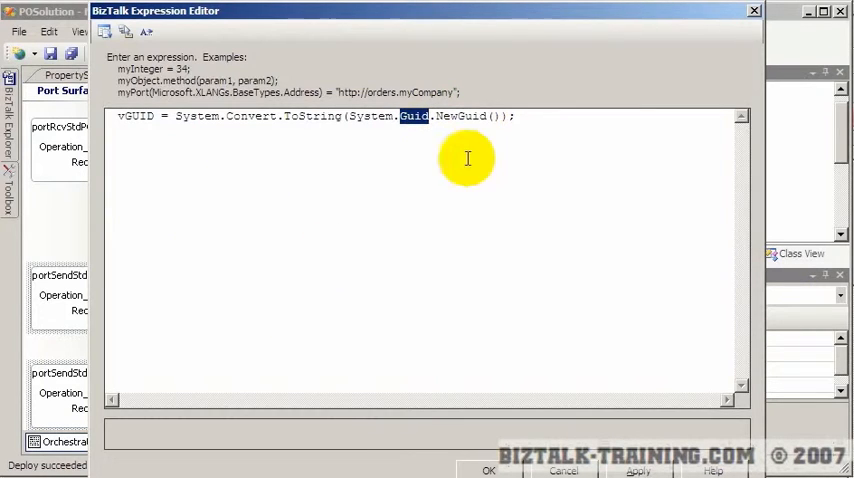
left_click(516, 116)
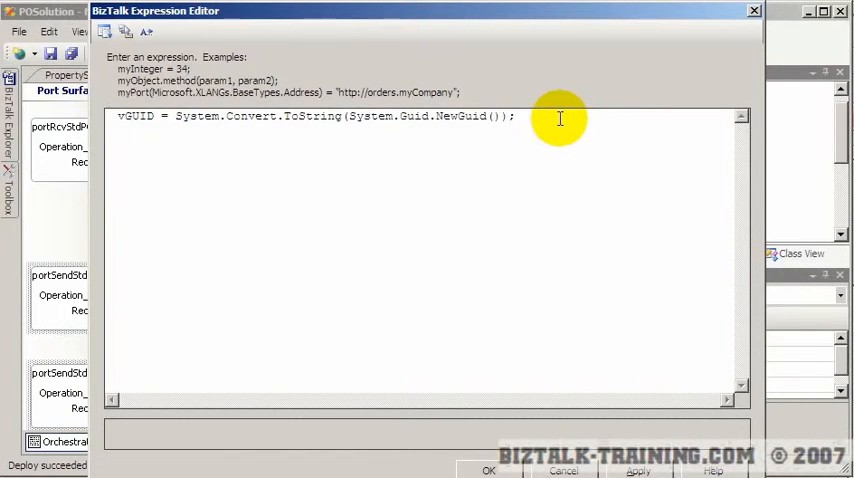
- Add y = 0; and x = y / y; to force a divide-by-zero, then accept the expression
type("x")
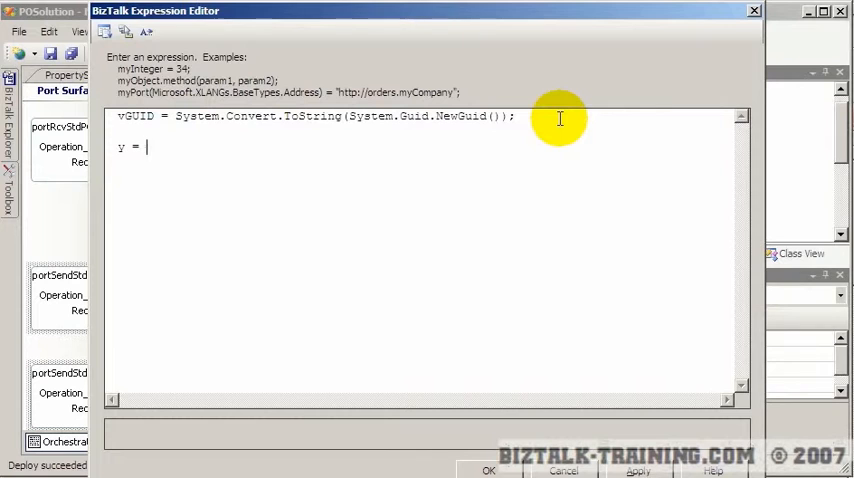
type("0;")
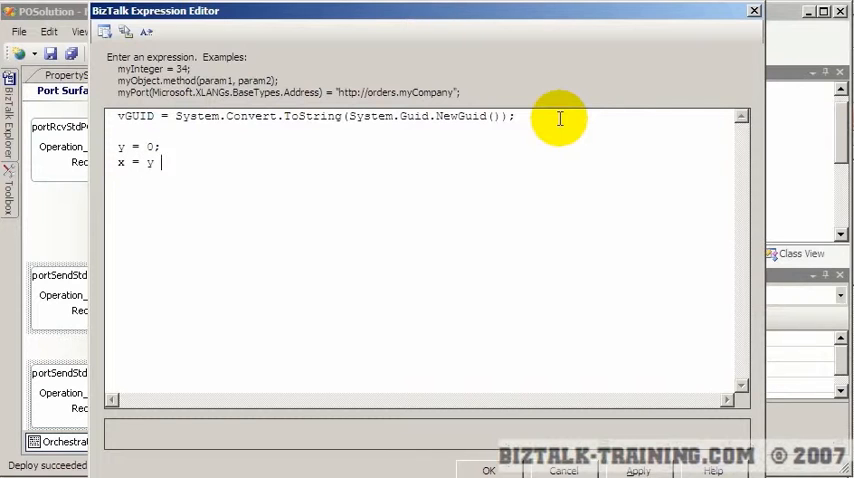
type("/ y;")
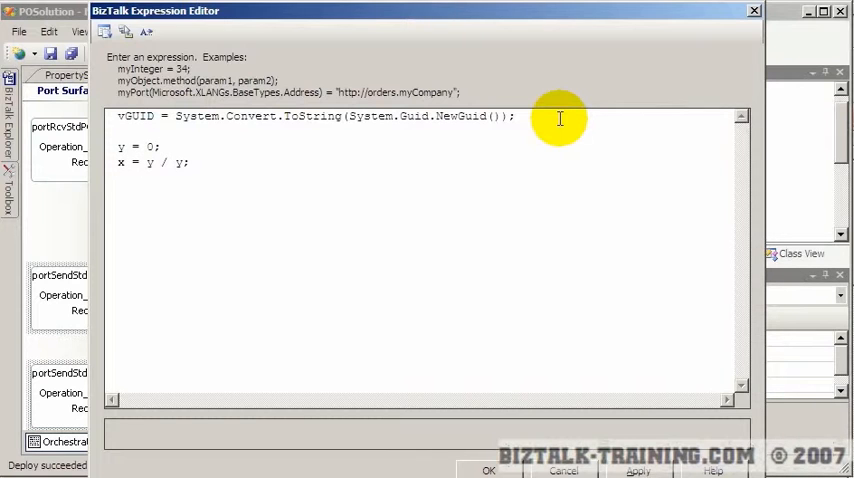
mouse_move(200, 162)
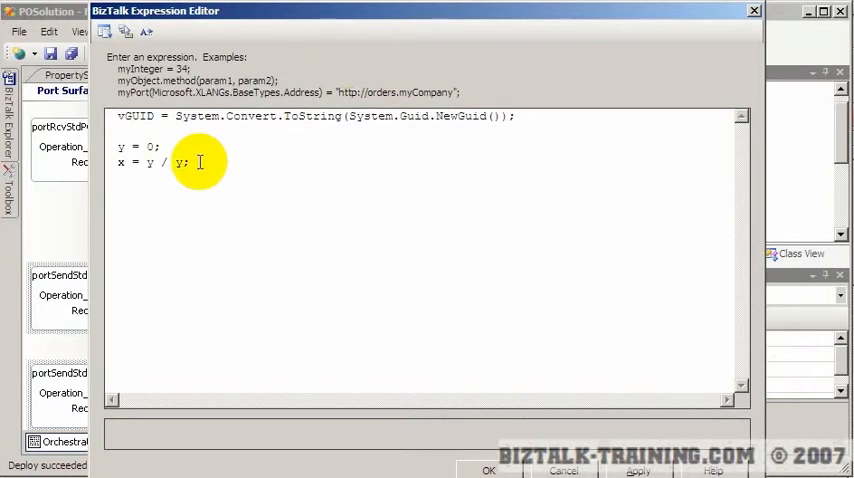
triple_click(150, 162)
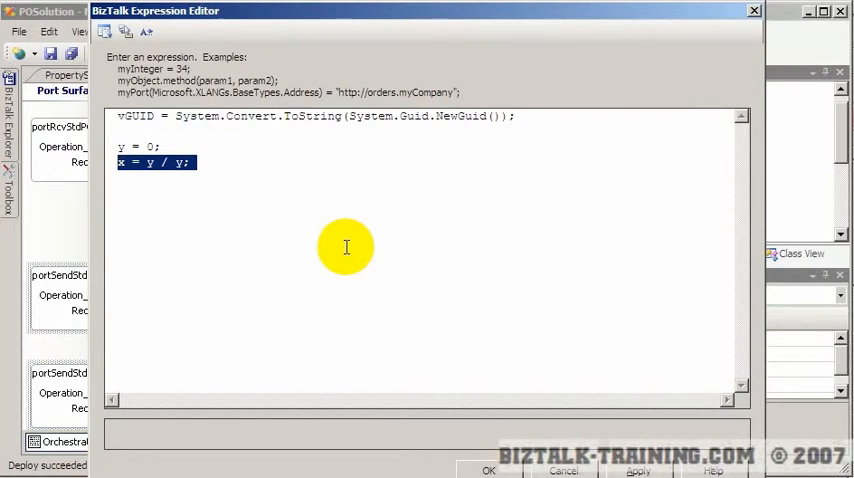
mouse_move(488, 470)
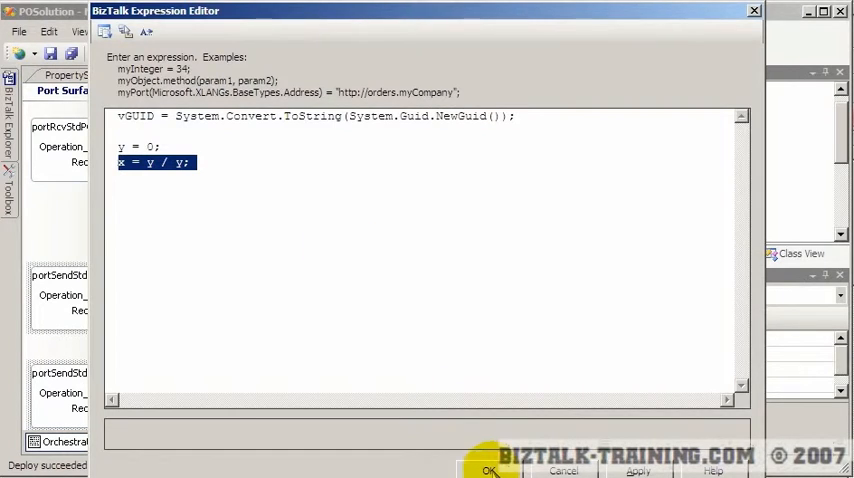
left_click(400, 240)
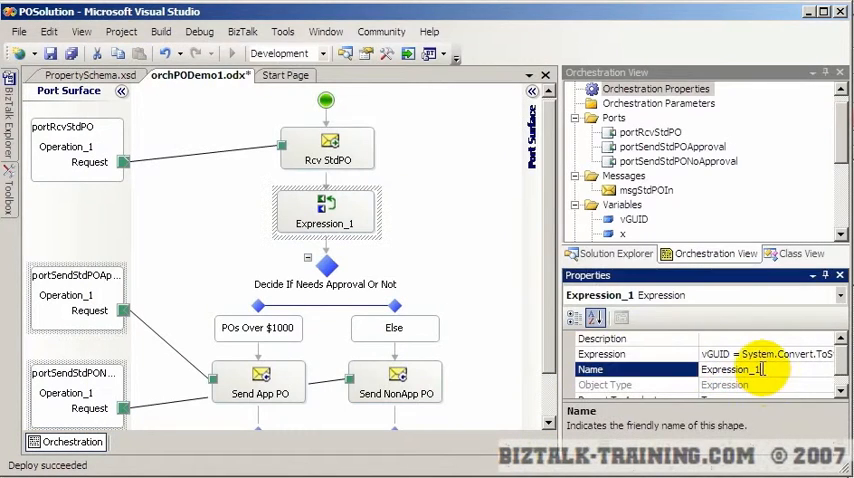
- Name the expression shape Force Divide by Zero Error and reselect it on the surface
type("Force Divide by Zero Error")
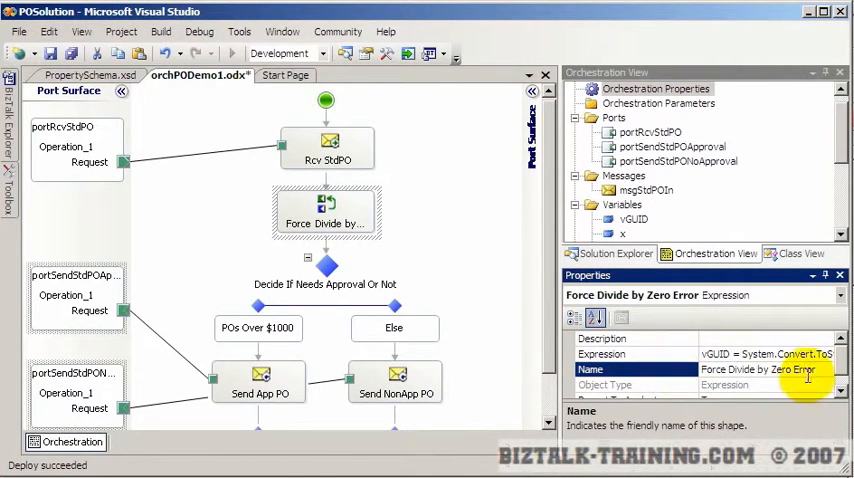
left_click(326, 210)
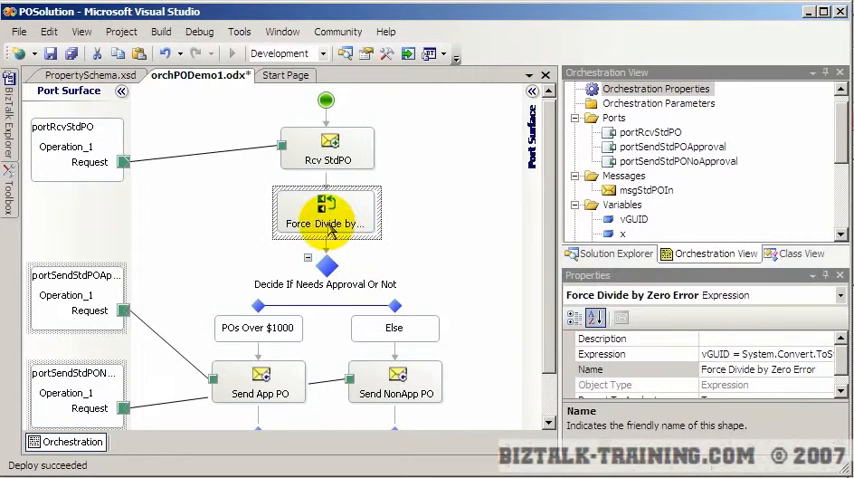
left_click(396, 384)
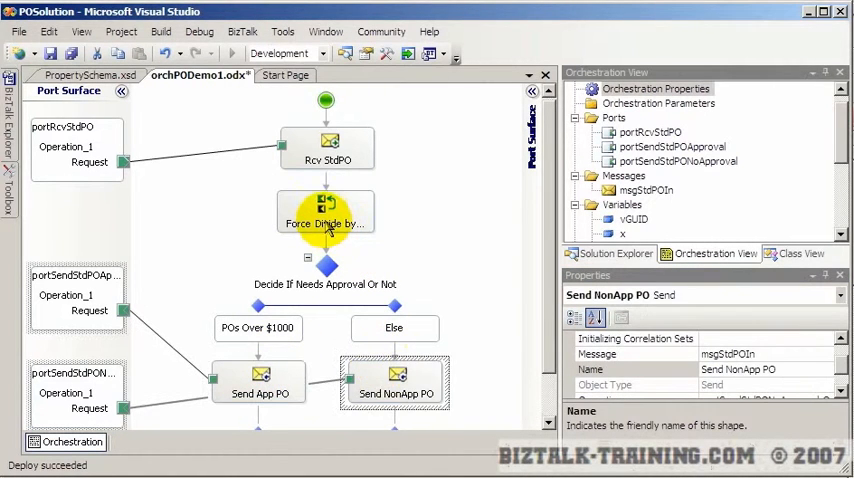
left_click(324, 212)
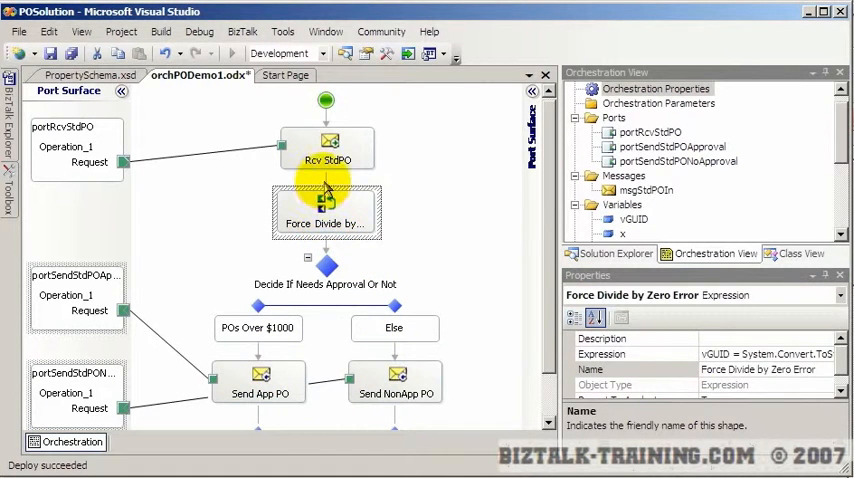
- Insert a Group_1 shape wrapping the divide-by-zero expression and expand it to show its shape
right_click(324, 210)
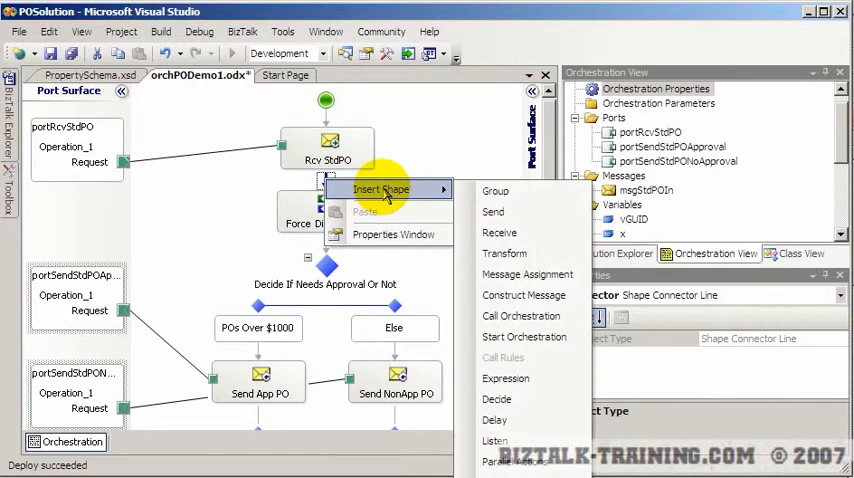
left_click(496, 192)
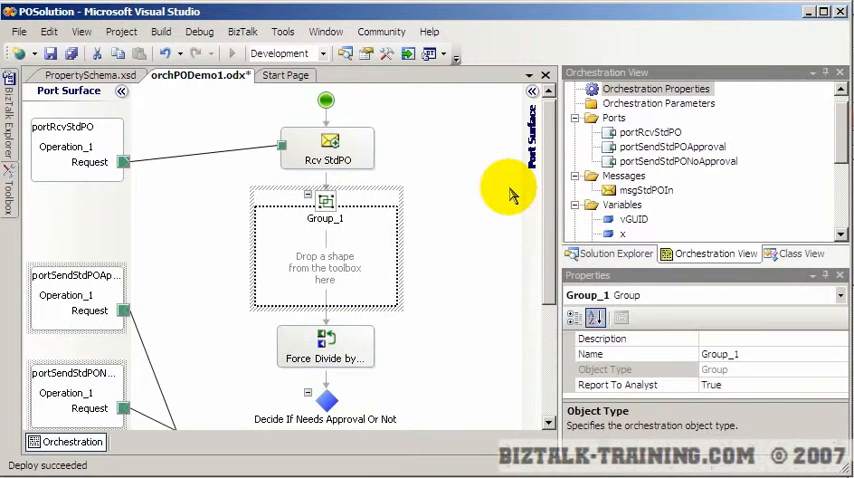
left_click(324, 280)
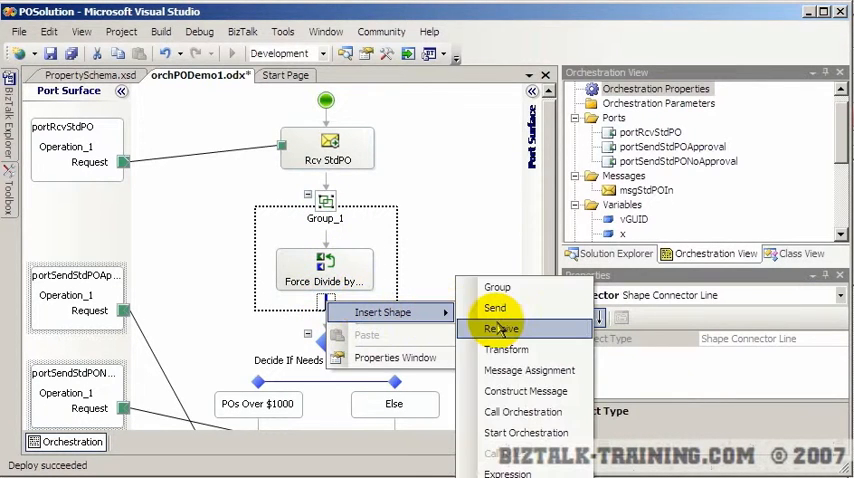
left_click(500, 328)
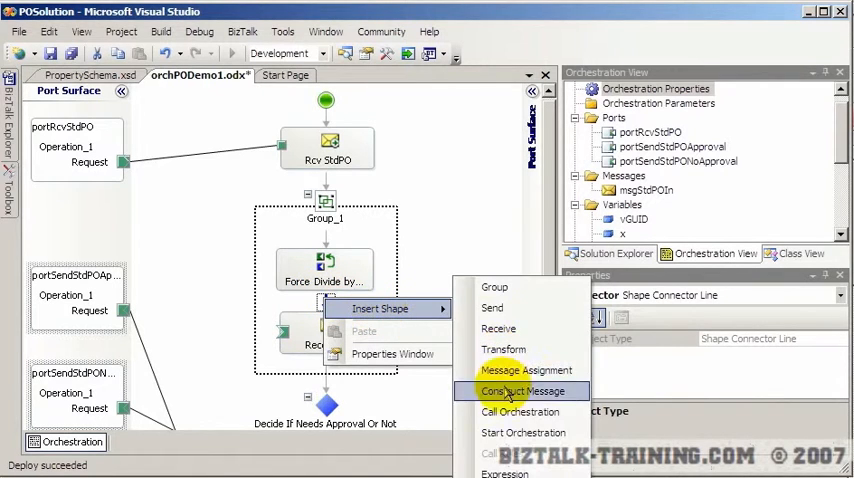
left_click(504, 392)
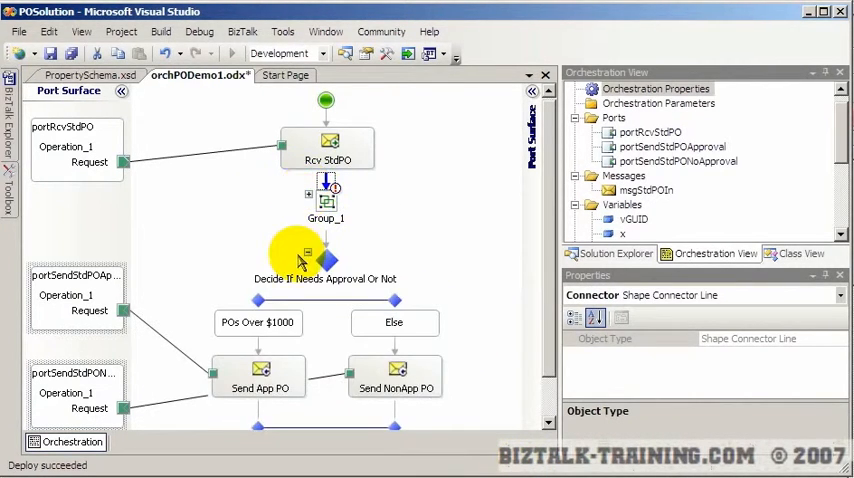
left_click(308, 194)
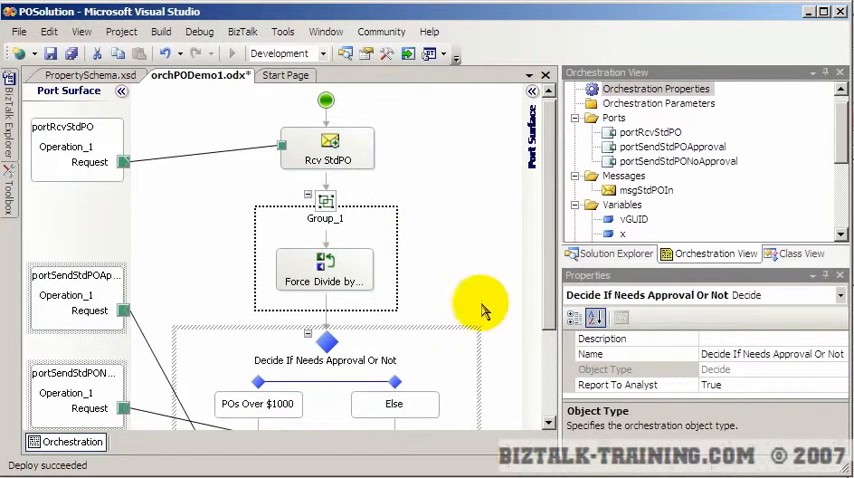
- Name the group Force Divide by Zero Error and its inner expression Get Guid & Div
left_click(324, 268)
type("Force Divide by Zero Error")
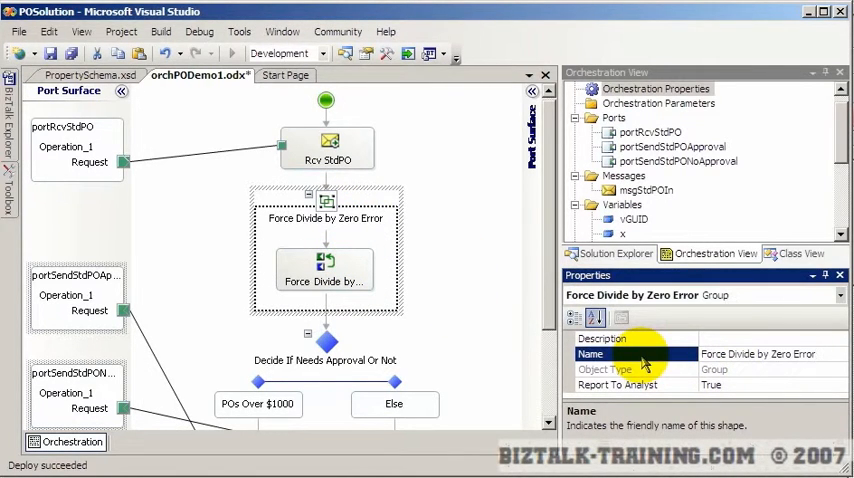
mouse_move(310, 218)
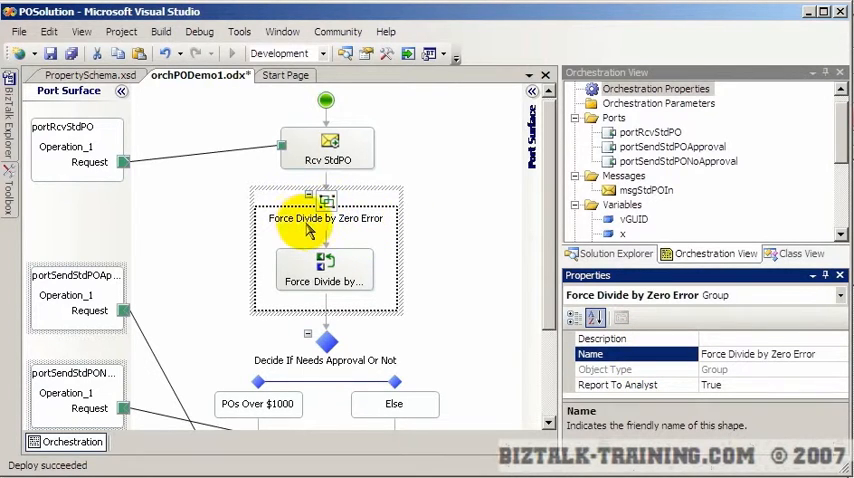
left_click(324, 270)
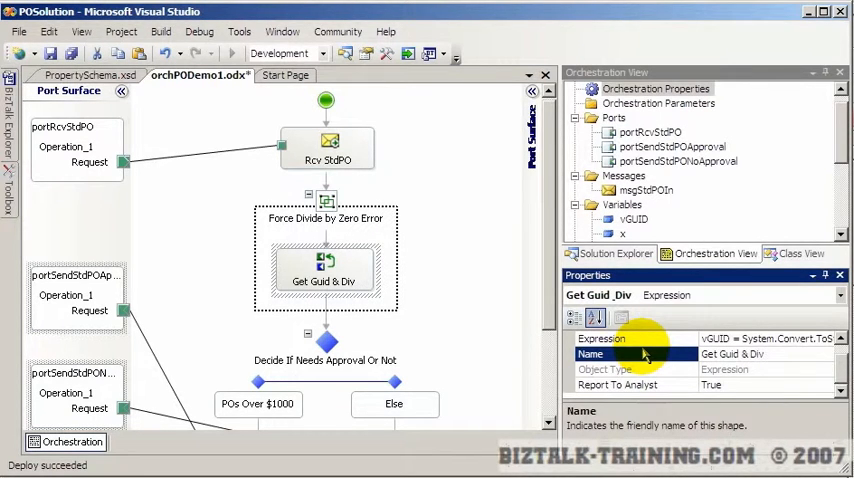
mouse_move(564, 150)
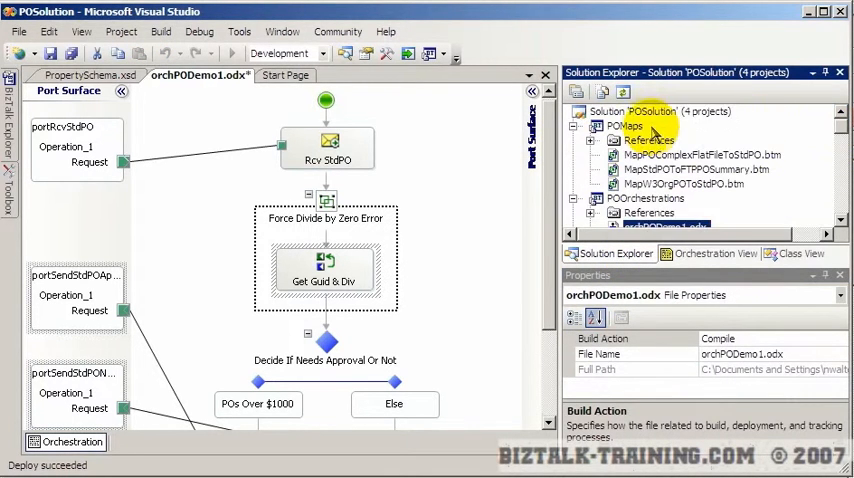
- Redeploy the POSolution solution from Solution Explorer until Deploy succeeded is reported
right_click(650, 112)
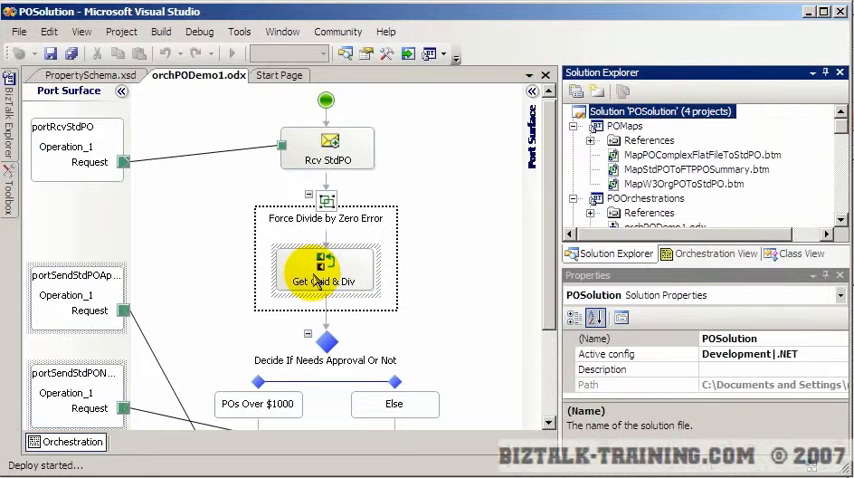
mouse_move(204, 224)
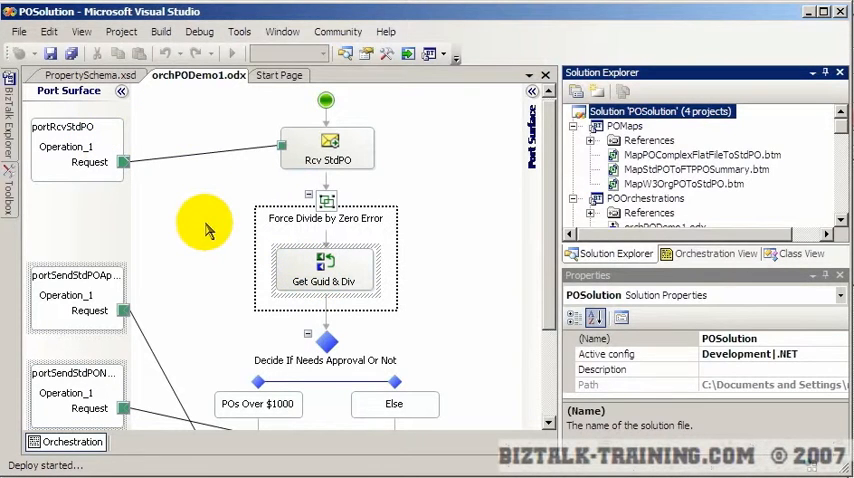
mouse_move(300, 222)
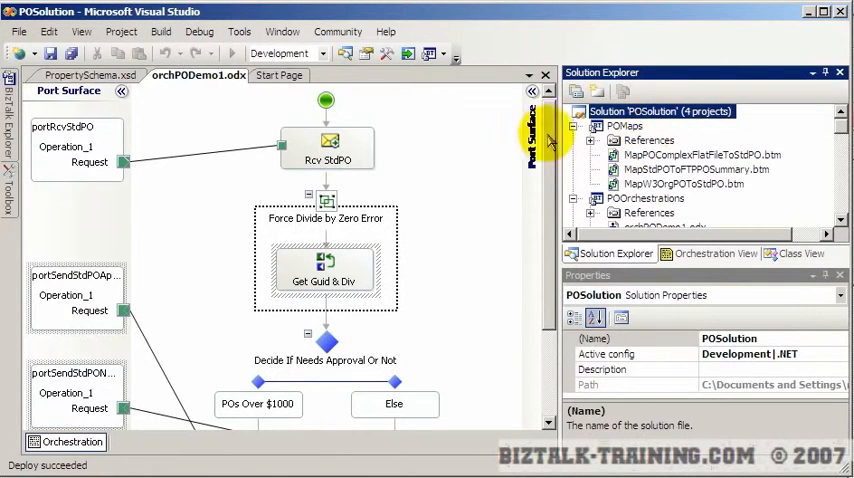
mouse_move(488, 290)
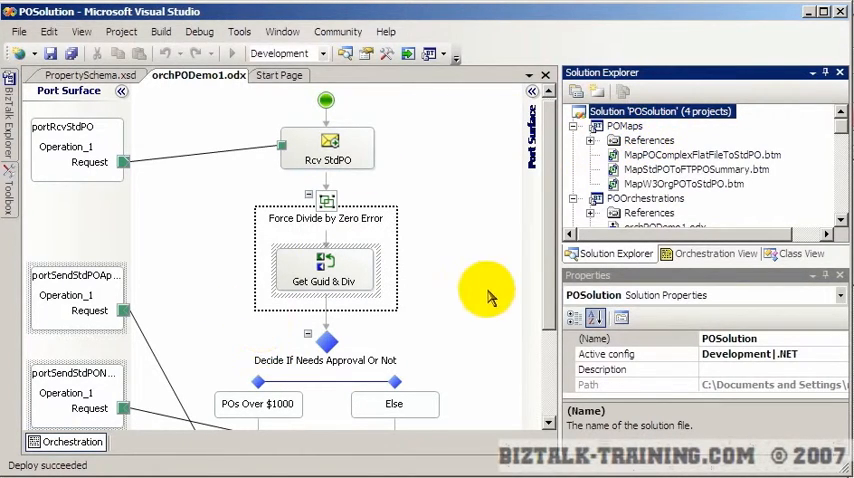
mouse_move(710, 320)
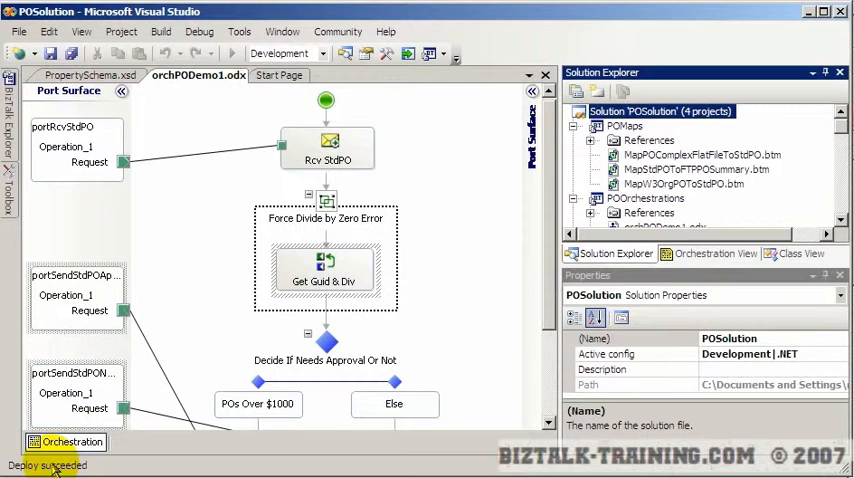
mouse_move(42, 450)
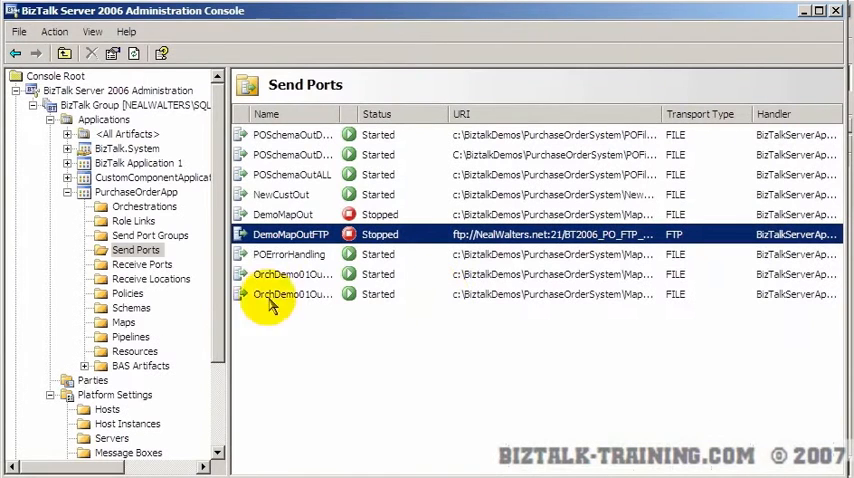
- Restart the BizTalkServerApplication in-process host instance under Platform Settings > Host Instances
scroll("down", 3)
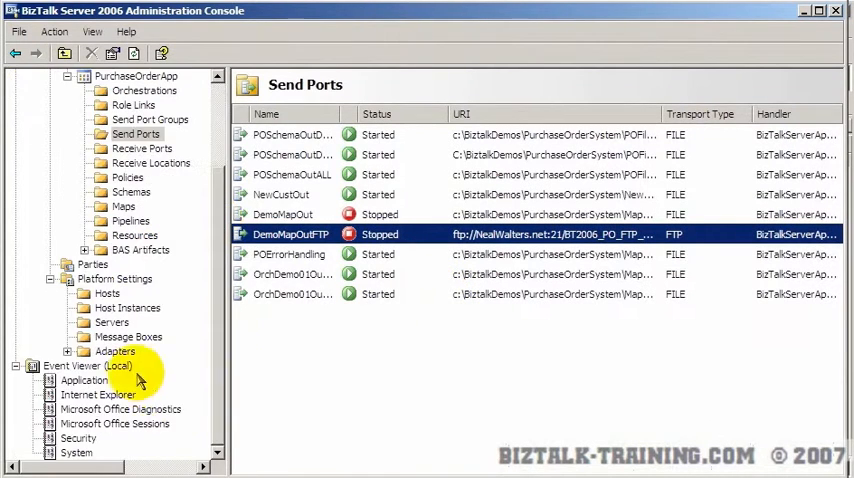
left_click(128, 308)
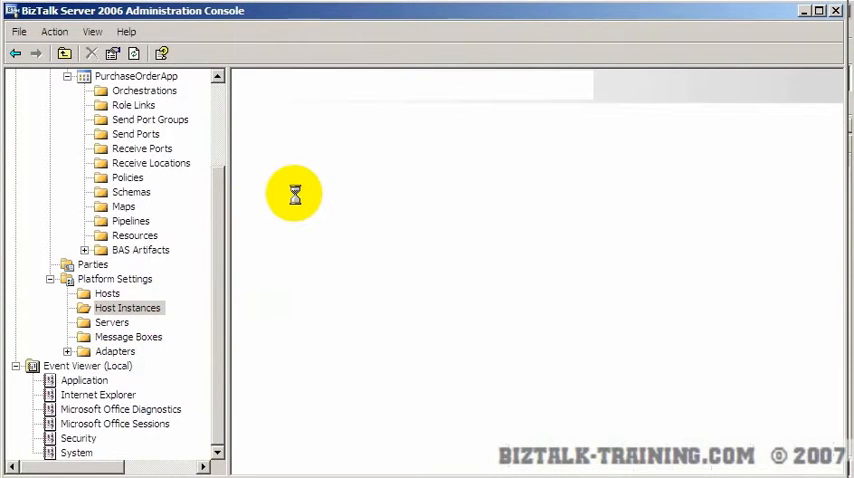
left_click(128, 308)
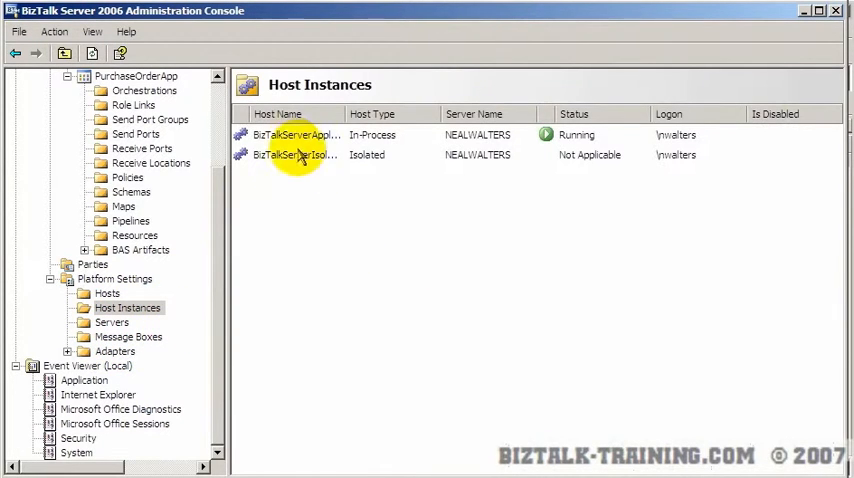
right_click(296, 136)
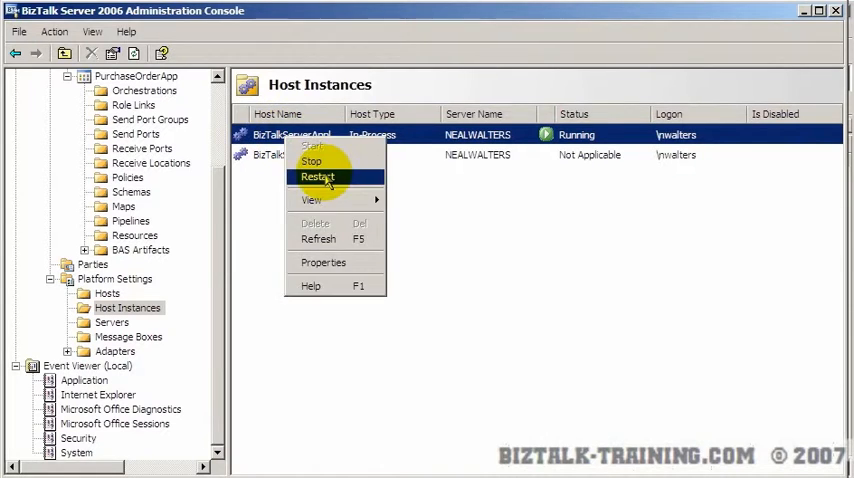
left_click(318, 176)
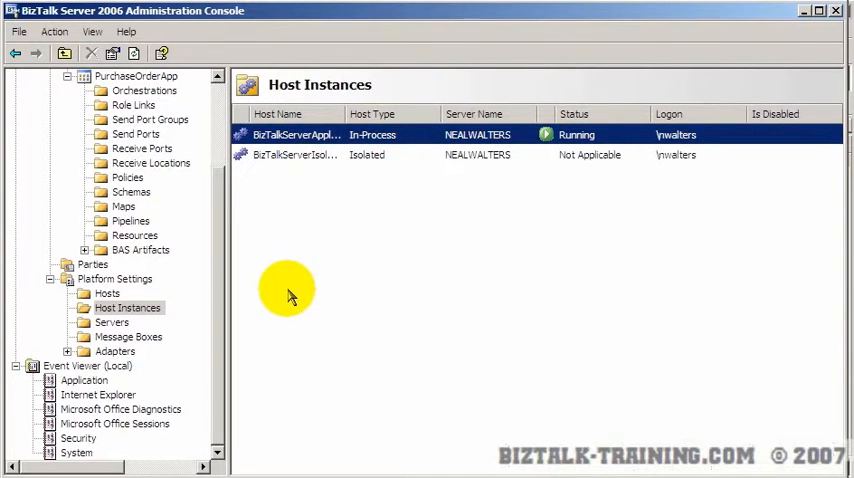
mouse_move(284, 304)
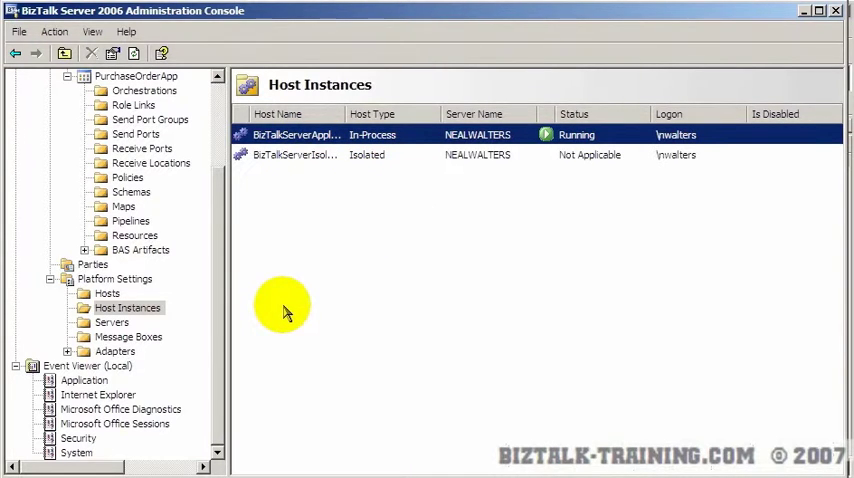
mouse_move(376, 276)
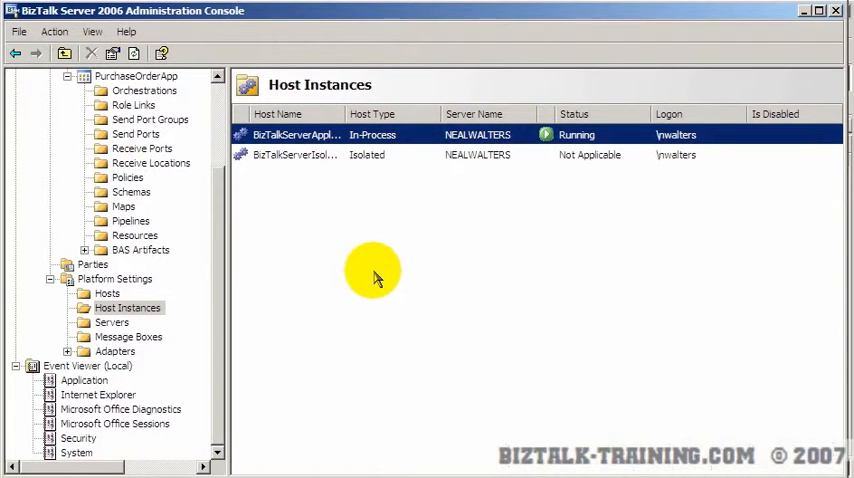
mouse_move(378, 260)
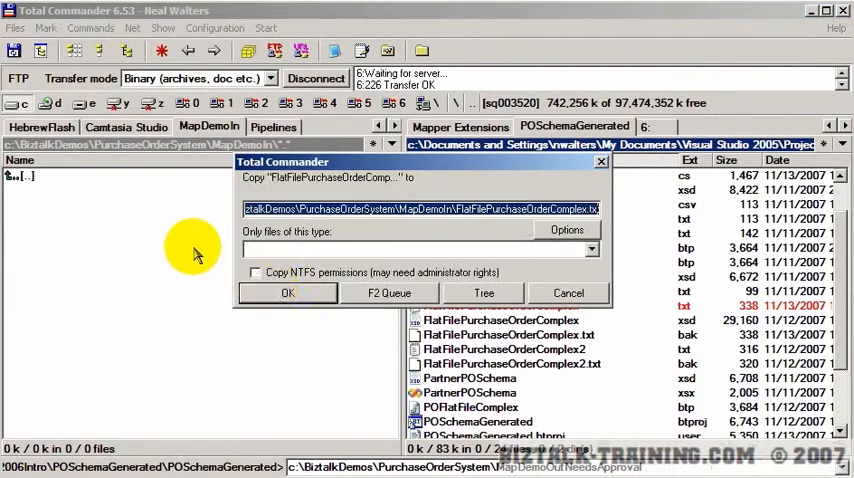
- Confirm copying the FlatFilePurchaseOrderComplex file into the MapDemoIn folder
left_click(288, 292)
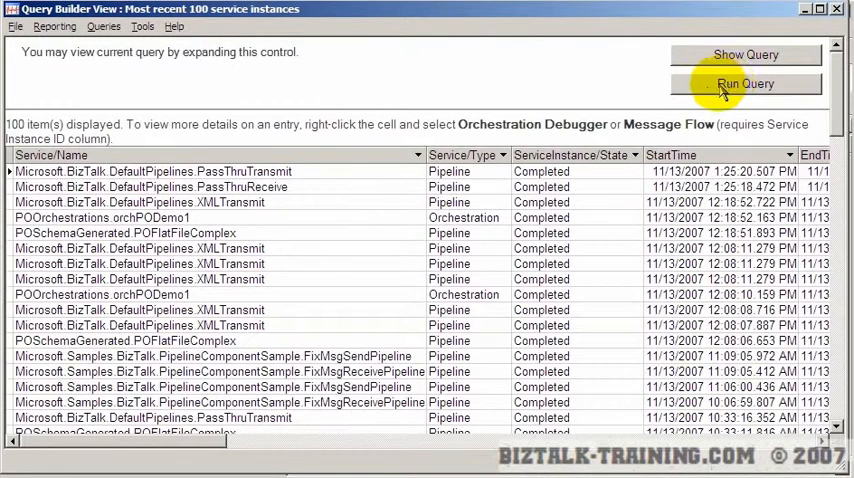
mouse_move(388, 82)
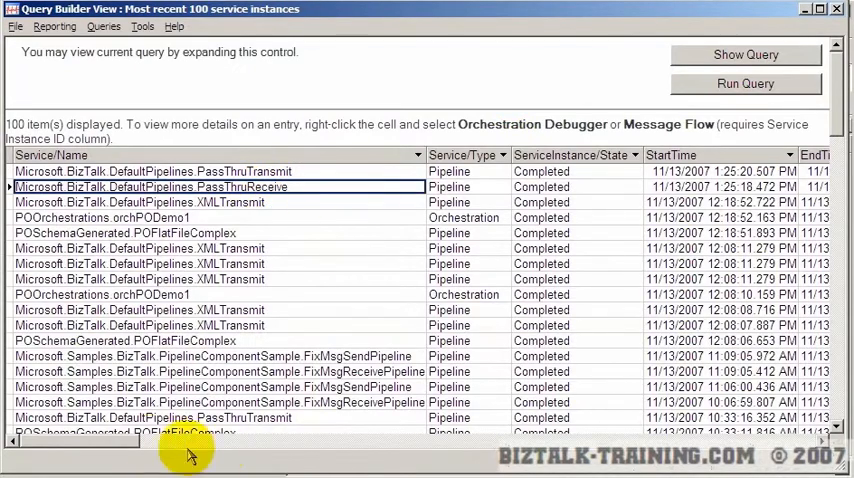
- Read the PassThruReceive message flow error stating no subscribers were found for routing
scroll("right", 3)
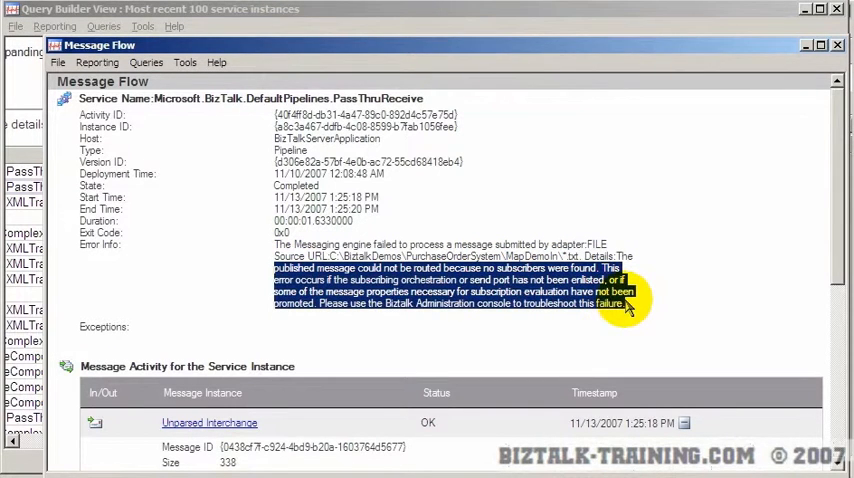
mouse_move(570, 160)
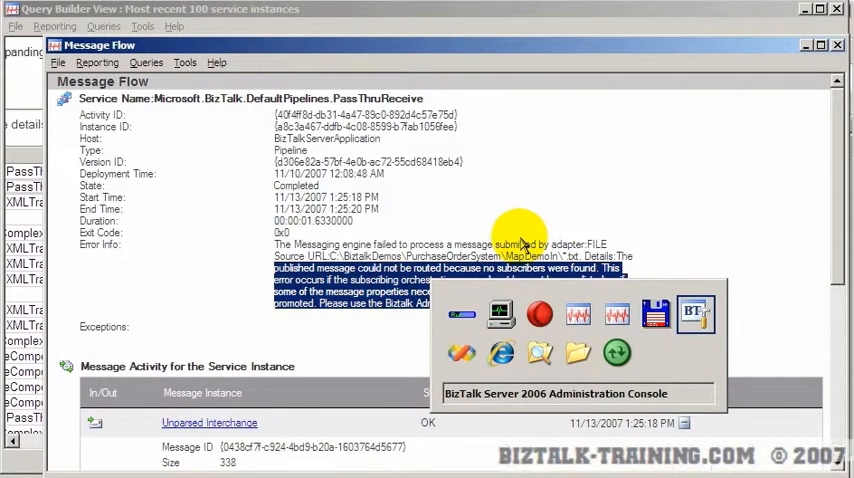
- In the Administration Console, list PurchaseOrderApp's orchestrations showing POOrchestrations.orchPODemo1 as Started
left_click(694, 312)
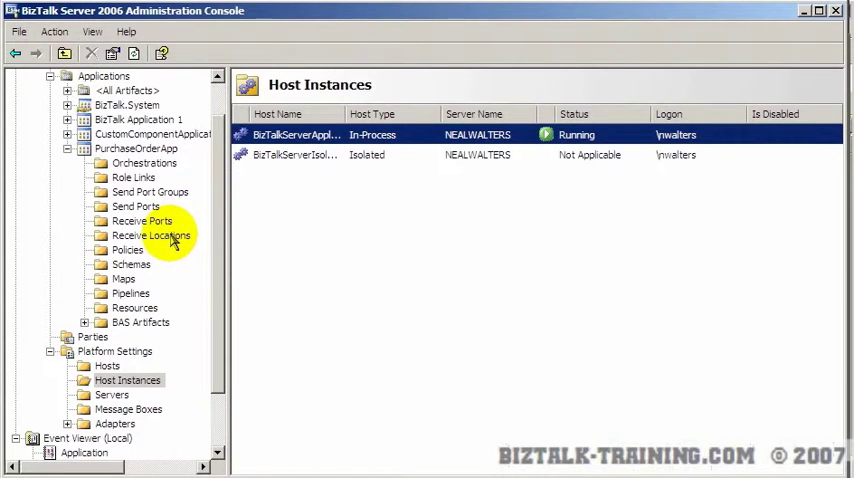
left_click(144, 162)
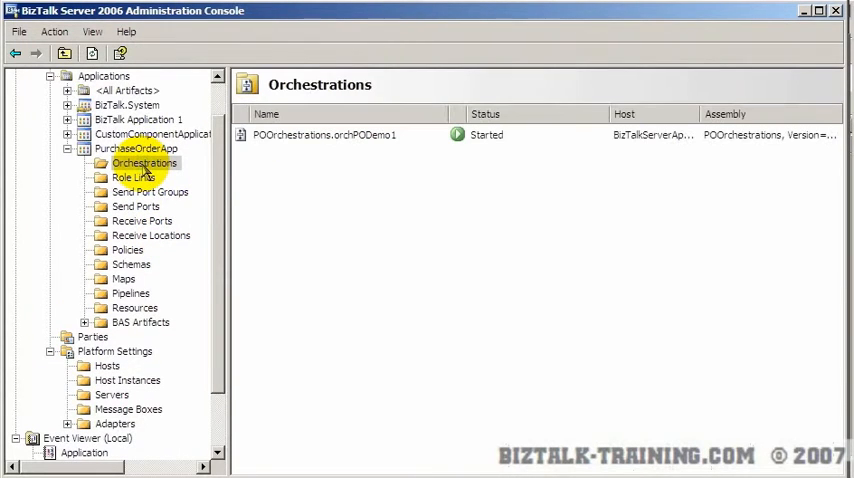
mouse_move(348, 136)
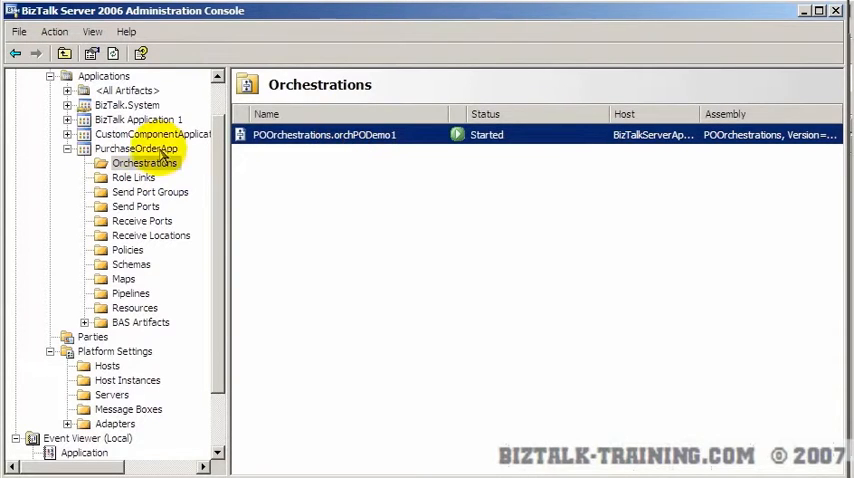
left_click(138, 148)
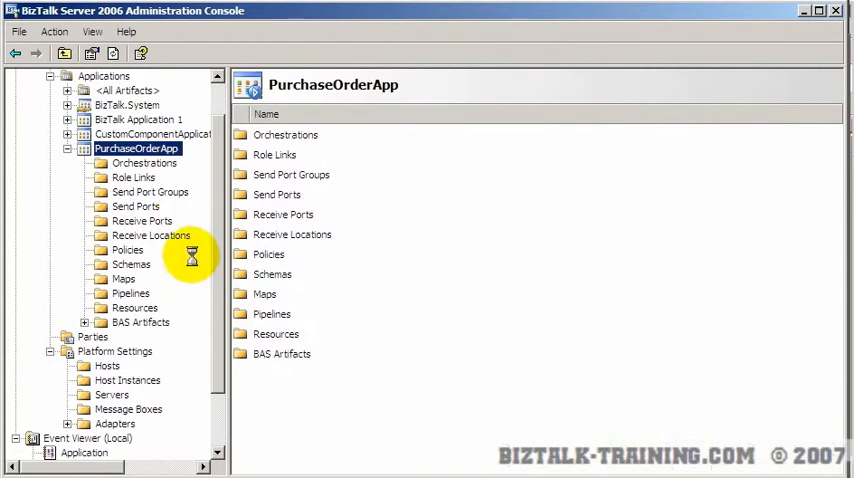
left_click(144, 164)
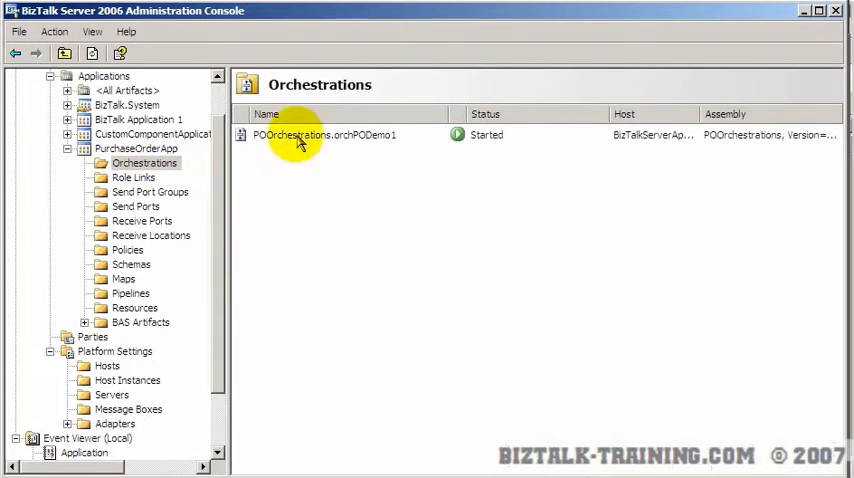
left_click(324, 136)
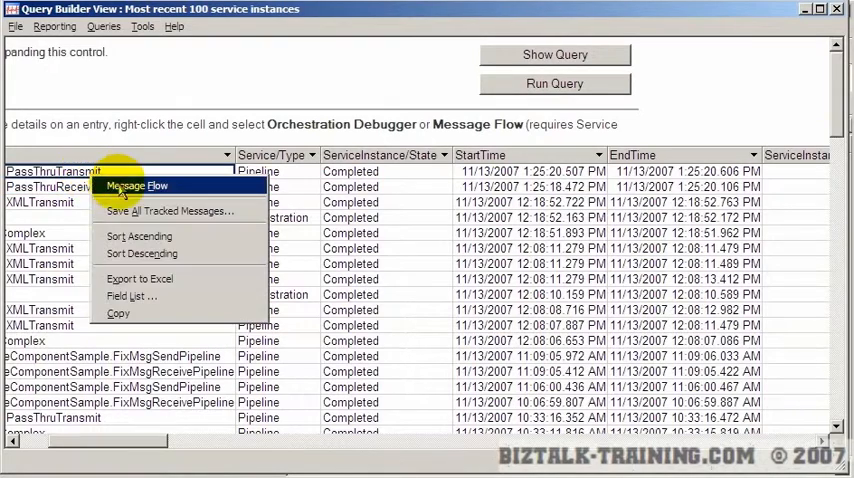
- View the PassThruTransmit message flow showing the message sent via POErrorHandling into MapDemoIncomingErrors
left_click(136, 186)
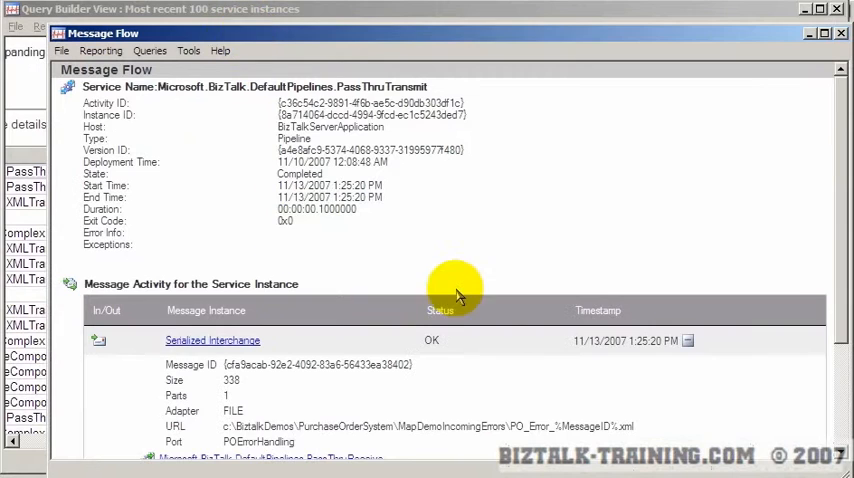
scroll("down", 3)
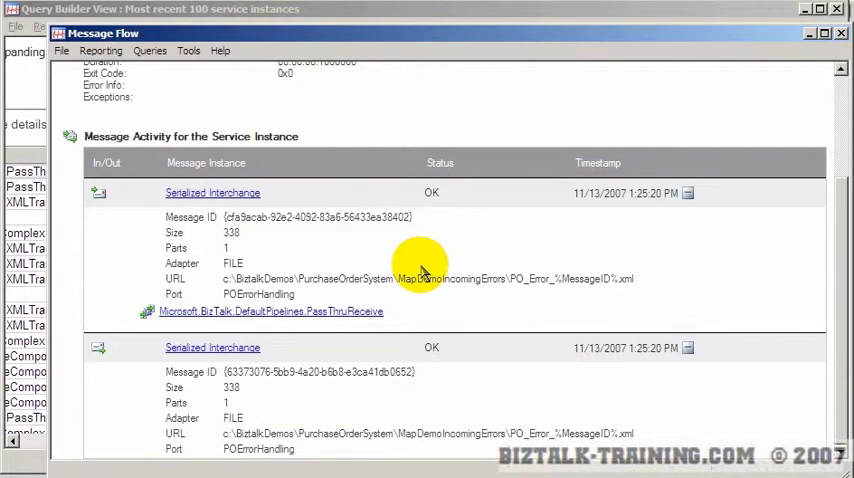
mouse_move(648, 280)
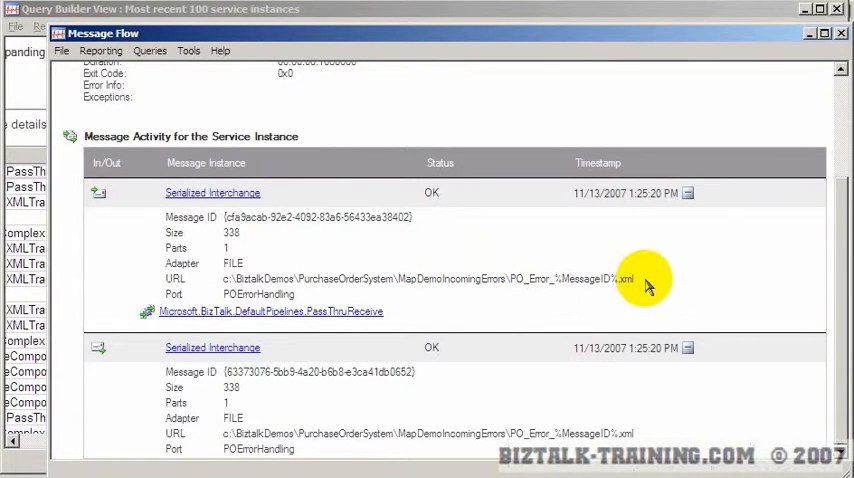
mouse_move(220, 280)
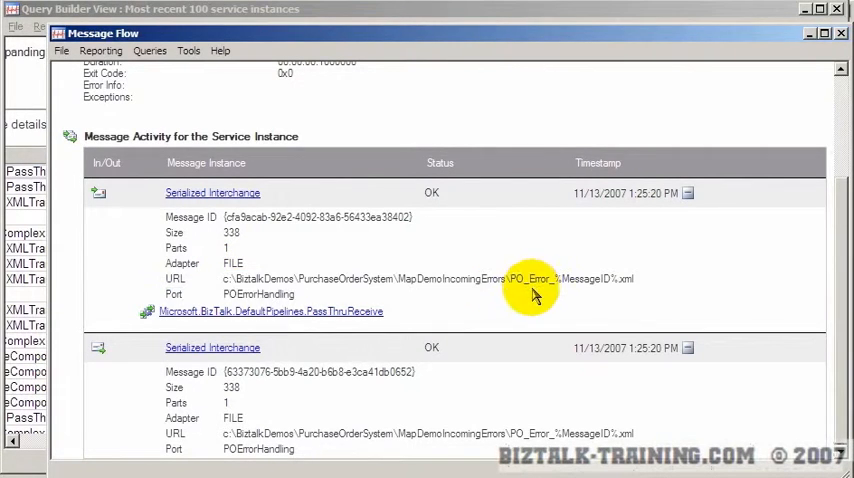
mouse_move(580, 288)
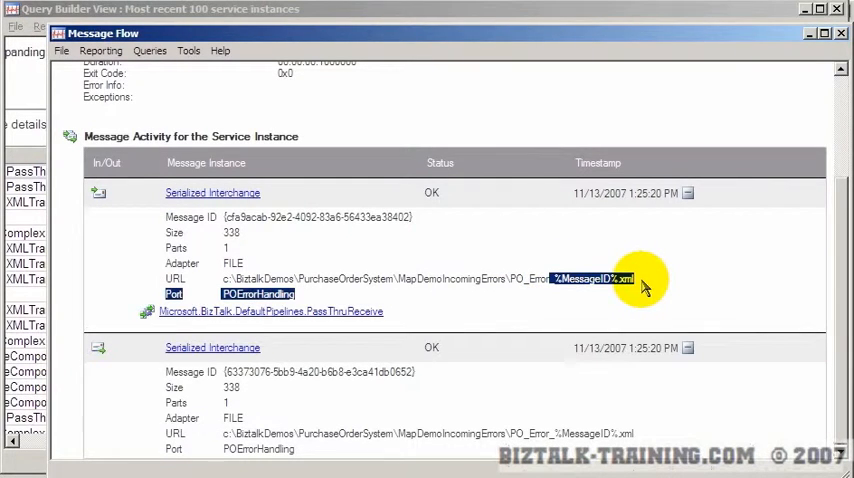
mouse_move(508, 308)
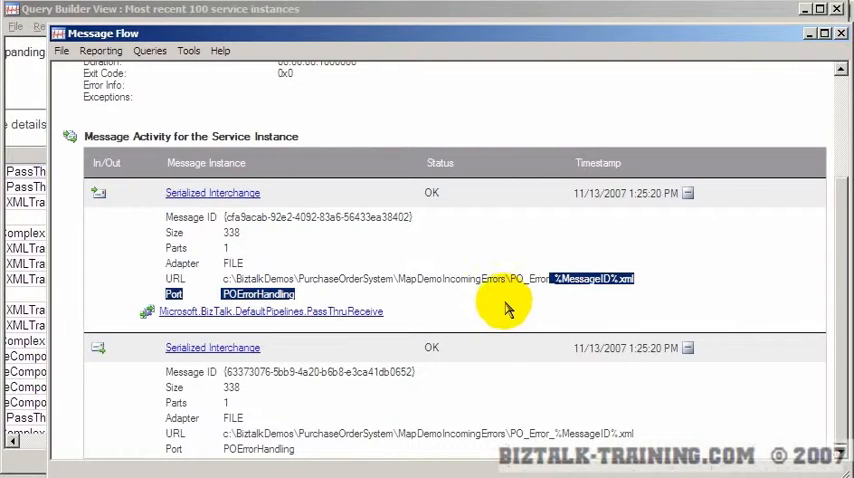
mouse_move(490, 290)
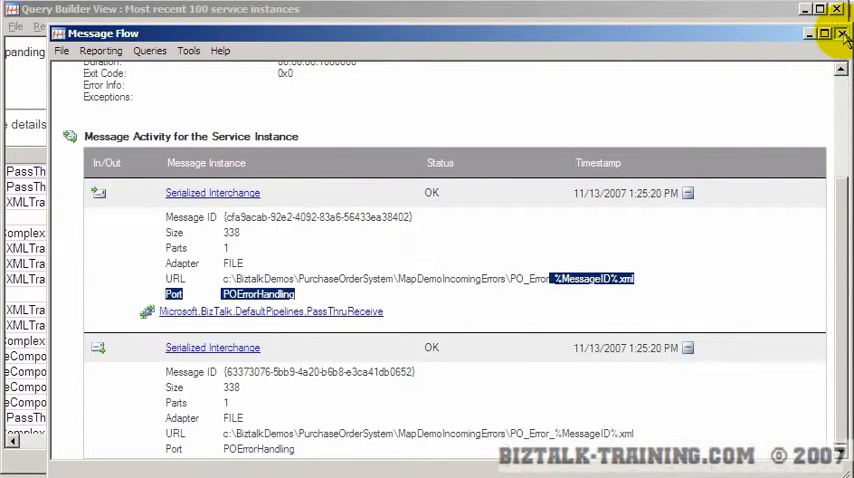
- Disable routing for failed messages on the rcvMapDemoIn receive port's General page
left_click(844, 32)
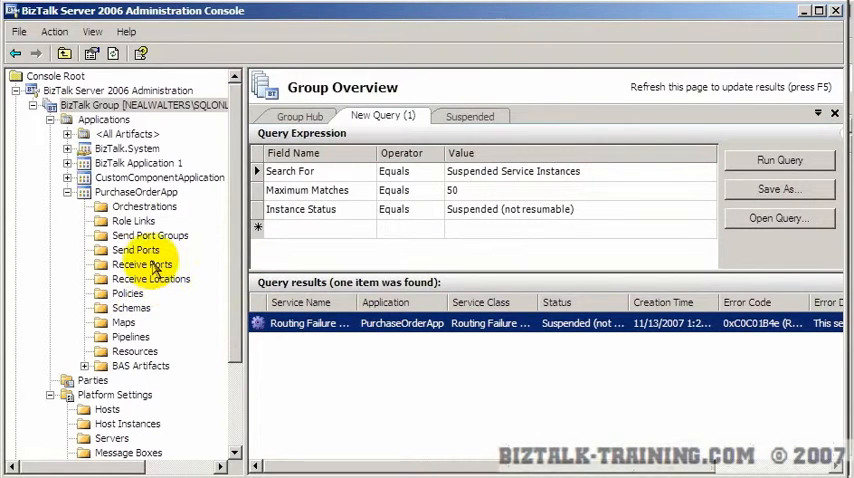
left_click(136, 264)
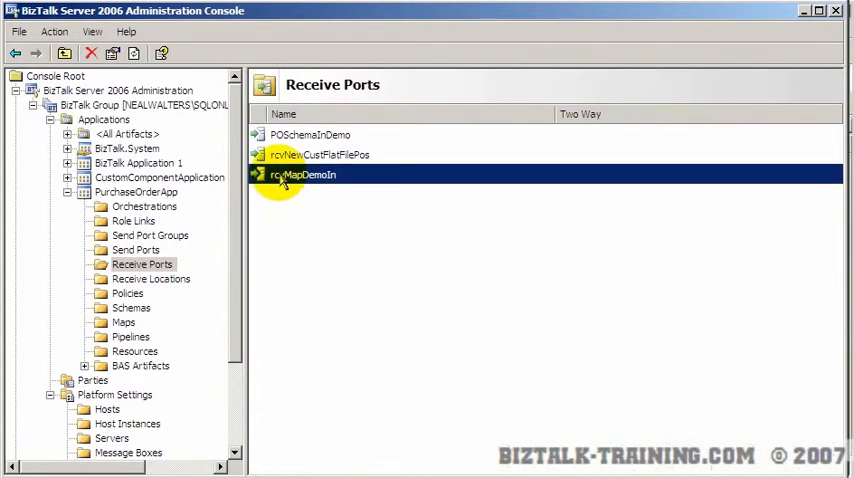
double_click(302, 176)
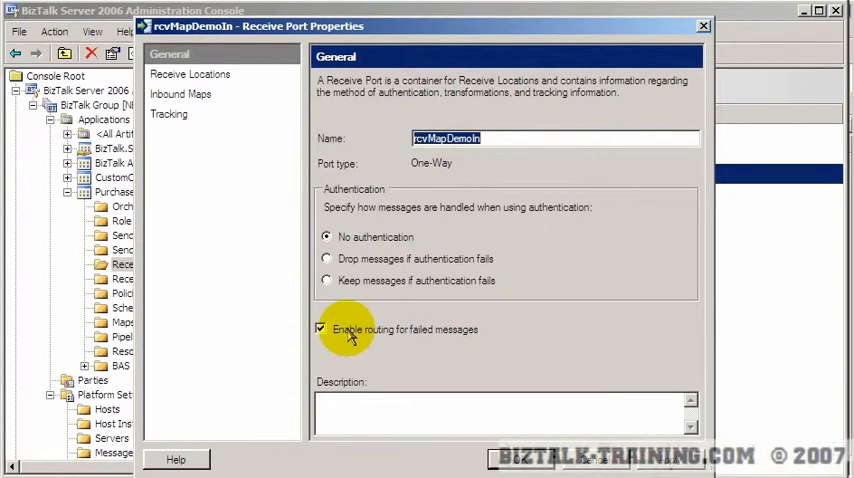
left_click(320, 328)
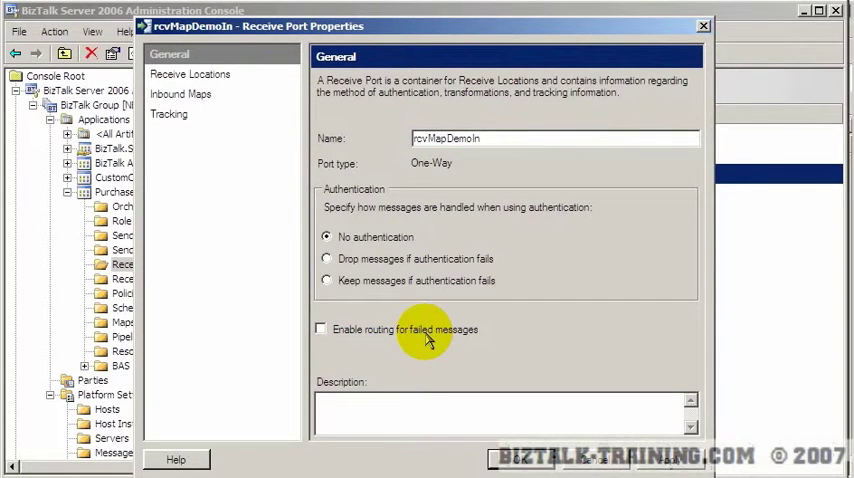
mouse_move(484, 376)
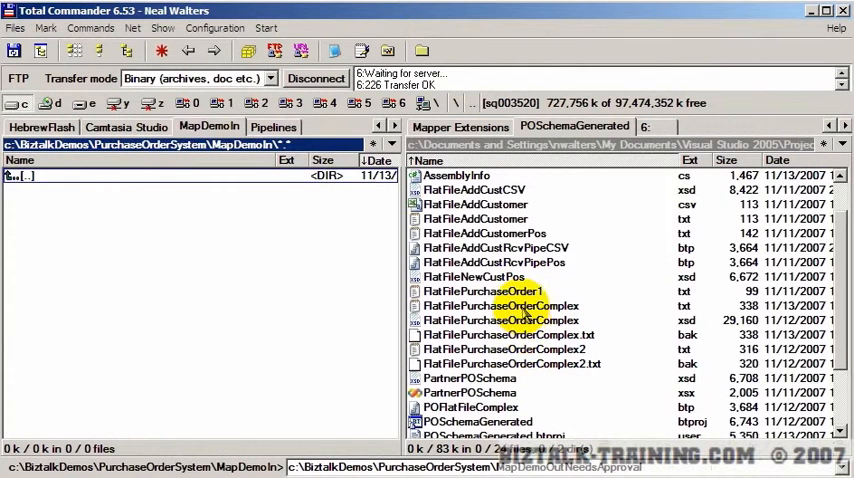
- Copy FlatFilePurchaseOrderComplex.txt from POSchemaGenerated into the MapDemoIn folder
left_click(500, 304)
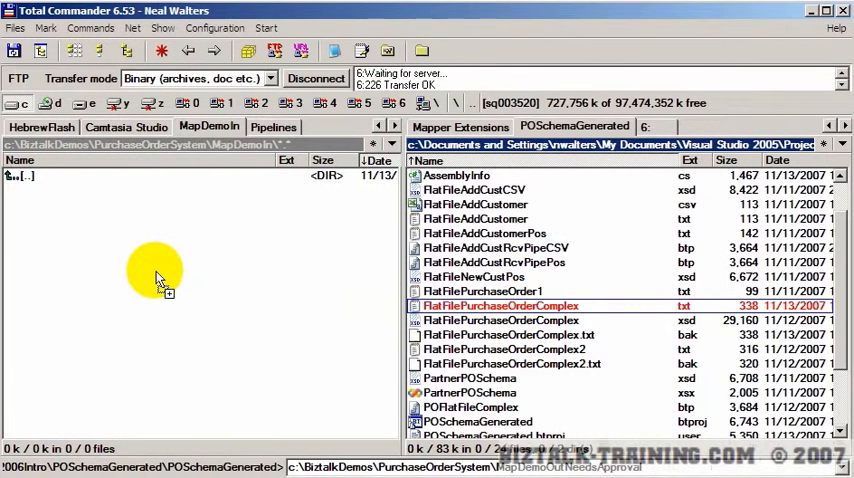
mouse_move(182, 284)
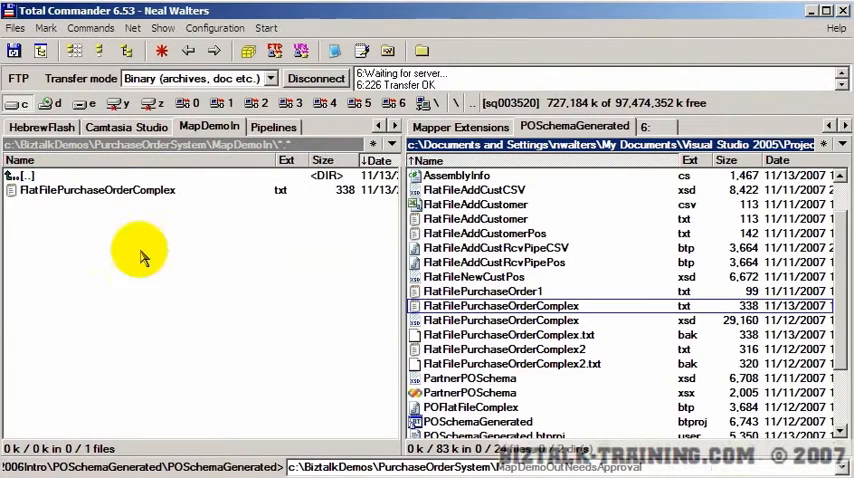
mouse_move(218, 292)
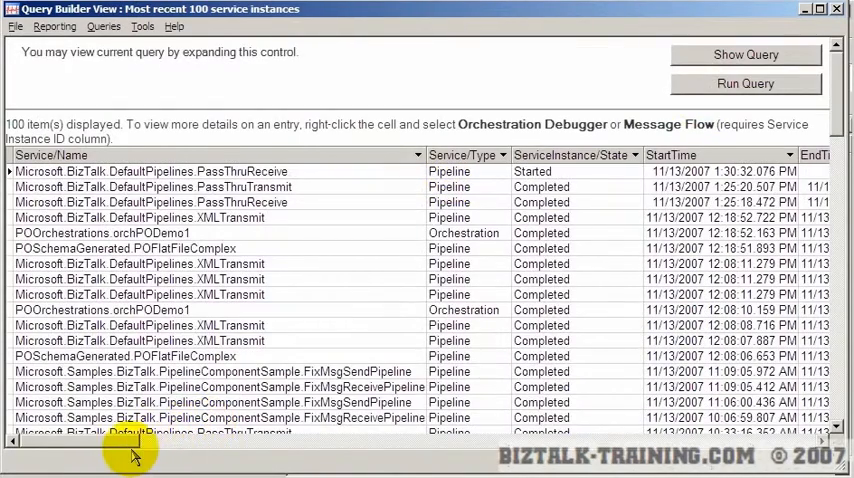
- Rerun the HAT query and view the newest failed instance's message flow reporting the FILE message from MapDemoIn failed
scroll("down", 3)
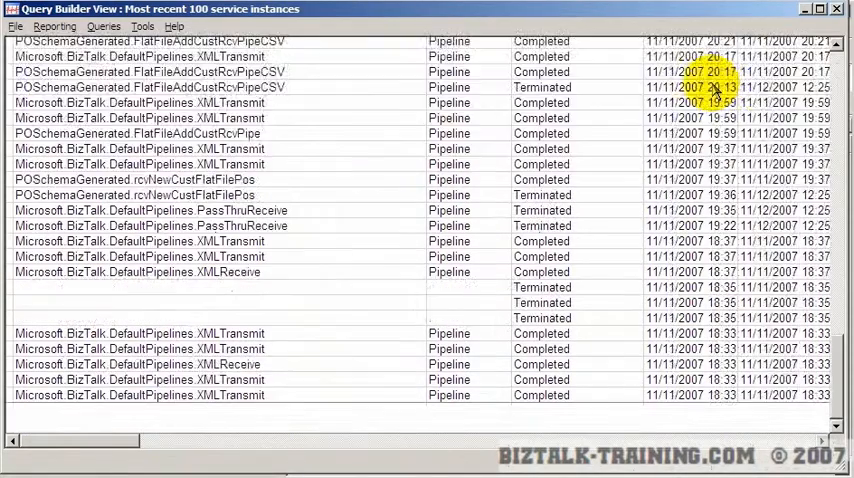
left_click(744, 84)
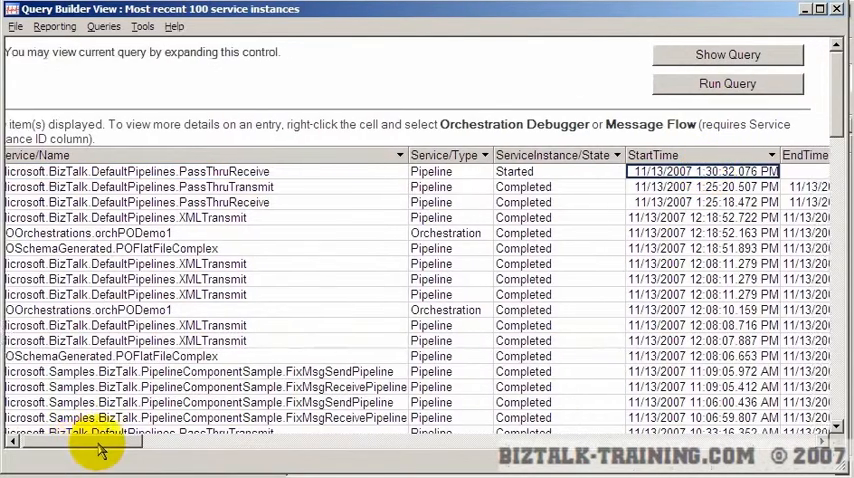
scroll("right", 3)
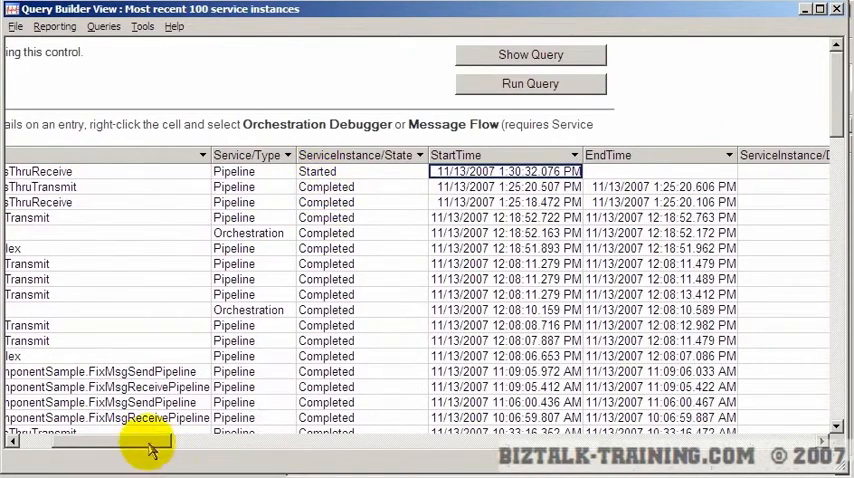
left_click_drag(150, 440, 300, 440)
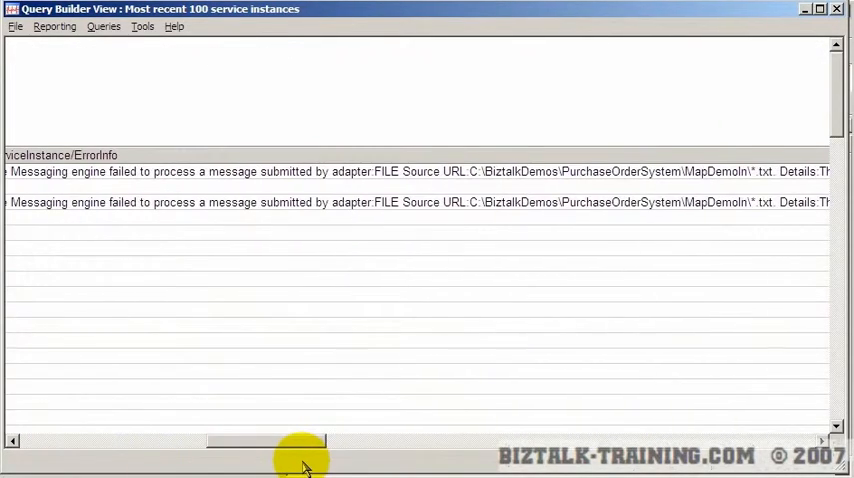
right_click(232, 172)
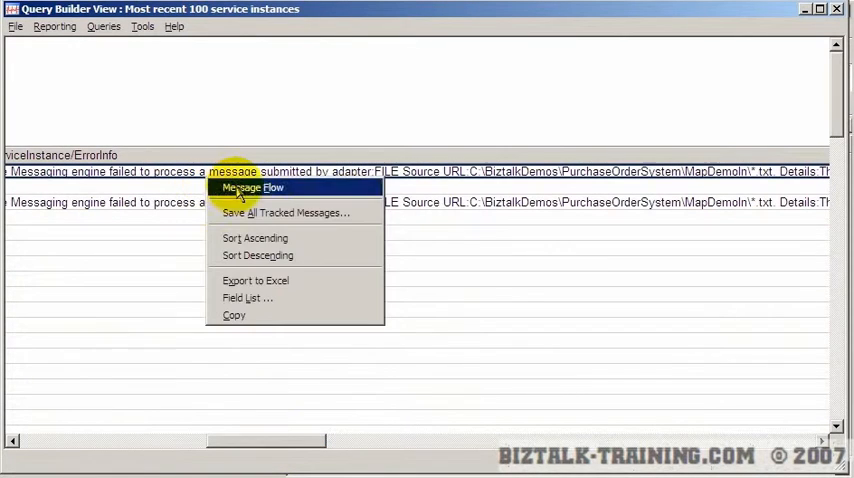
left_click(252, 188)
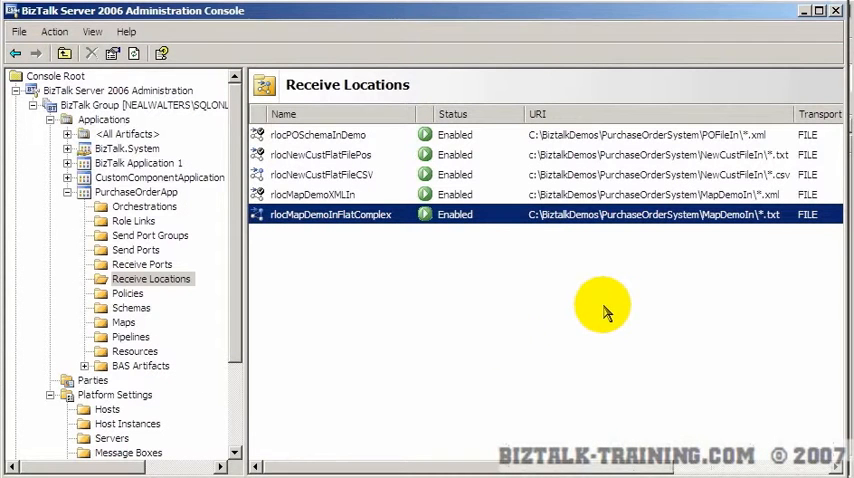
mouse_move(378, 276)
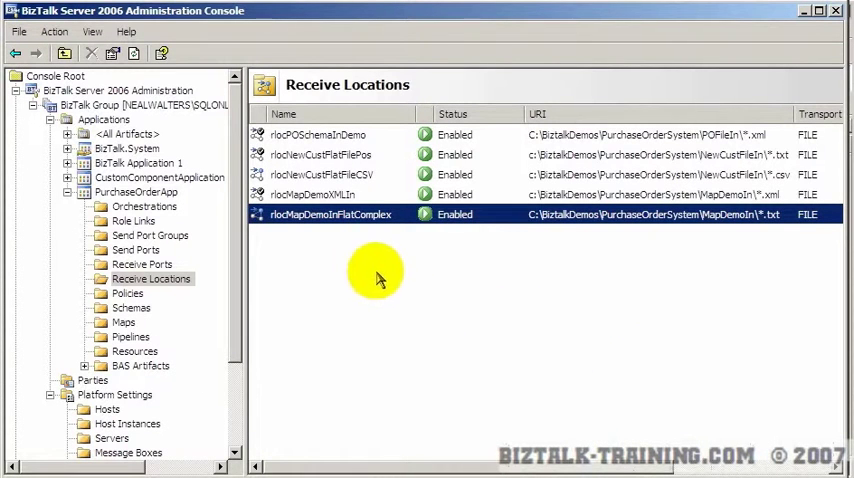
mouse_move(320, 236)
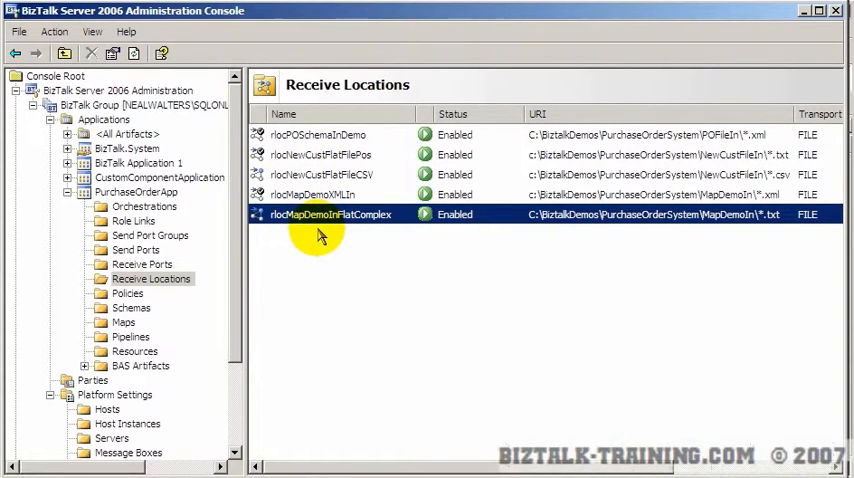
- Switch rlocMapDemoInFlatComplex's receive pipeline from PassThruReceive to the FlatFilePurchaseOrderComplex pipeline
double_click(332, 214)
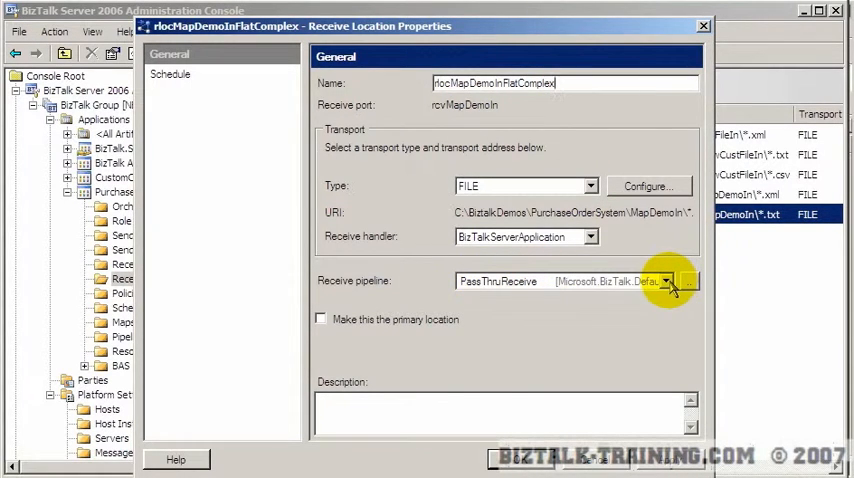
left_click(668, 280)
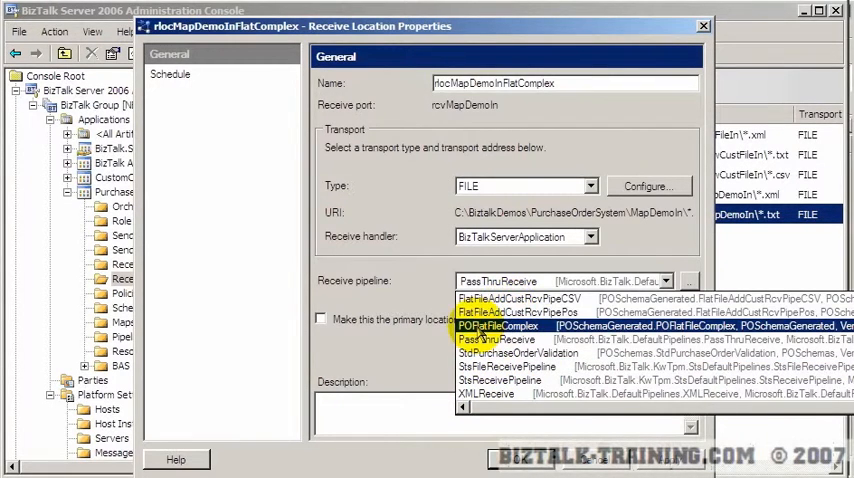
left_click(500, 324)
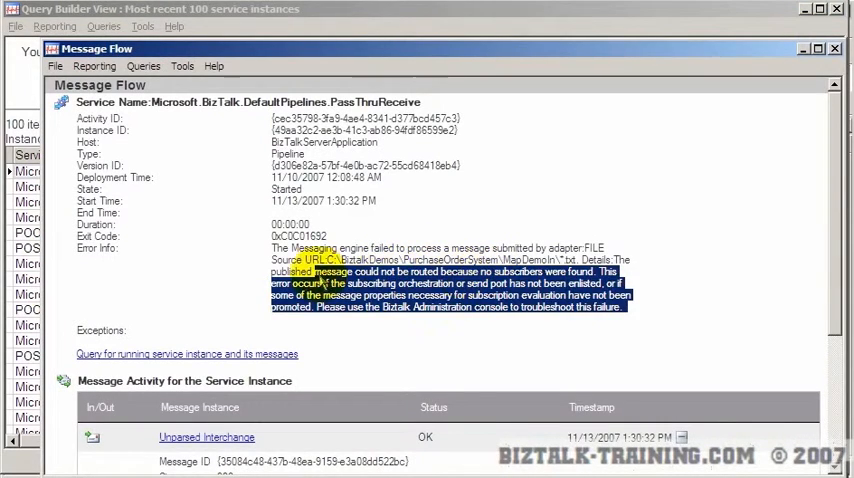
mouse_move(640, 282)
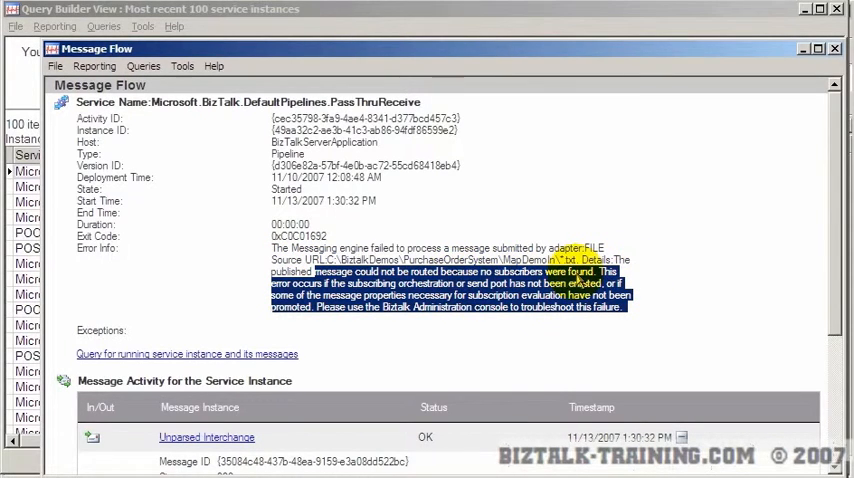
left_click(836, 48)
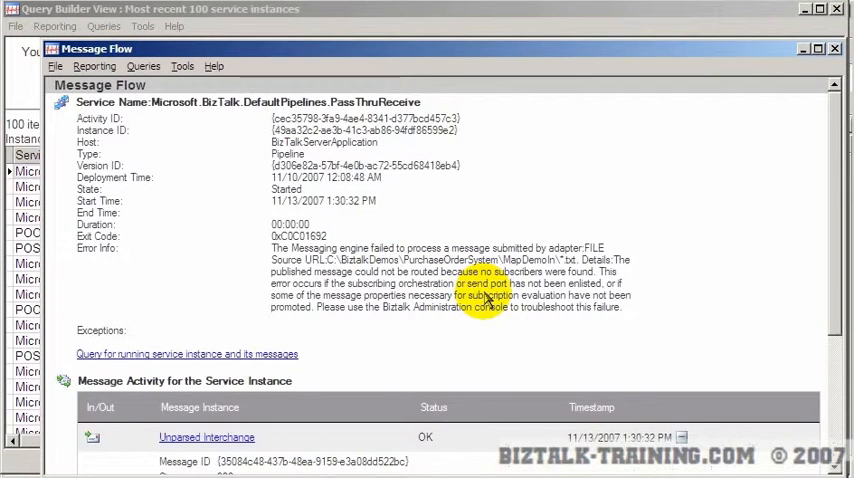
mouse_move(240, 304)
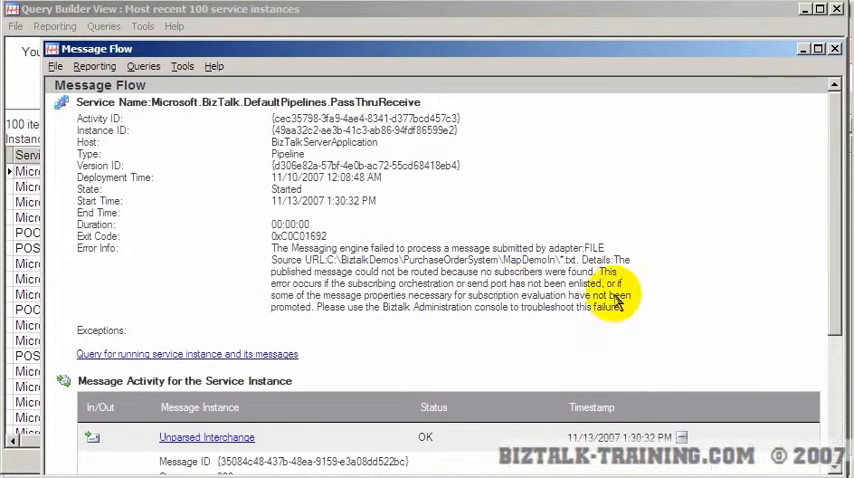
left_click(838, 48)
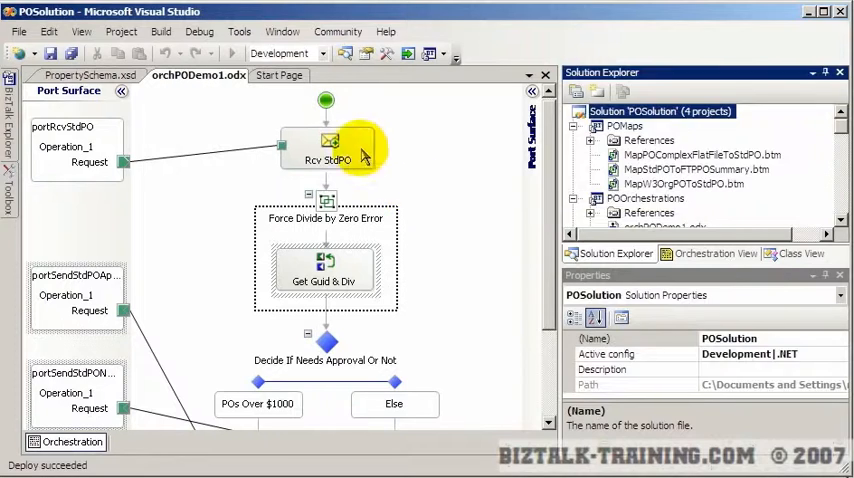
- Select the Rcv StdPO receive shape in orchPODemo1.odx to show its properties
left_click(328, 150)
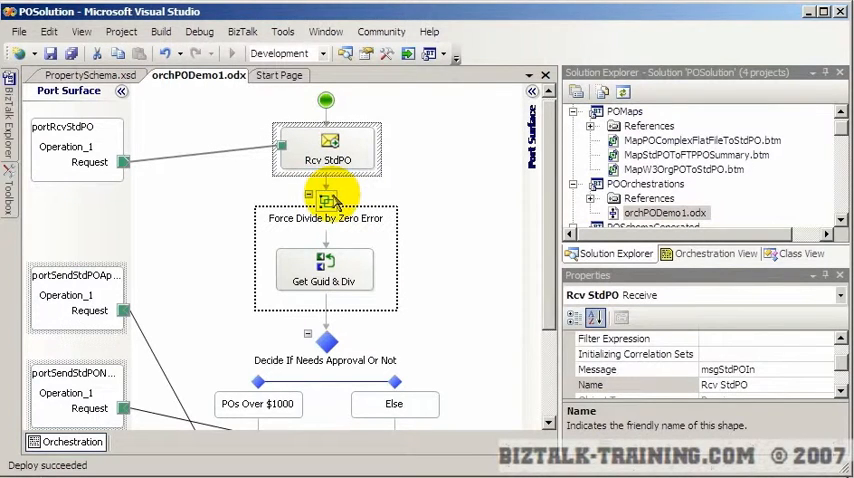
left_click(328, 148)
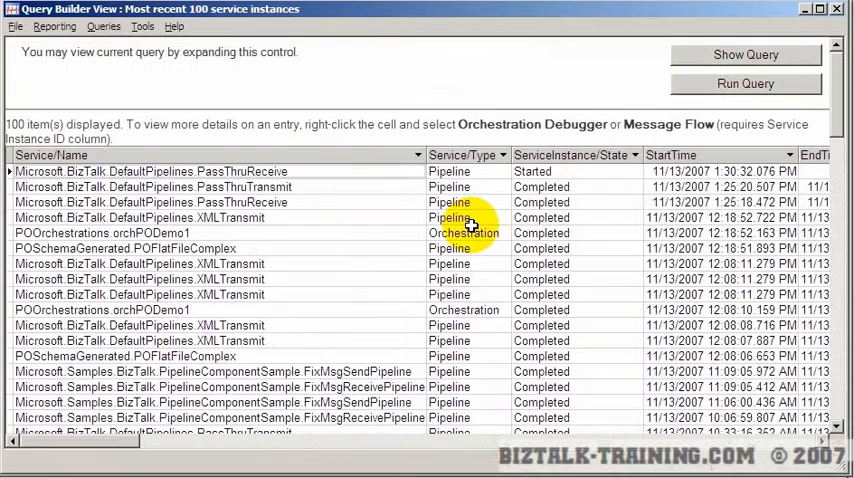
- Bring up the context options for a service instance row in HAT's results grid
right_click(464, 232)
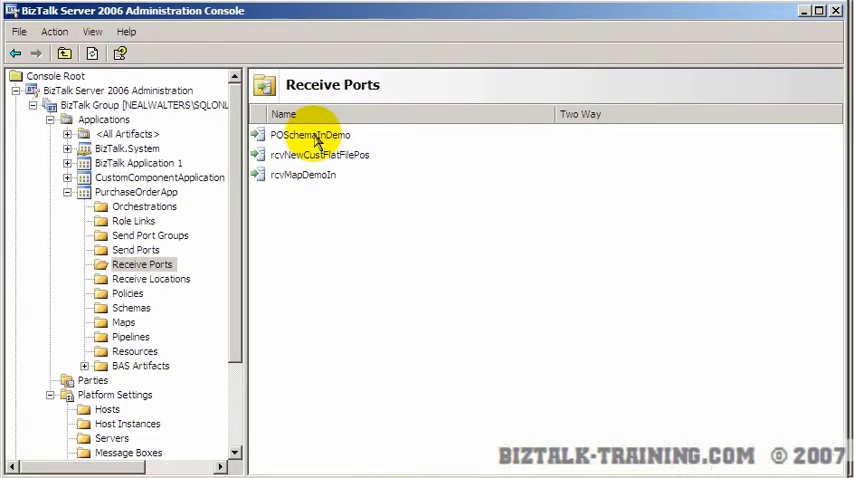
double_click(302, 174)
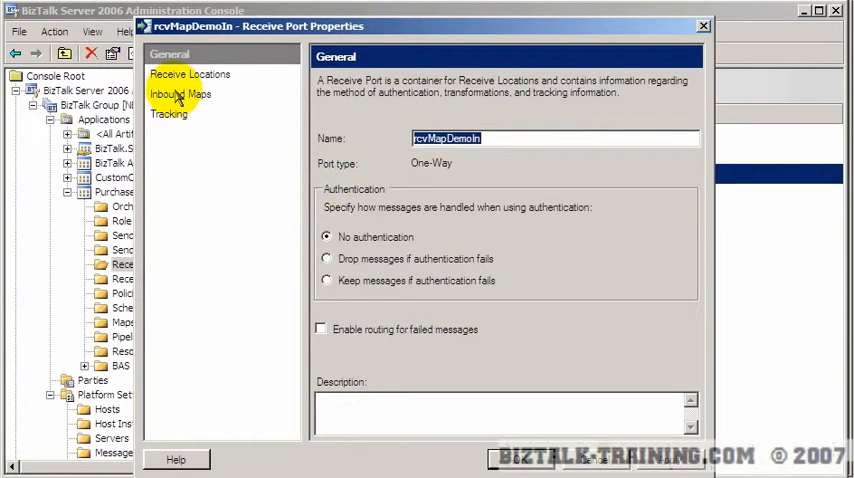
left_click(180, 92)
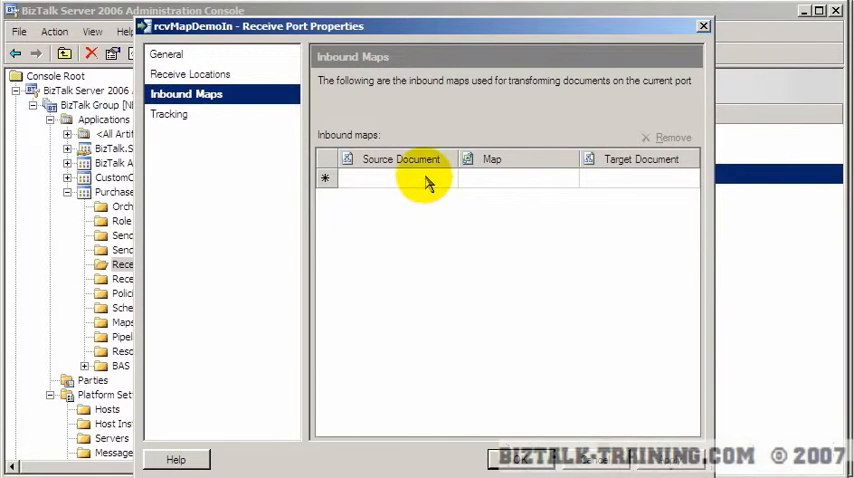
left_click(568, 178)
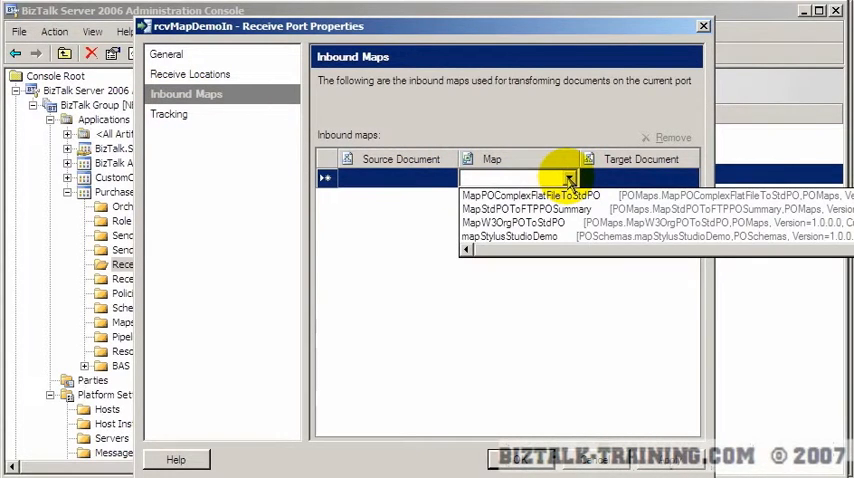
left_click(520, 194)
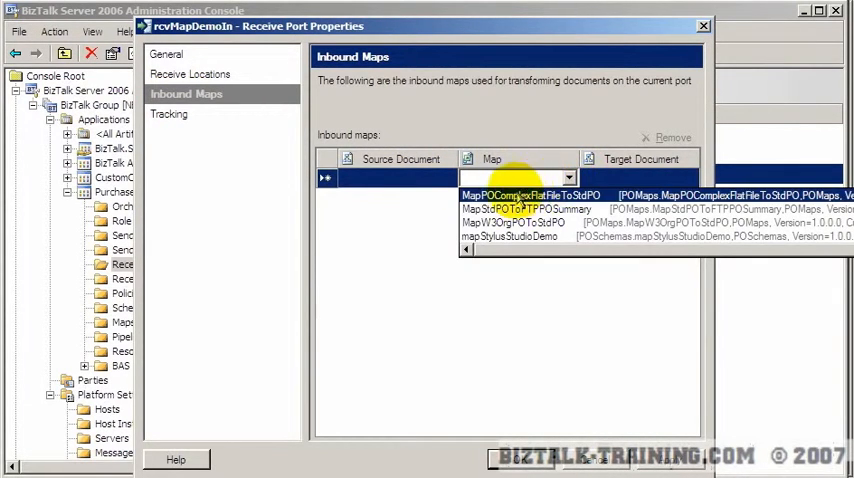
left_click(530, 194)
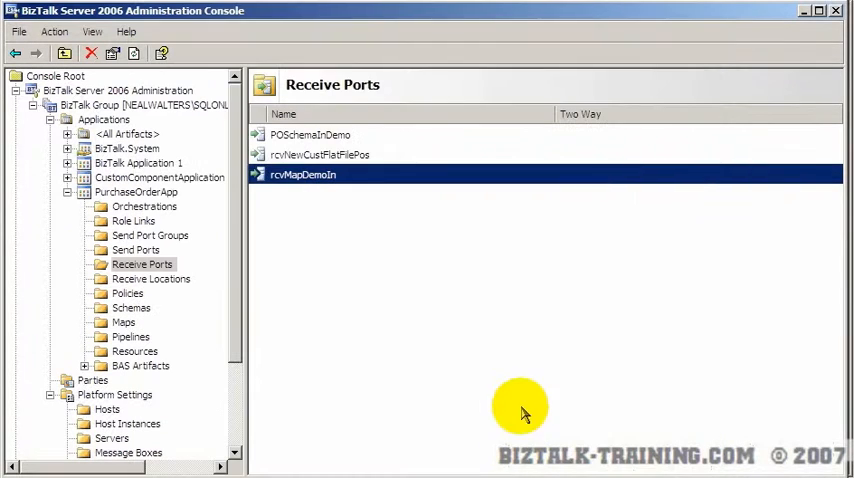
mouse_move(344, 174)
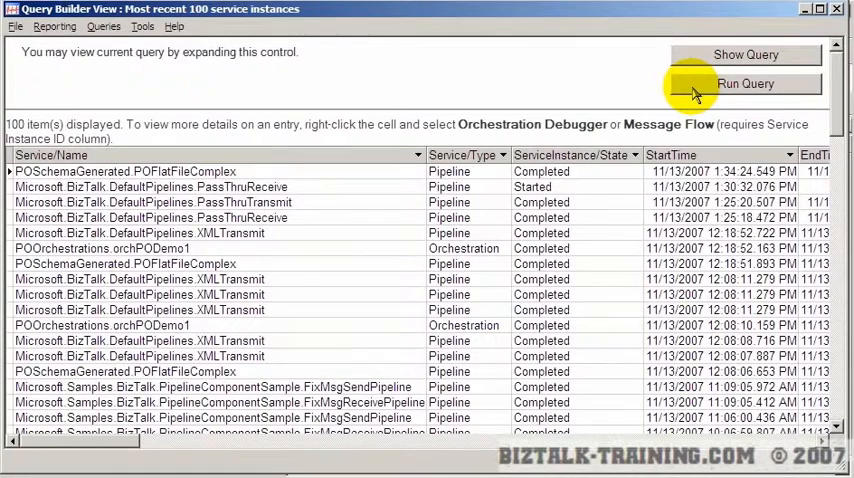
- Refresh the instance list to show two new Terminated entries and select the POFlatFileComplex pipeline row
left_click(744, 84)
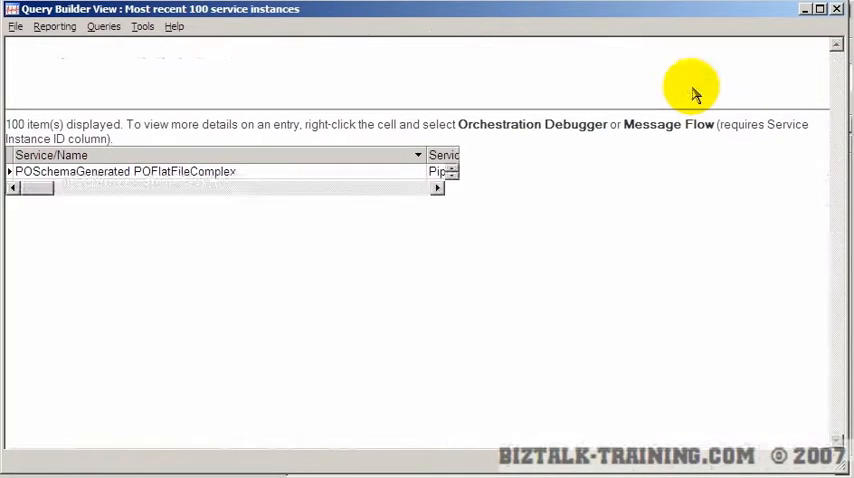
left_click(744, 84)
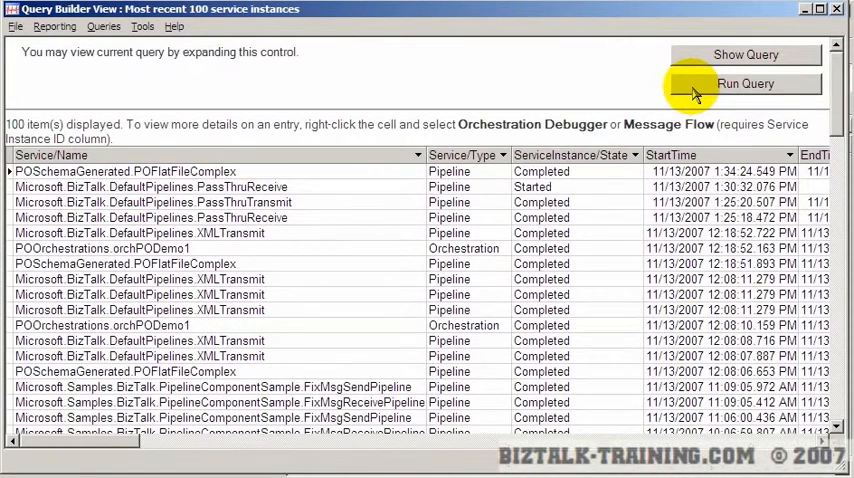
left_click(744, 84)
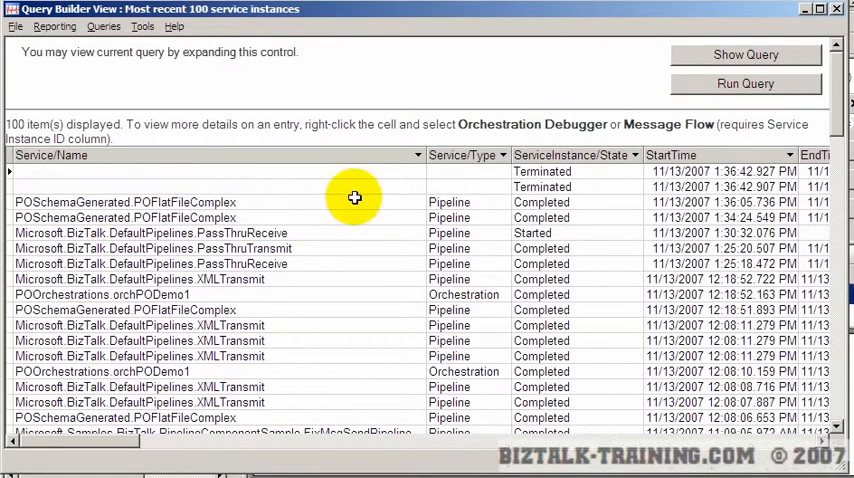
left_click(184, 202)
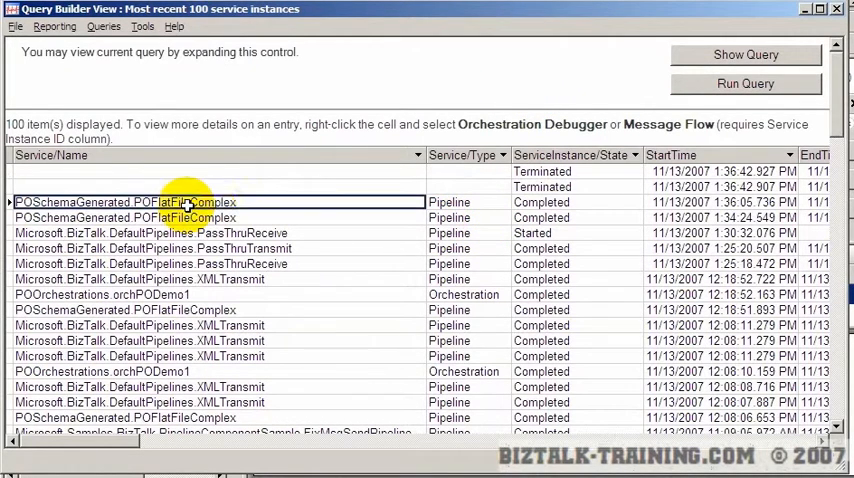
mouse_move(318, 222)
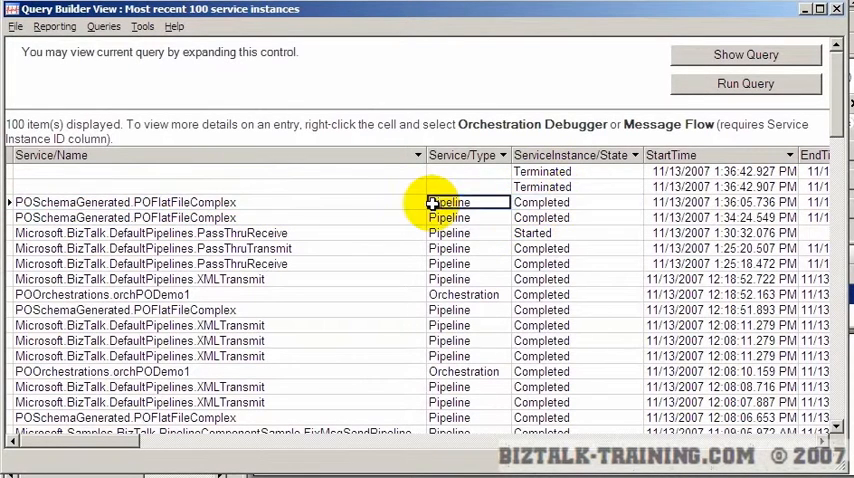
mouse_move(288, 202)
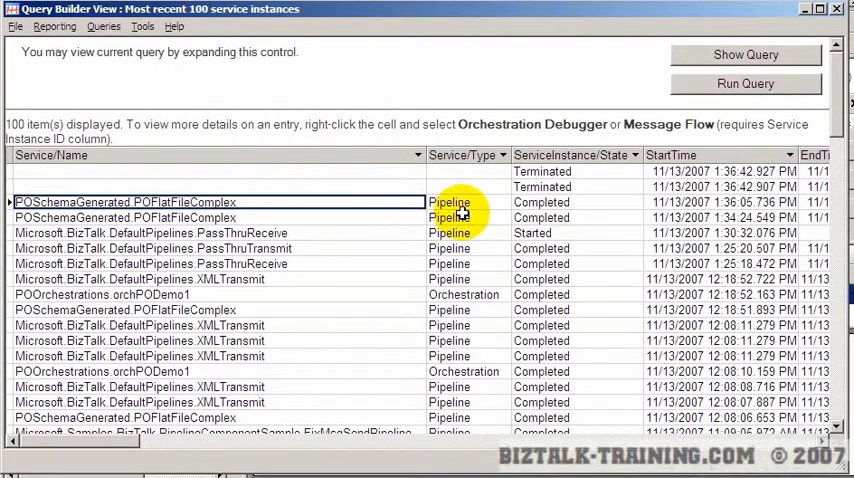
left_click(720, 202)
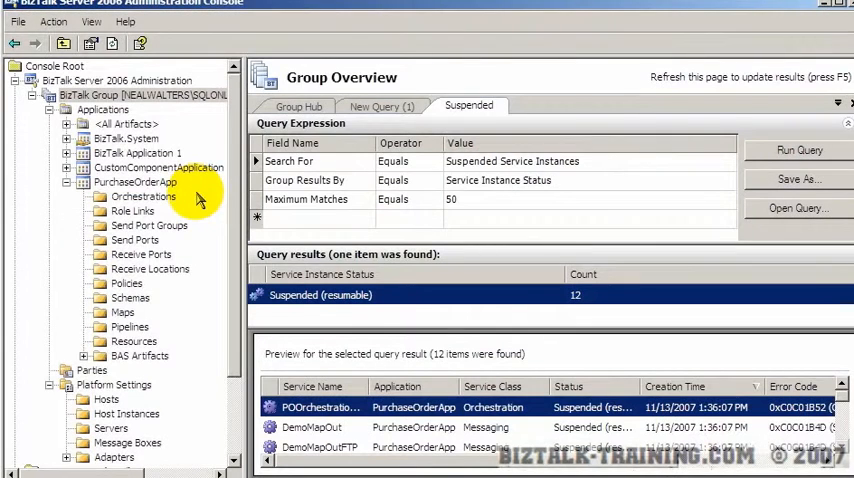
mouse_move(356, 140)
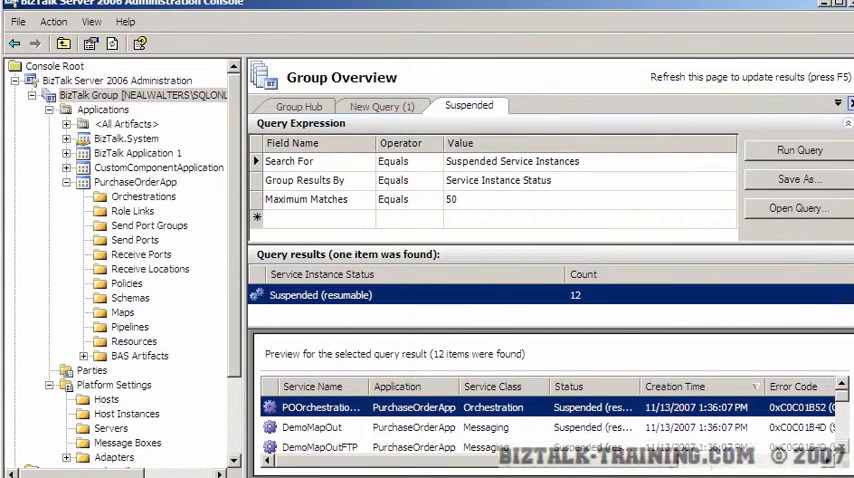
- Close the unused New Query (1) page and open the suspended POOrchestrations.orchPODemo1 instance's details
left_click(298, 106)
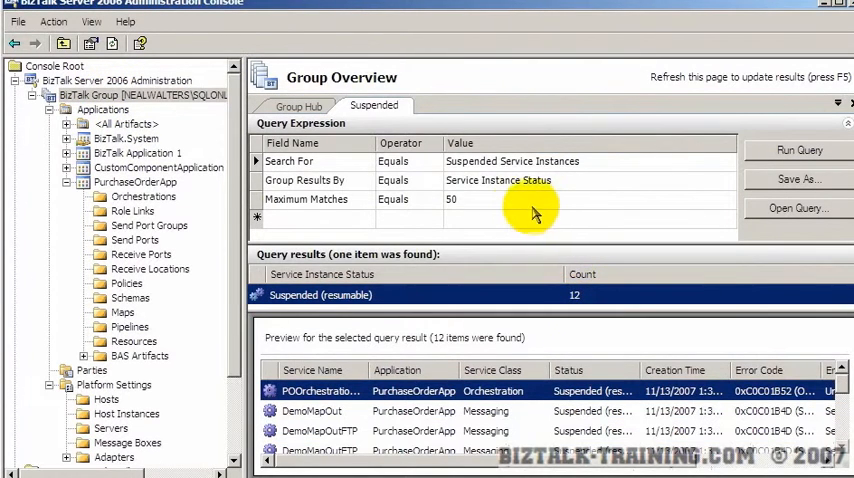
mouse_move(660, 376)
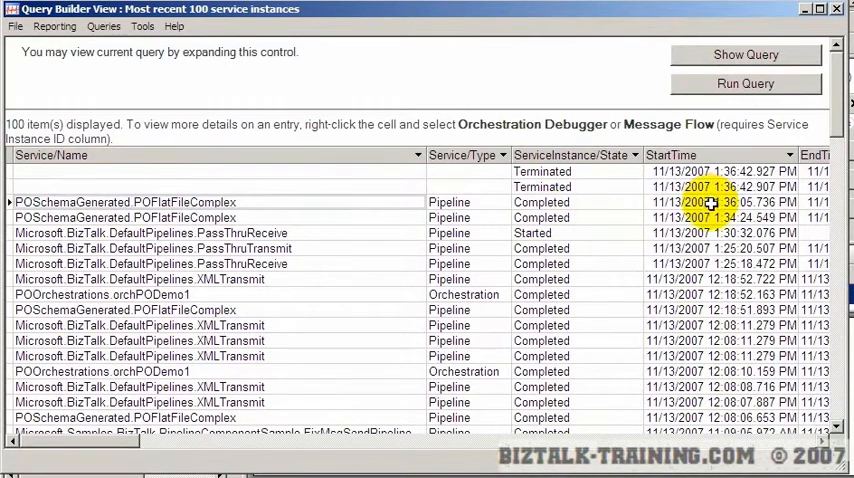
left_click(720, 202)
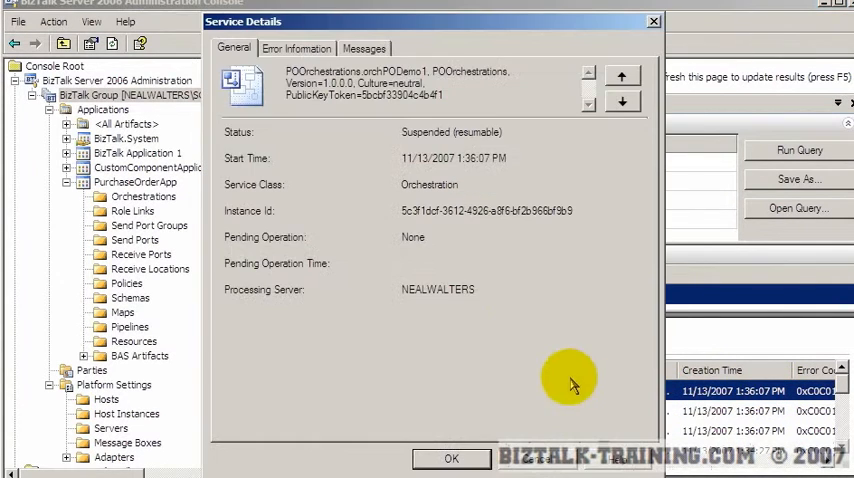
mouse_move(478, 344)
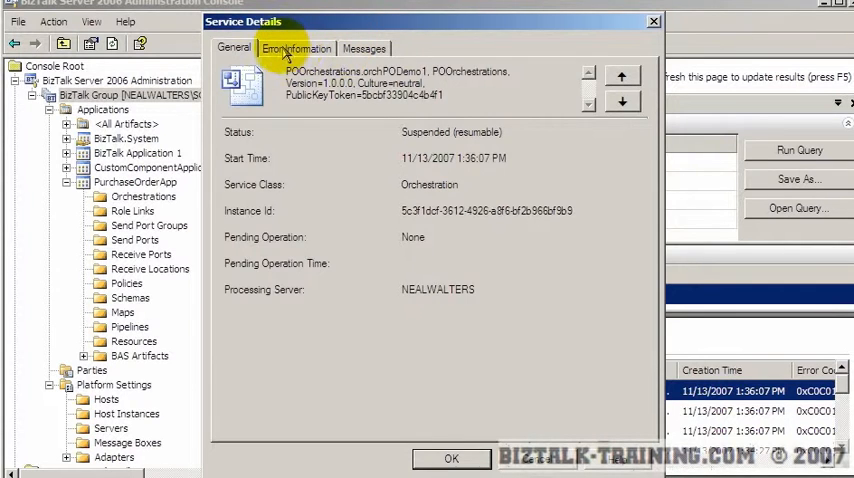
- View the instance's DivideByZeroException error information and reopen the Get Guid & Div expression code
left_click(296, 48)
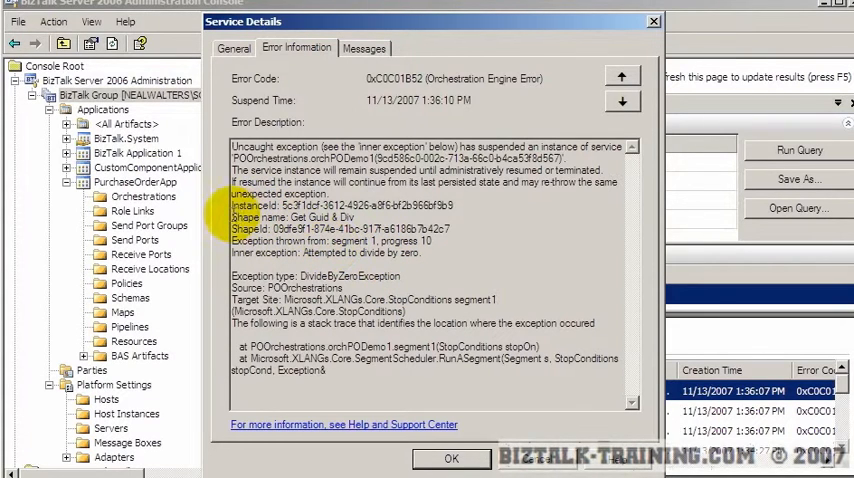
double_click(290, 218)
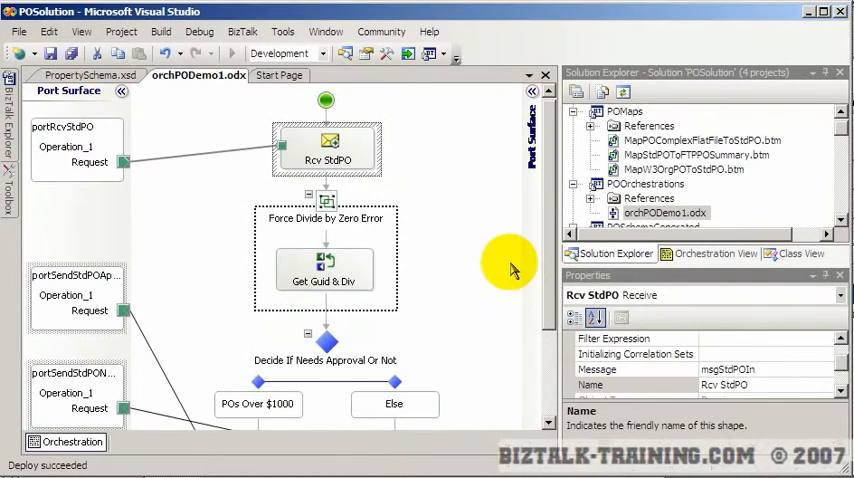
left_click(324, 276)
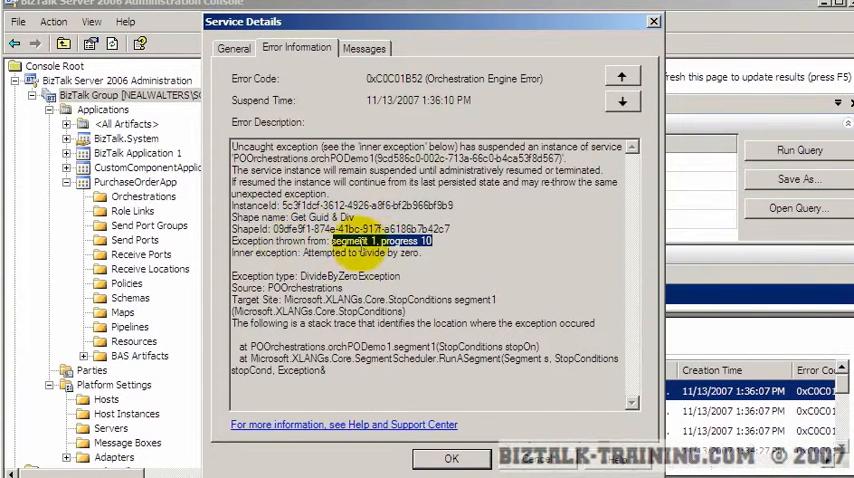
mouse_move(454, 260)
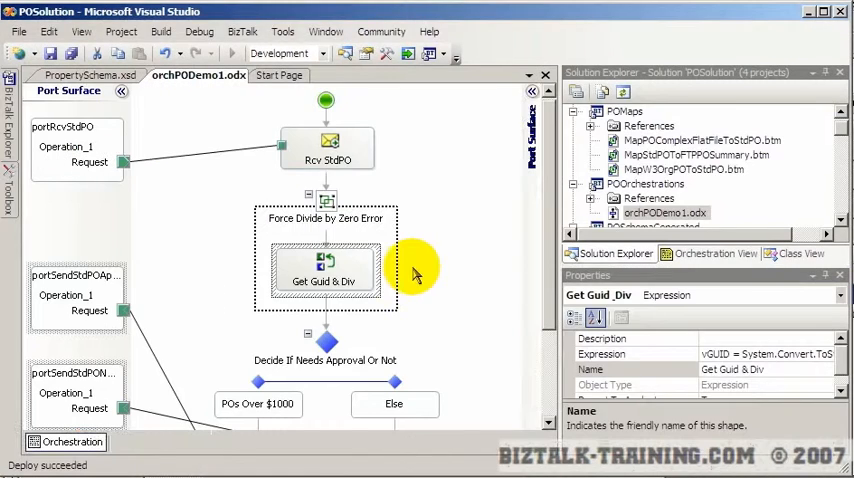
double_click(324, 276)
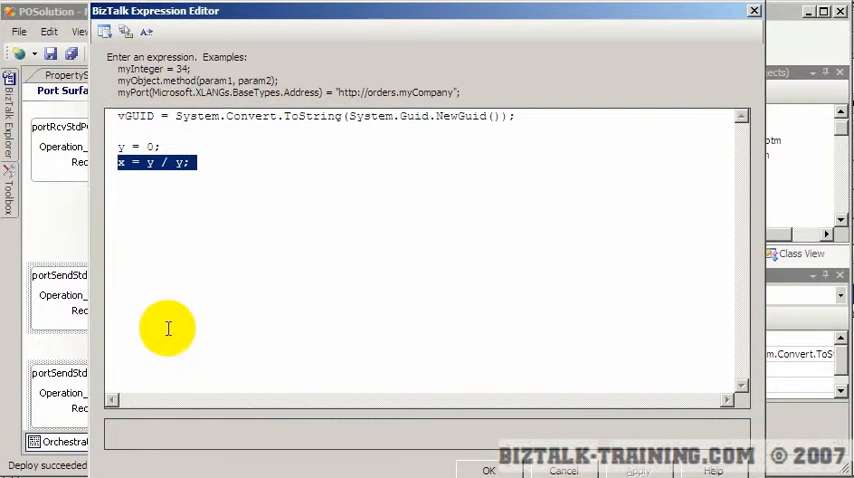
mouse_move(196, 164)
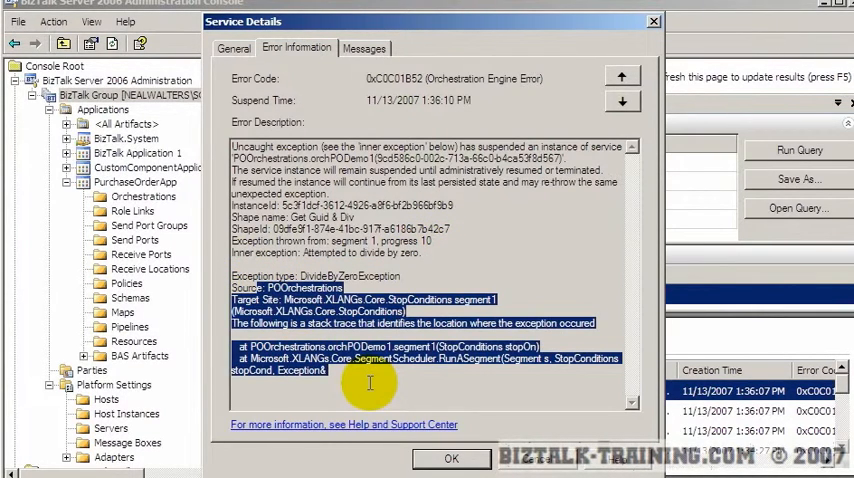
mouse_move(384, 252)
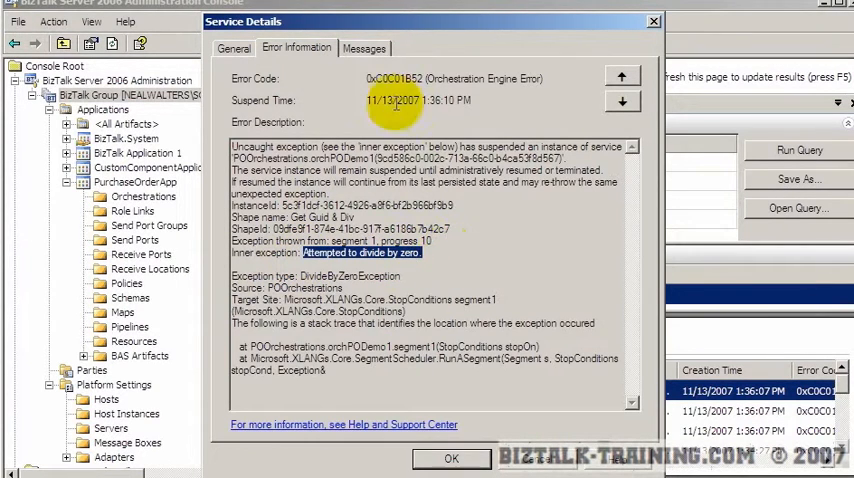
- Inspect the suspended message's context properties, locating the promoted POTotalAmount value 188.93
left_click(364, 48)
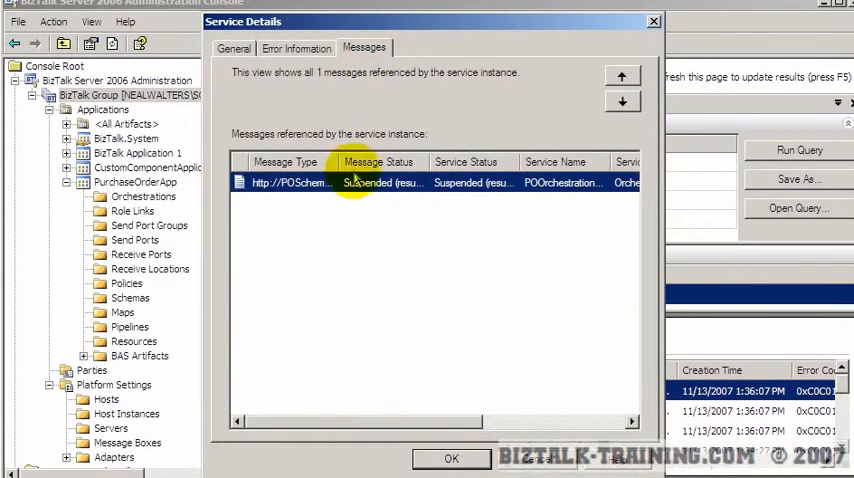
mouse_move(544, 190)
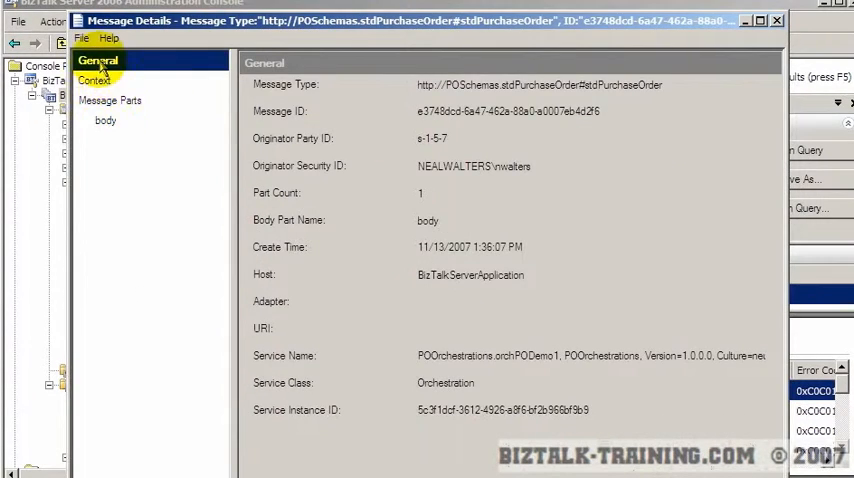
left_click(96, 80)
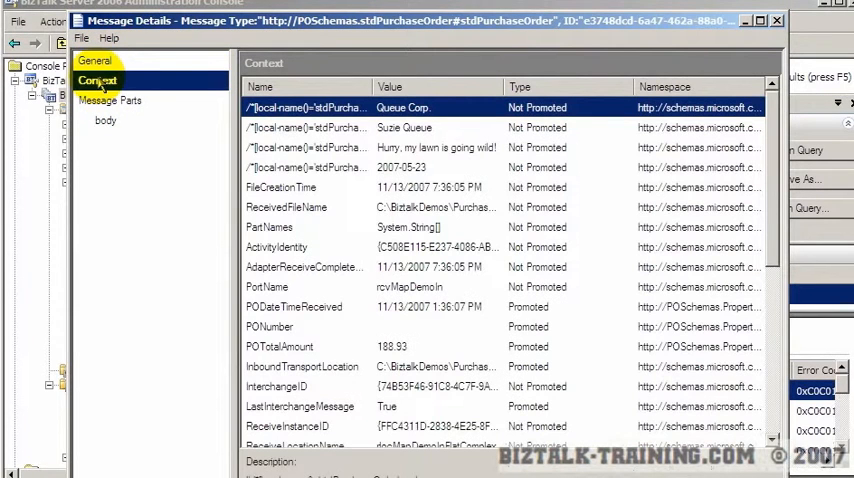
mouse_move(370, 128)
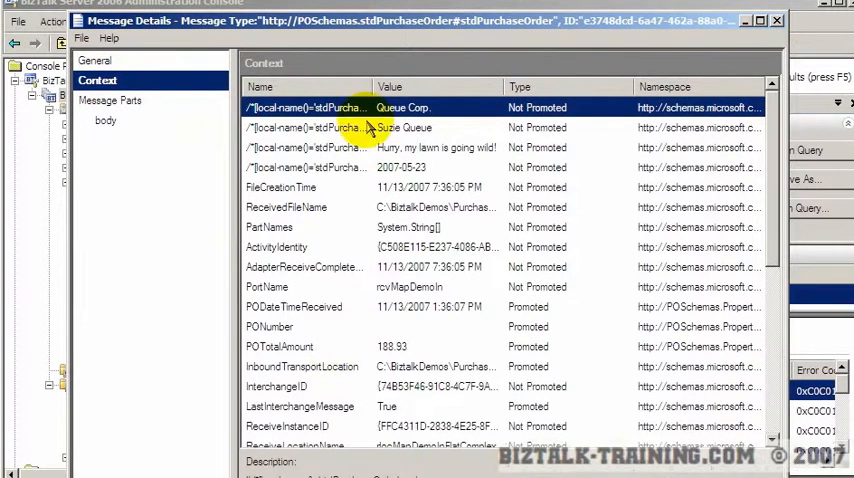
mouse_move(376, 88)
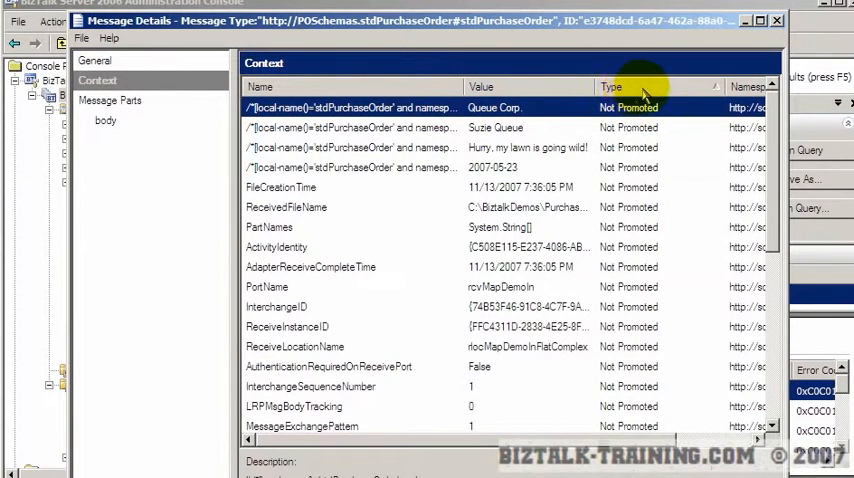
scroll("down", 3)
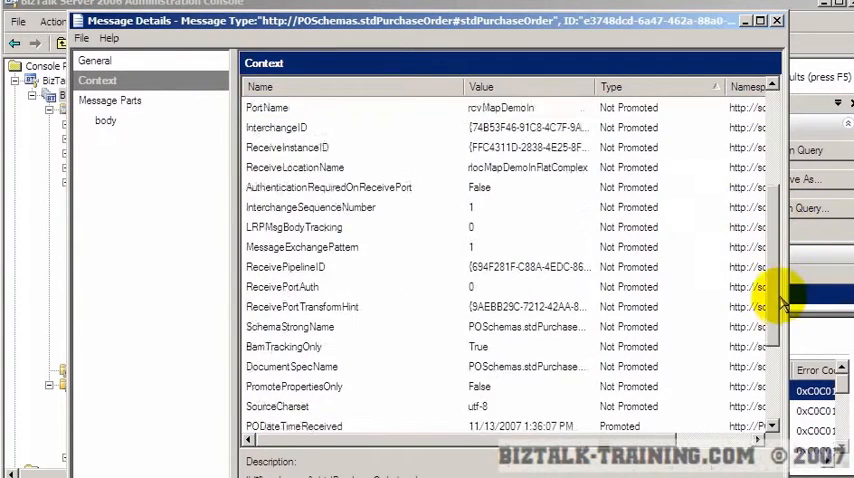
scroll("down", 3)
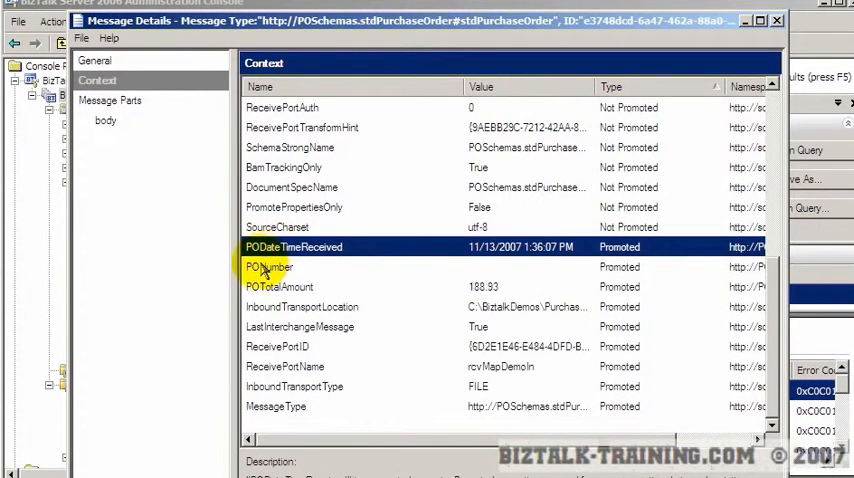
left_click(278, 288)
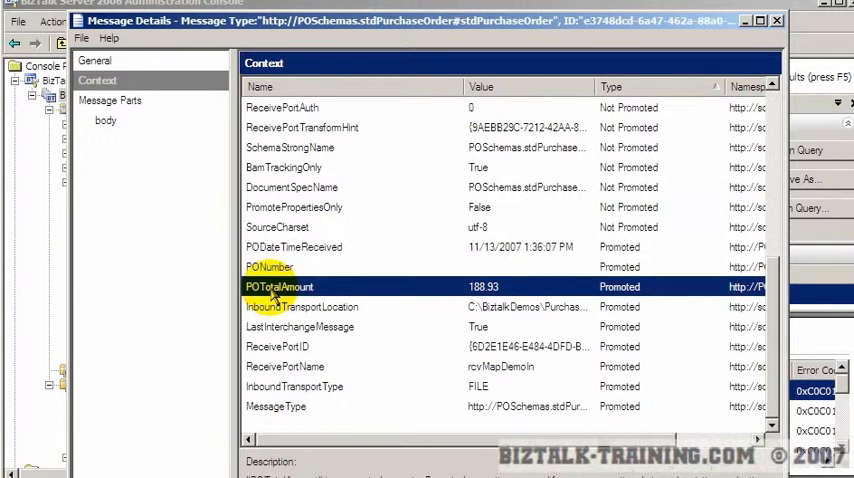
left_click(268, 268)
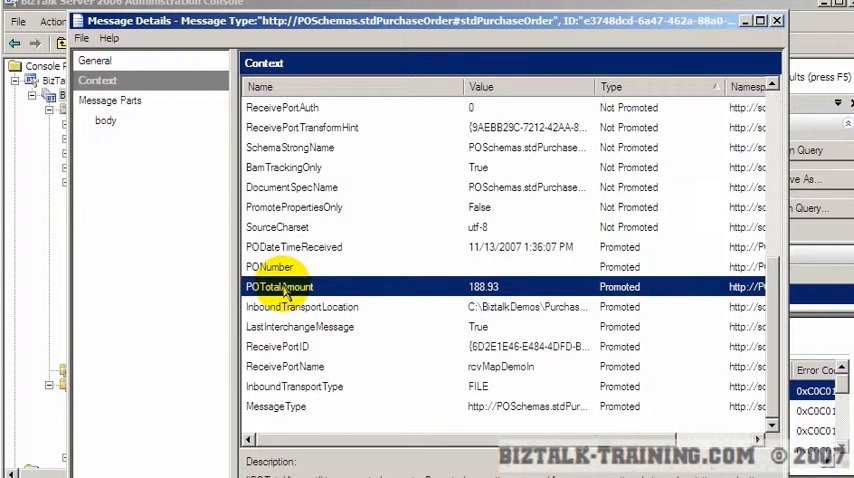
mouse_move(418, 184)
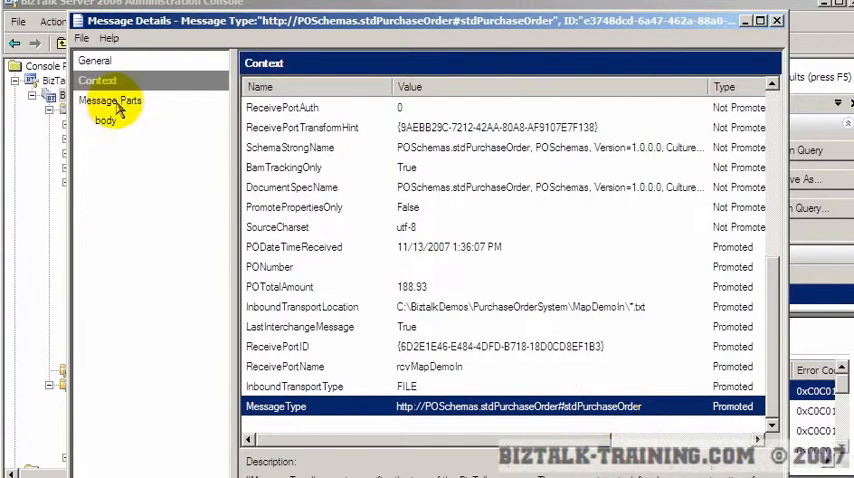
- View the message body XML for copying into Notepad, then return to the divide-by-zero expression code
left_click(108, 120)
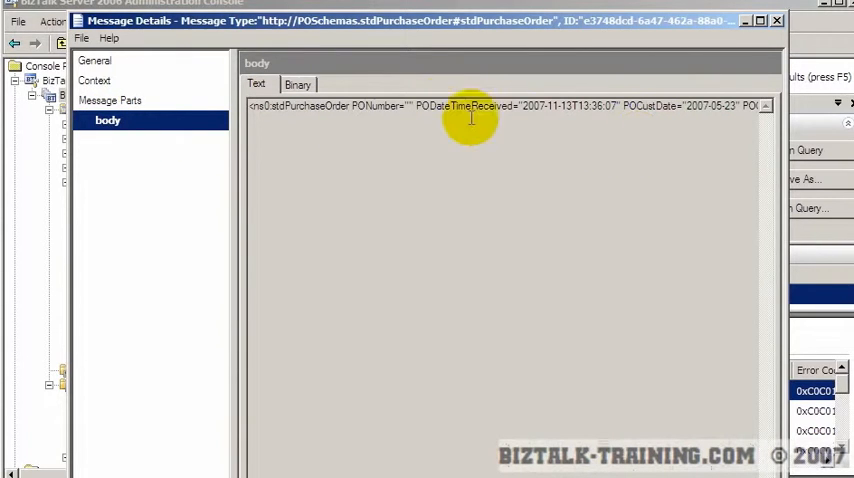
mouse_move(520, 208)
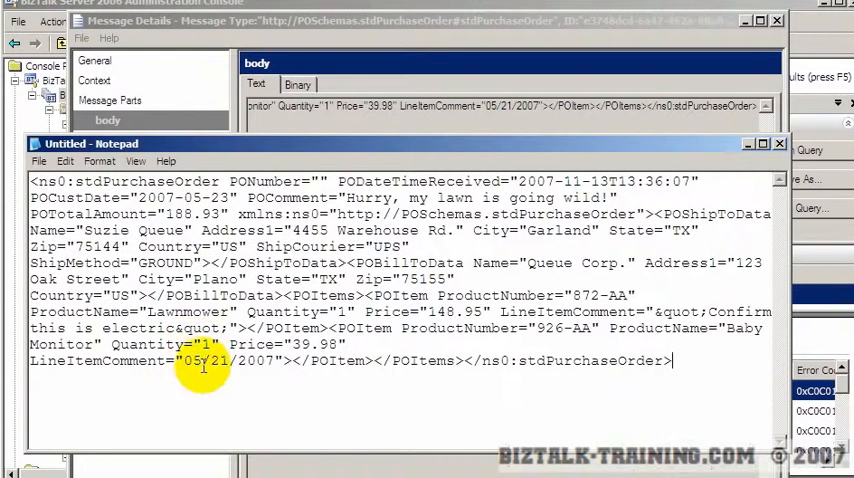
mouse_move(324, 184)
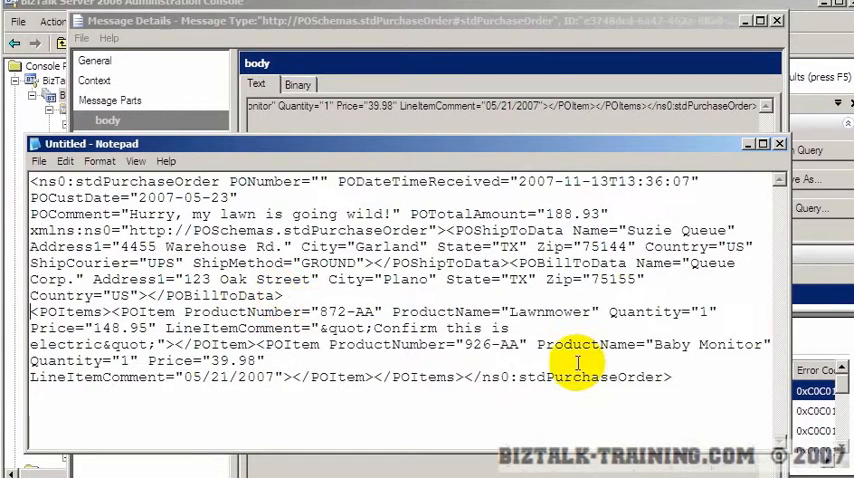
mouse_move(280, 420)
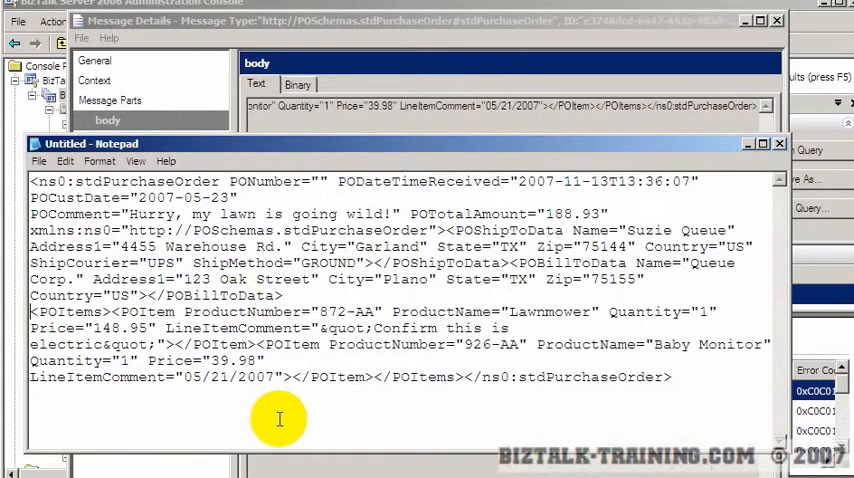
mouse_move(412, 308)
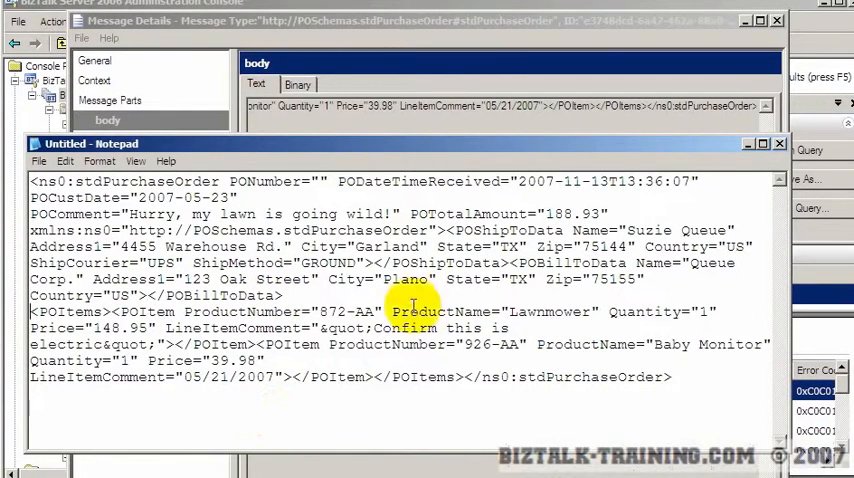
left_click(780, 144)
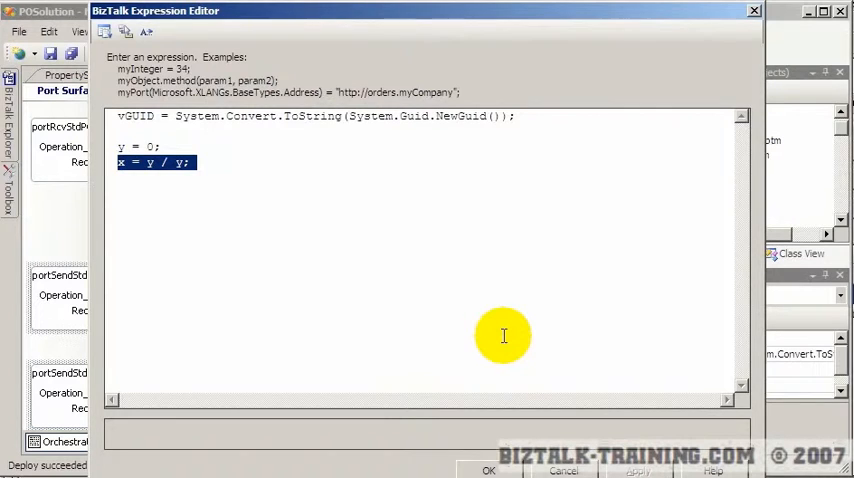
mouse_move(402, 358)
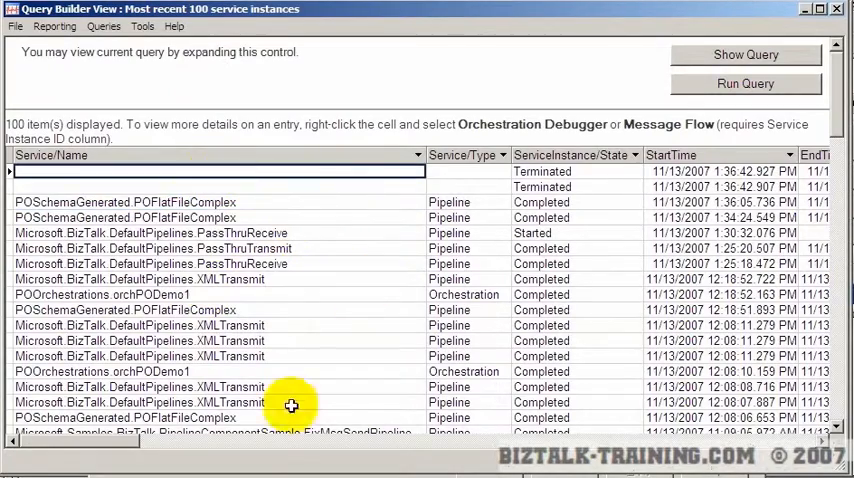
- Scroll across the Expression Editor to review the divide-by-zero code
scroll("right", 3)
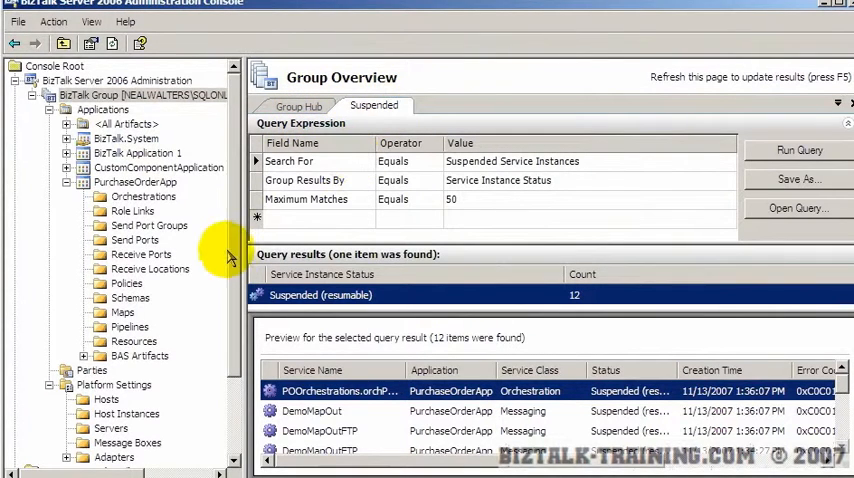
- In the Application log, view XLANG/s error event 10034 and highlight its divide-by-zero inner exception
left_click(84, 384)
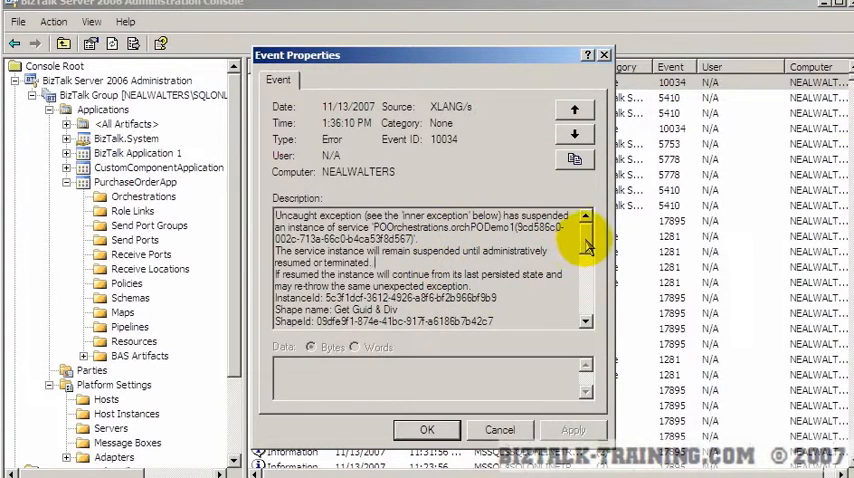
scroll("down", 3)
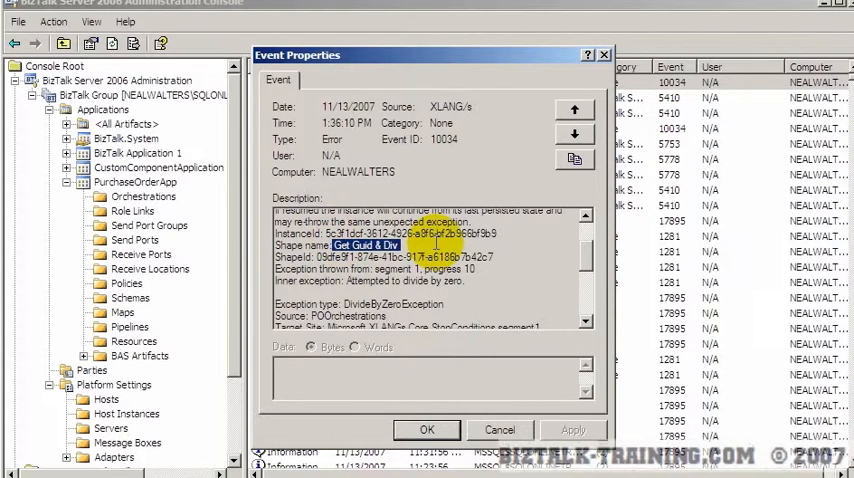
double_click(370, 280)
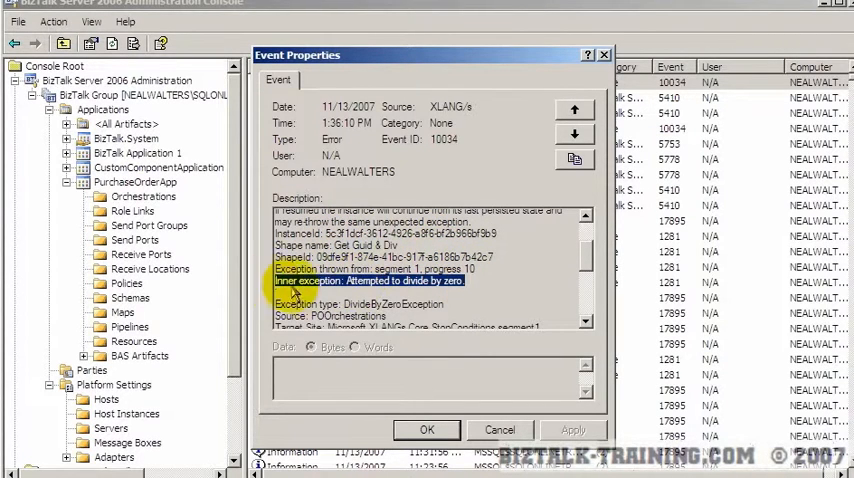